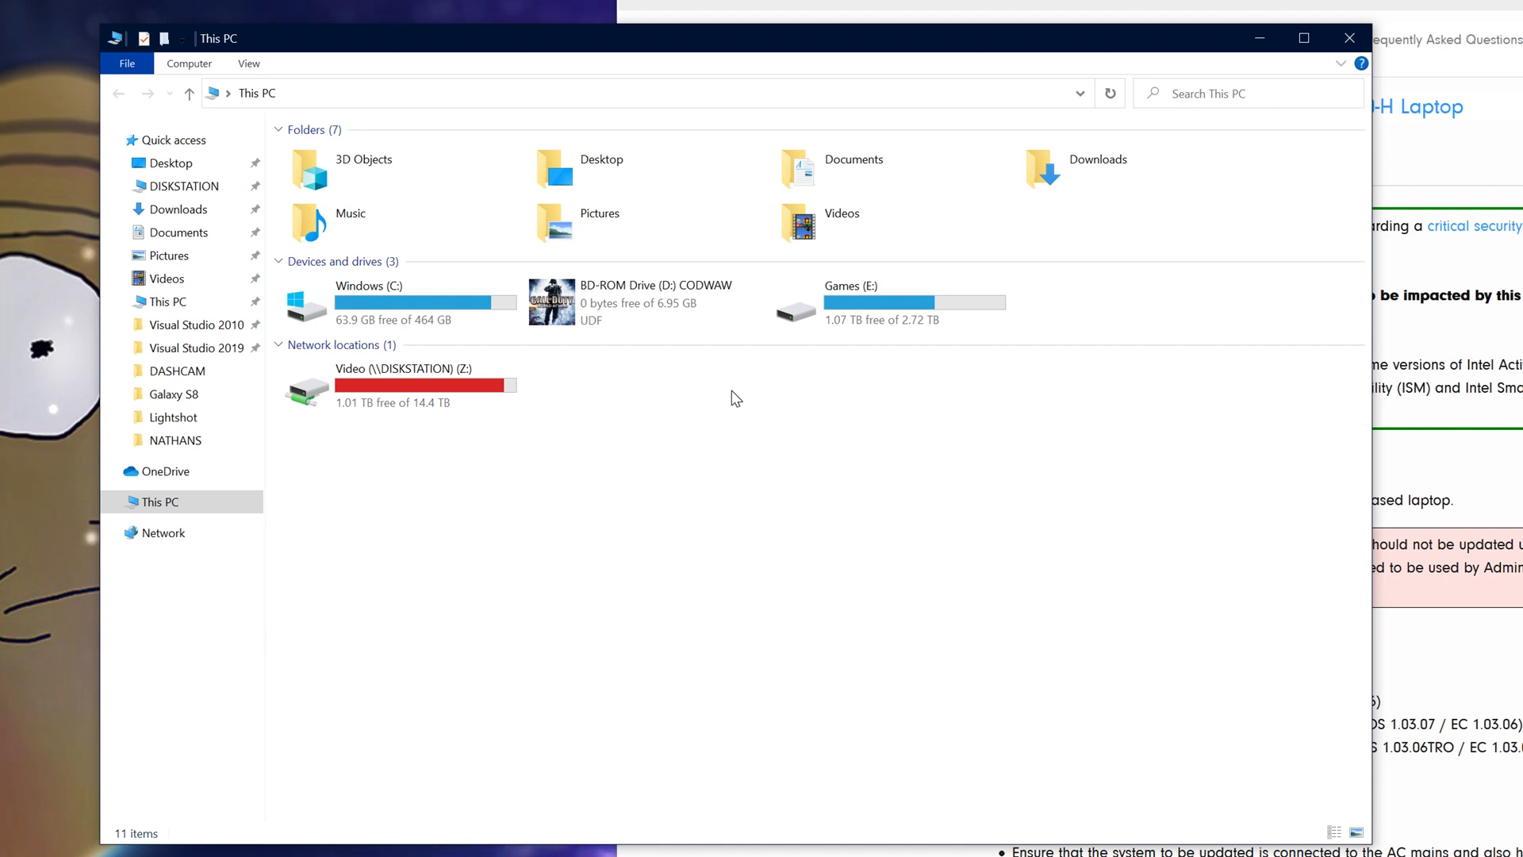
{"action": "mouse_move", "coordinate": [563, 416]}
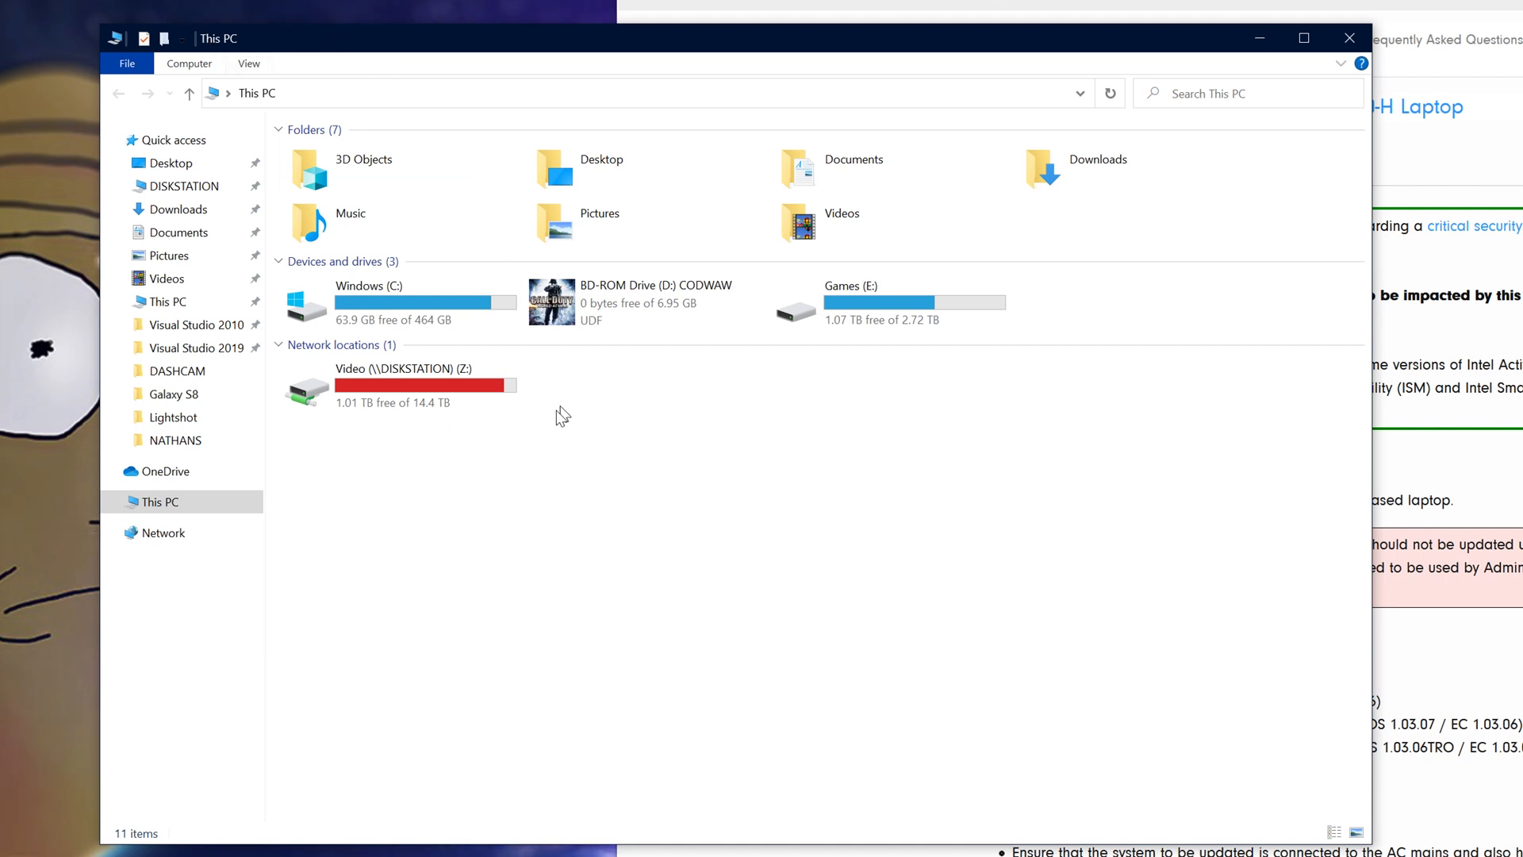
{"action": "mouse_move", "coordinate": [726, 466]}
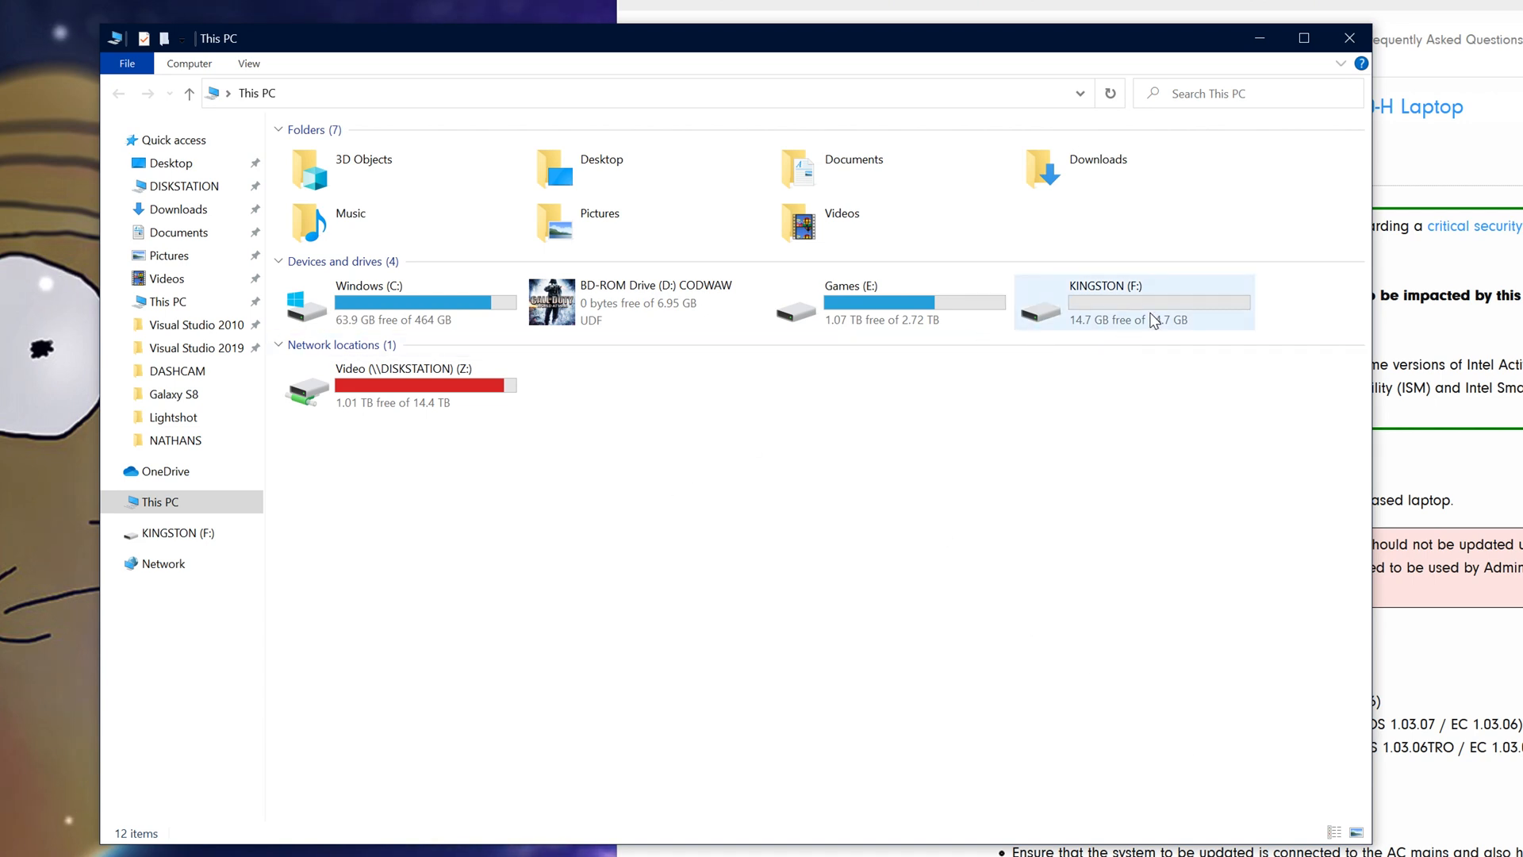
Quick-format the KINGSTON (F:) pen drive as FAT32 and acknowledge Format Complete
{"action": "right_click", "coordinate": [1098, 321]}
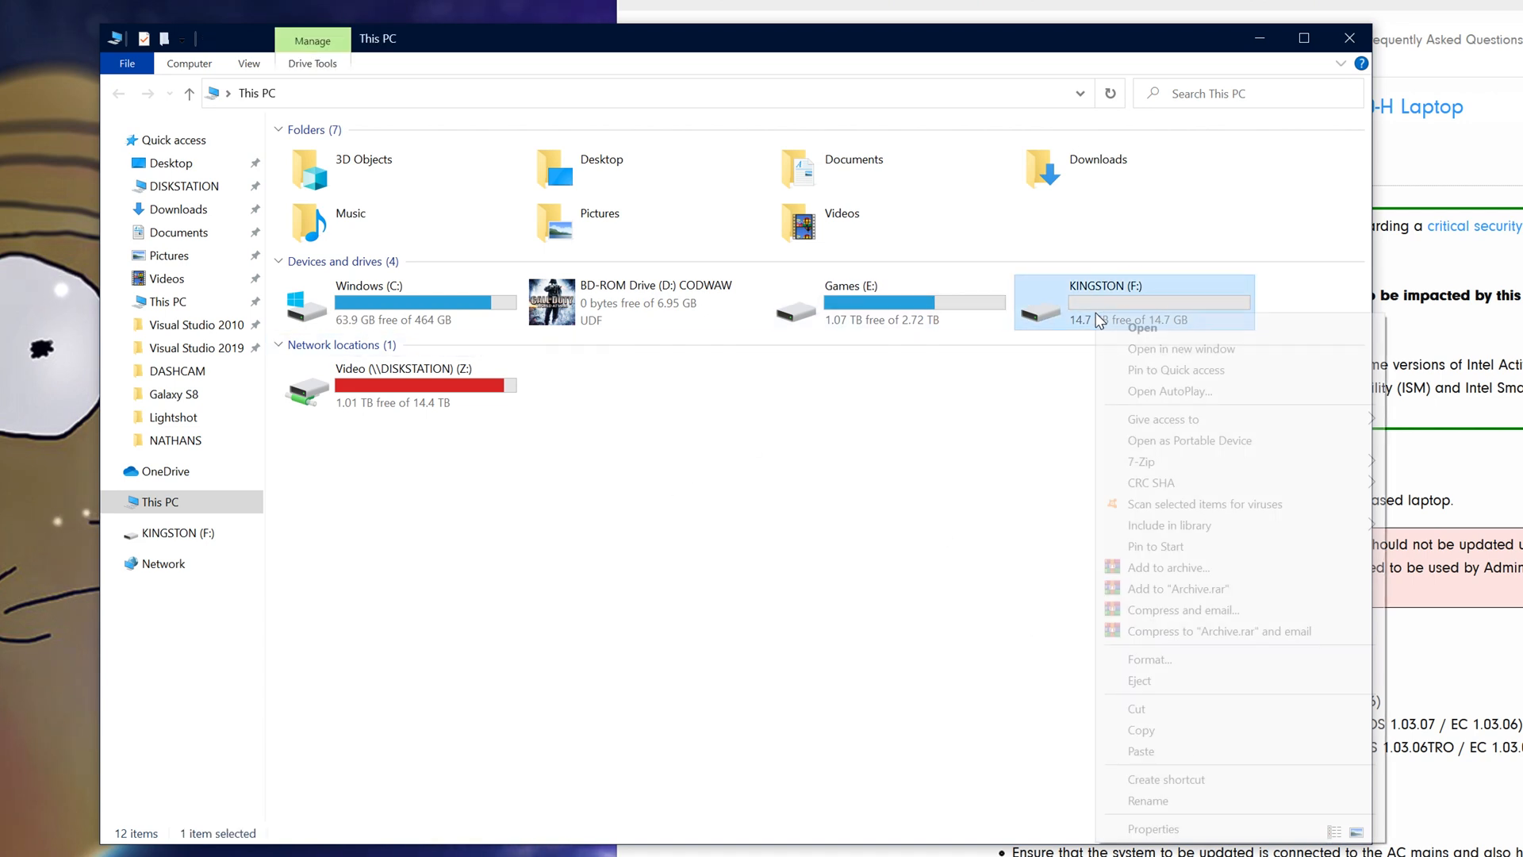
{"action": "left_click", "coordinate": [1143, 328]}
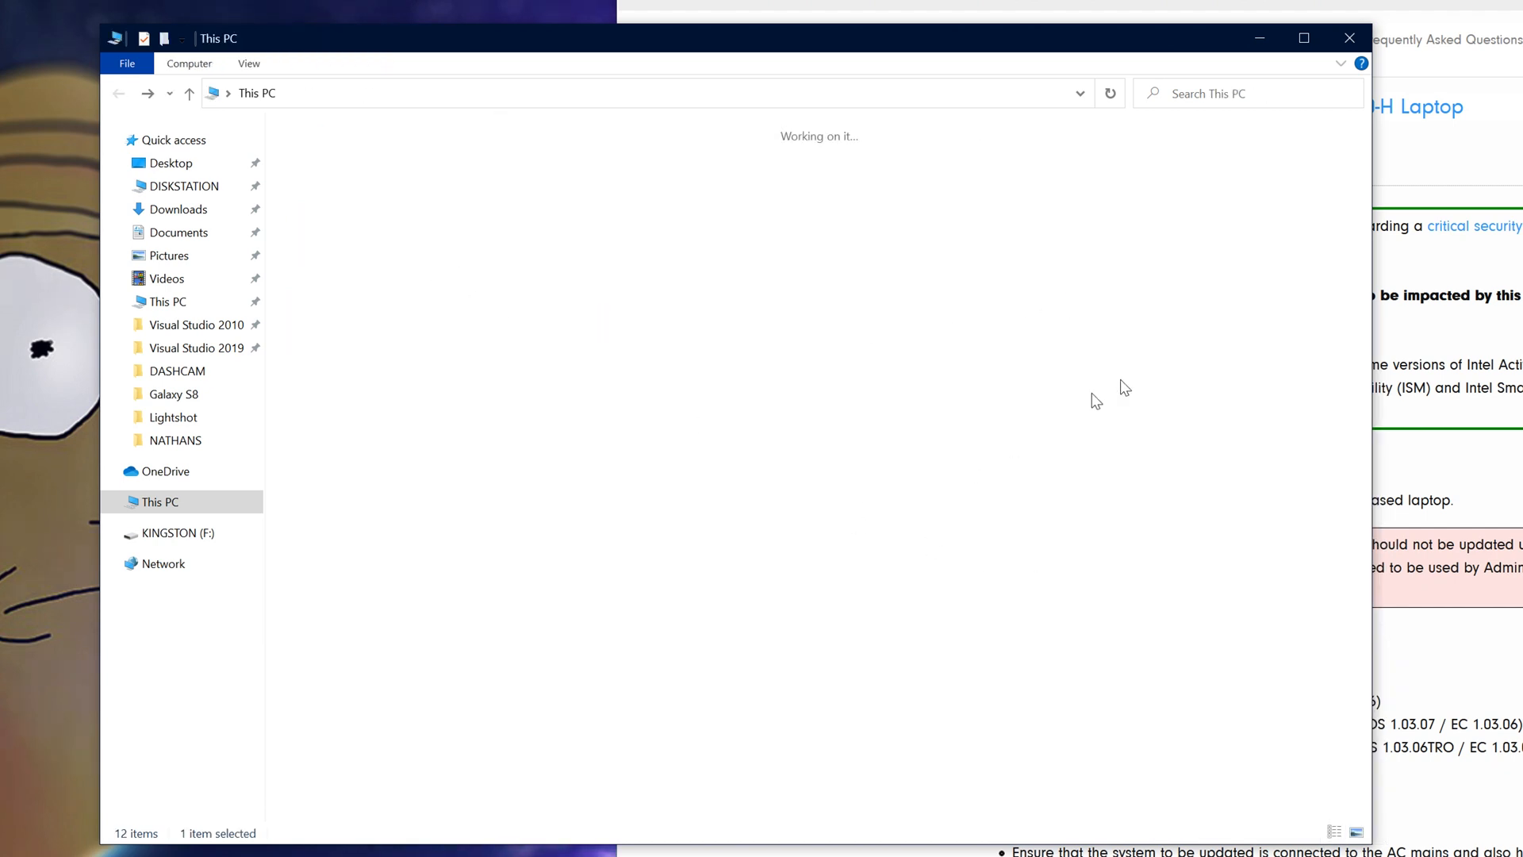
{"action": "right_click", "coordinate": [1098, 301]}
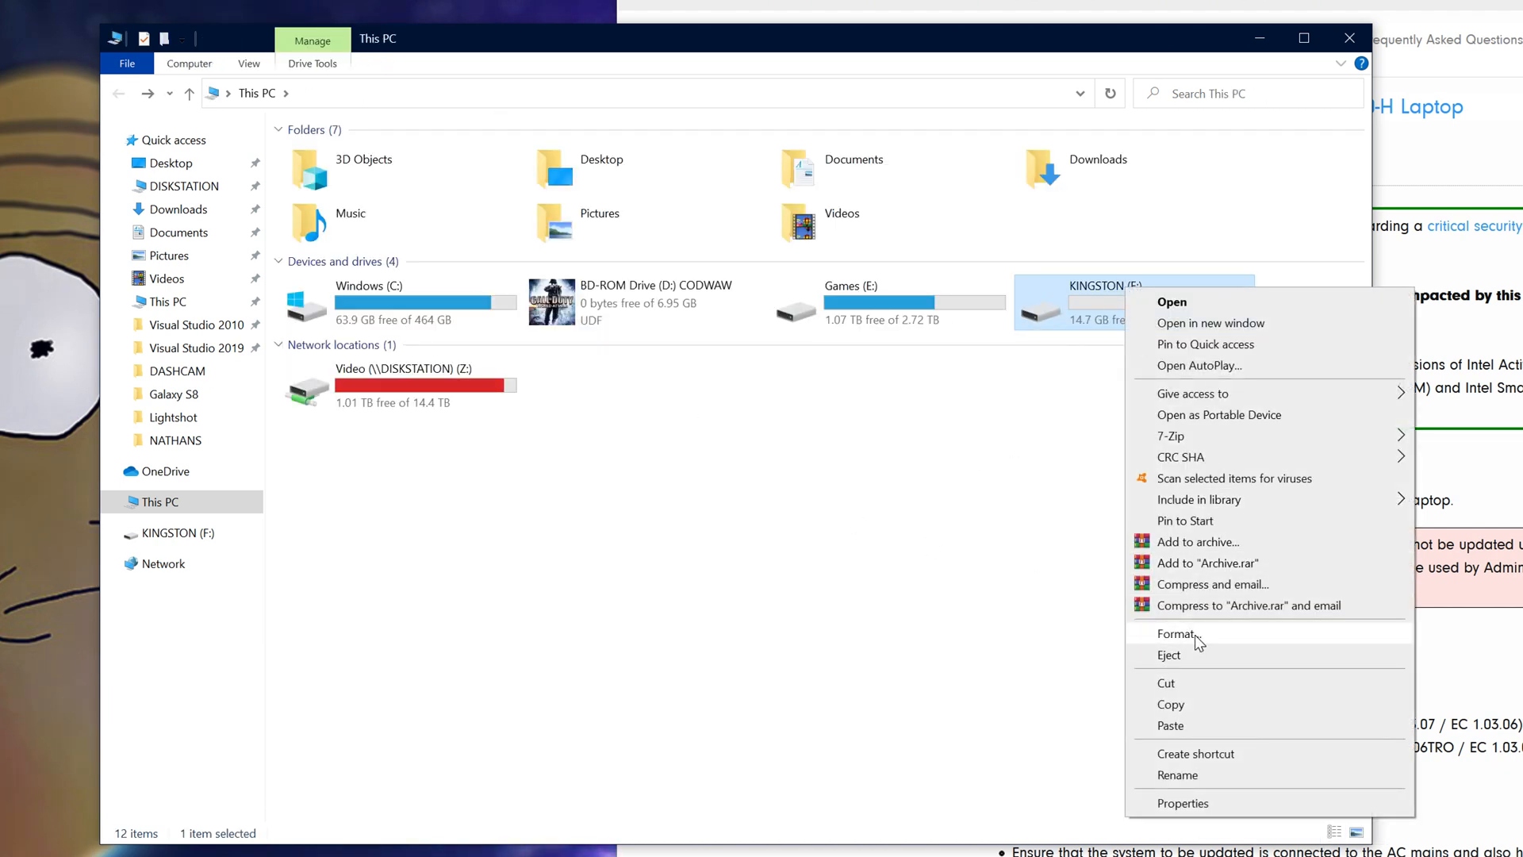
{"action": "left_click", "coordinate": [1177, 633]}
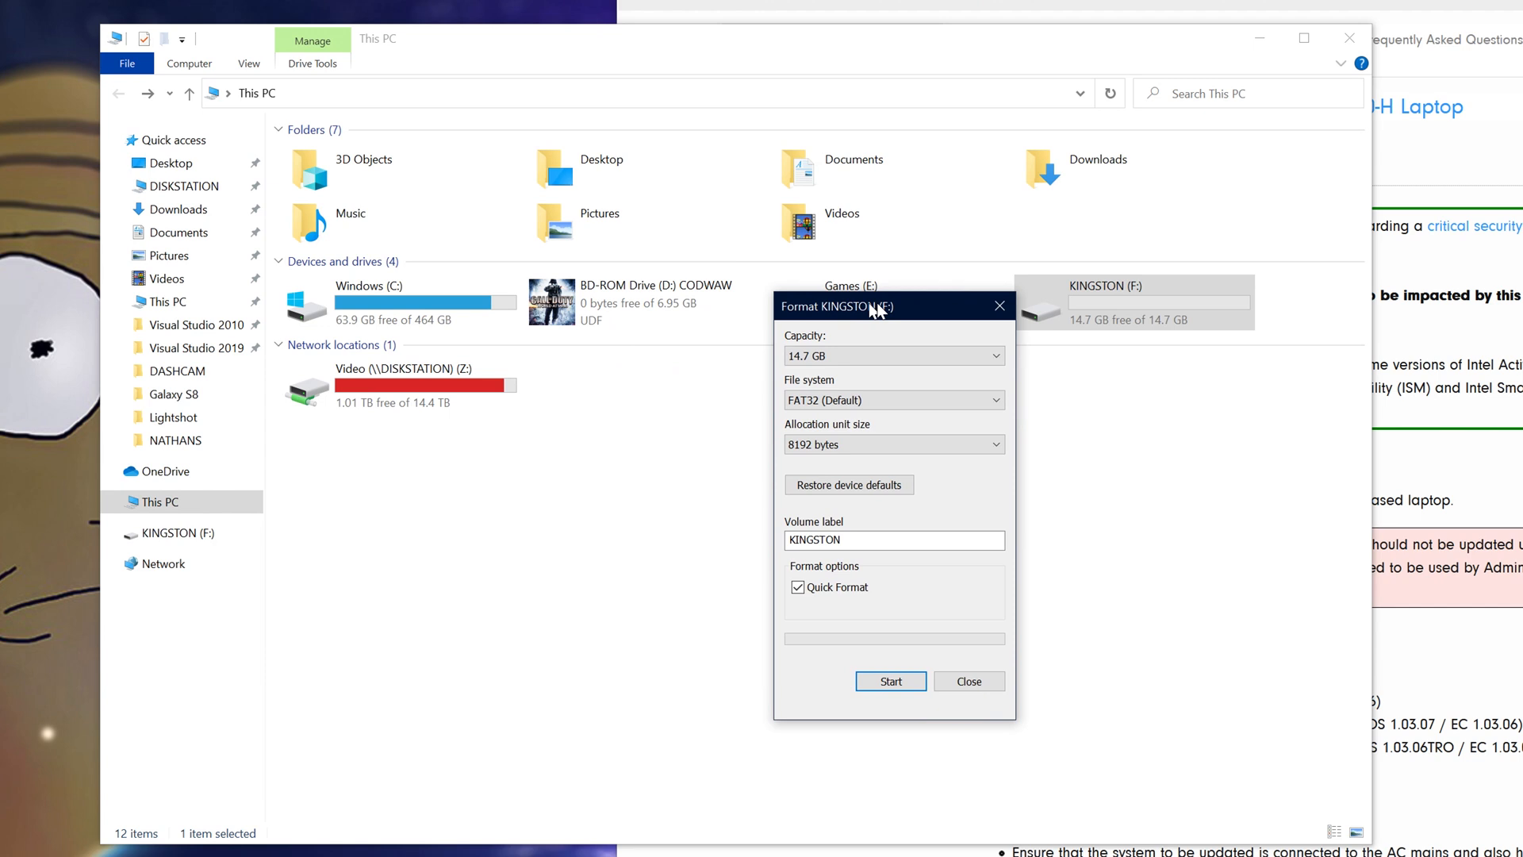
{"action": "left_click_drag", "start_coordinate": [838, 306], "coordinate": [934, 282]}
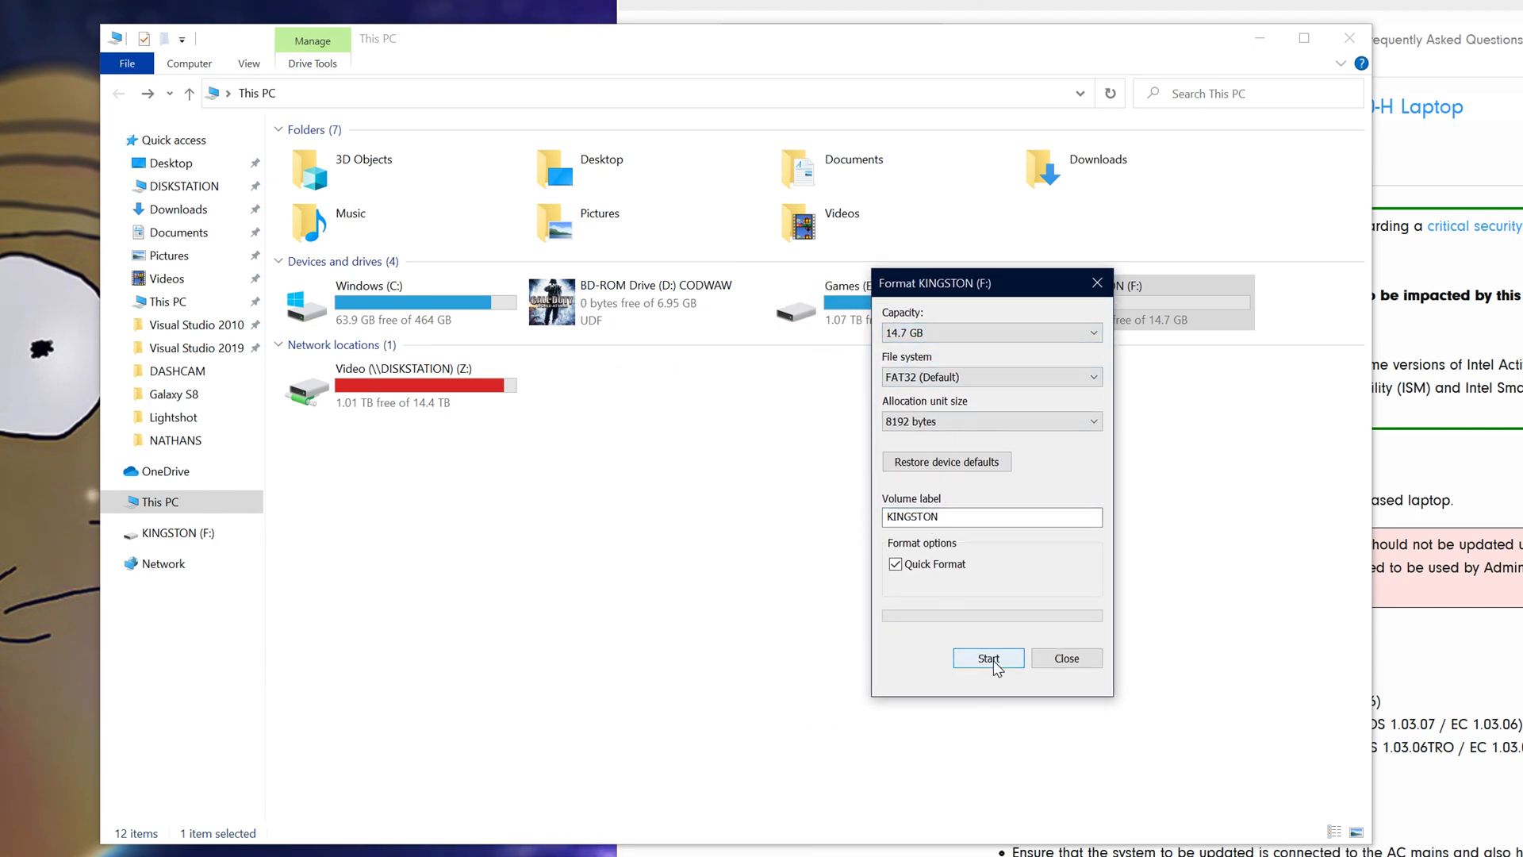
{"action": "left_click", "coordinate": [988, 657]}
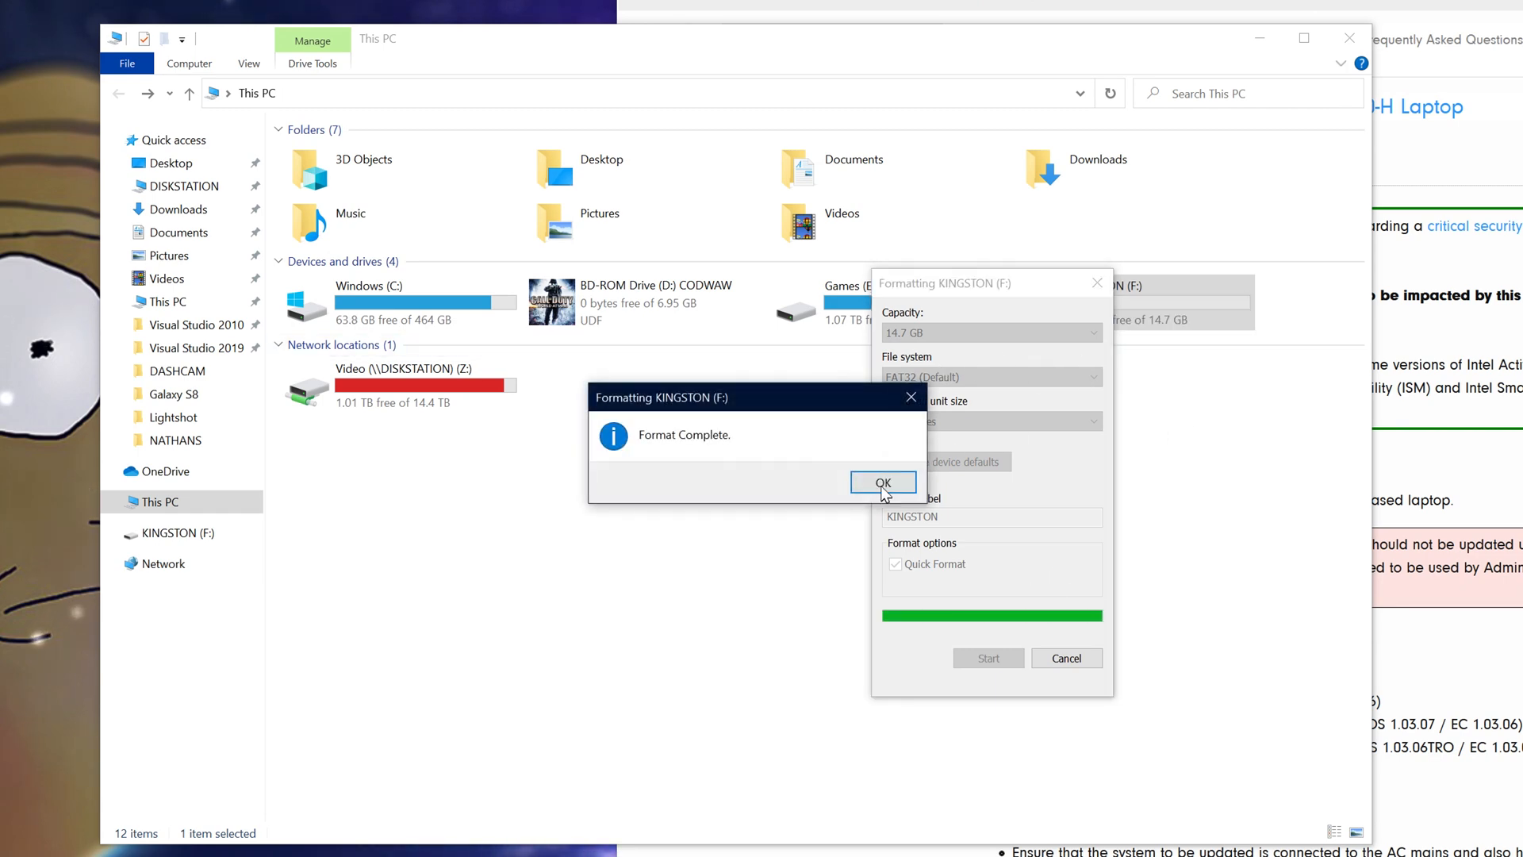
{"action": "left_click", "coordinate": [882, 483]}
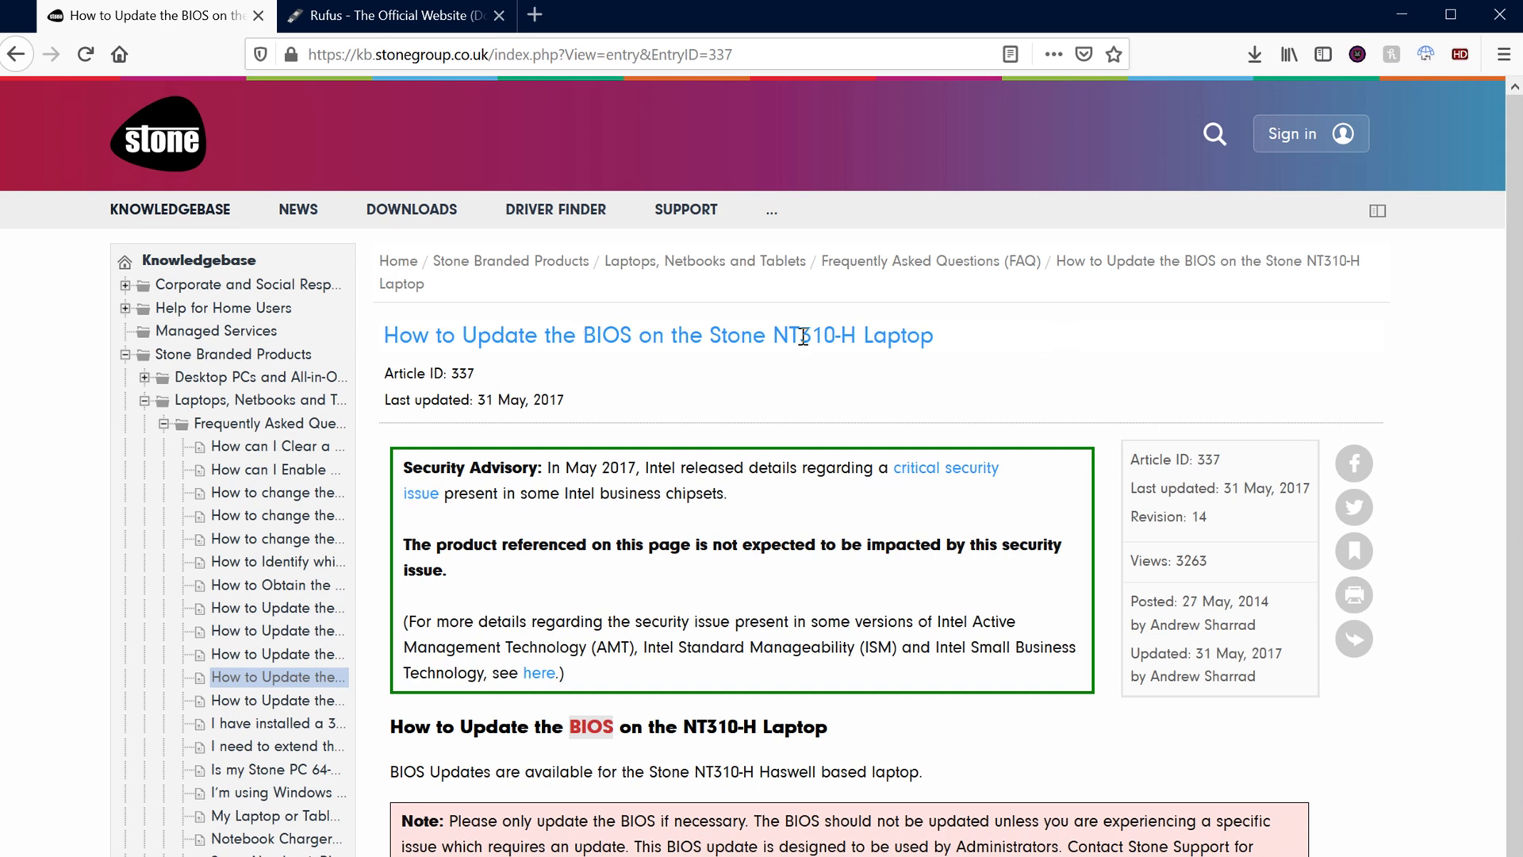
{"action": "mouse_move", "coordinate": [772, 343]}
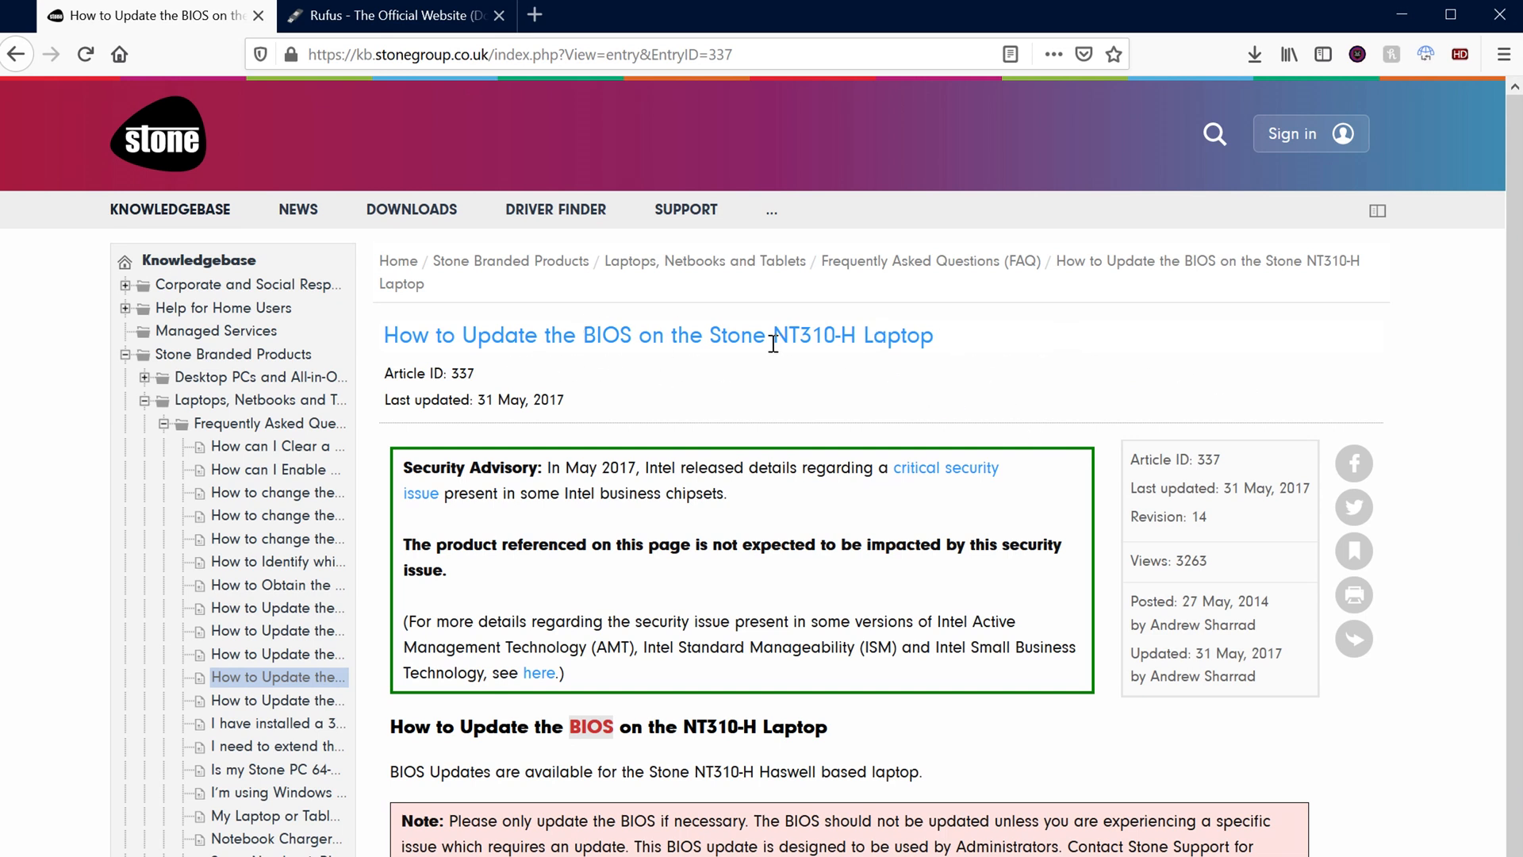
Highlight the NT310-H article title and scroll down to the BIOS file links
{"action": "double_click", "coordinate": [814, 335]}
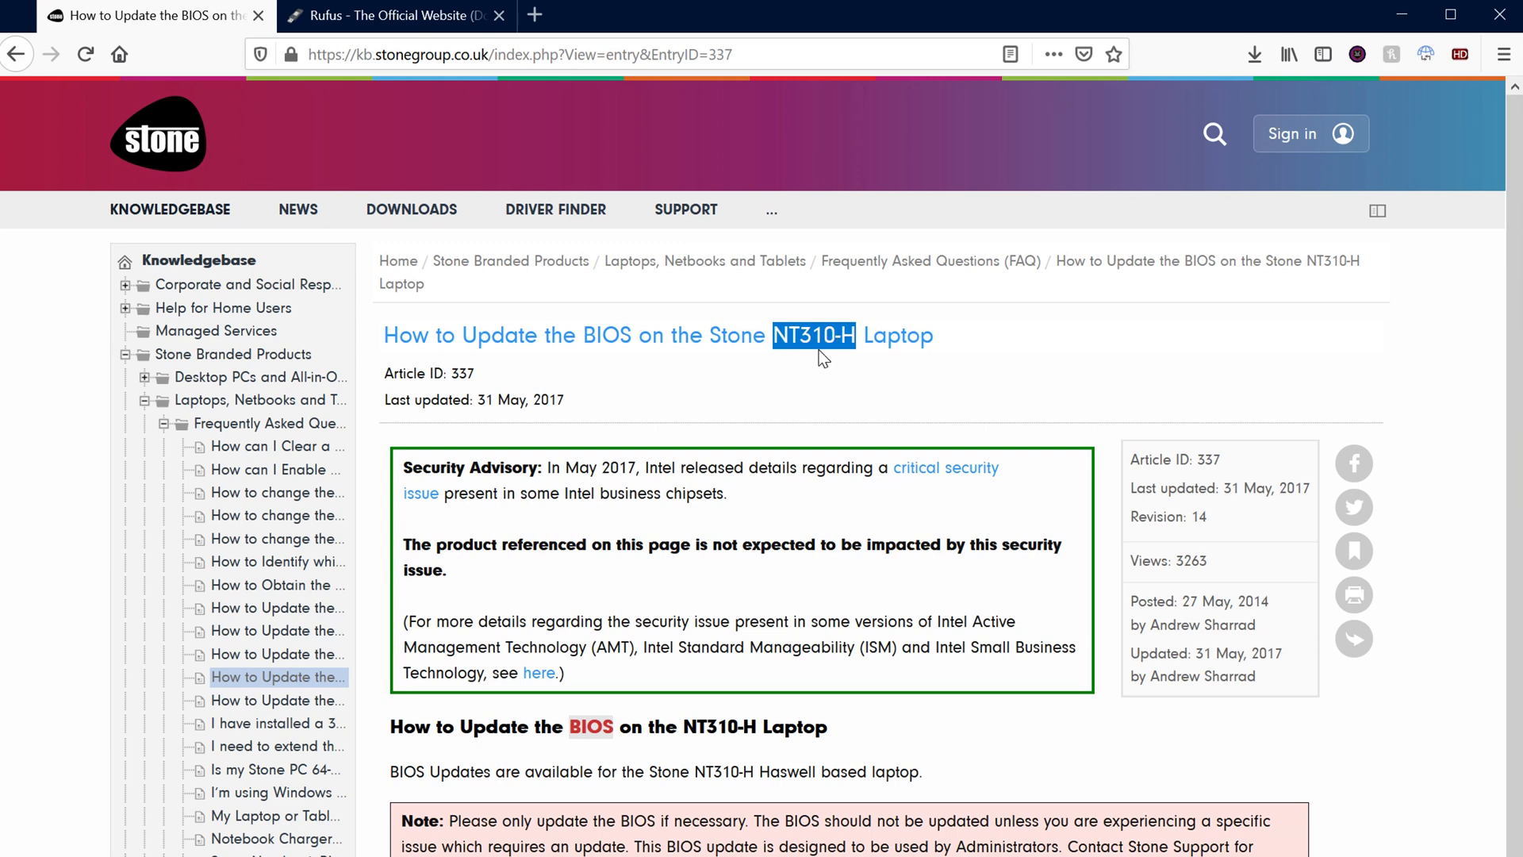
{"action": "left_click", "coordinate": [661, 397]}
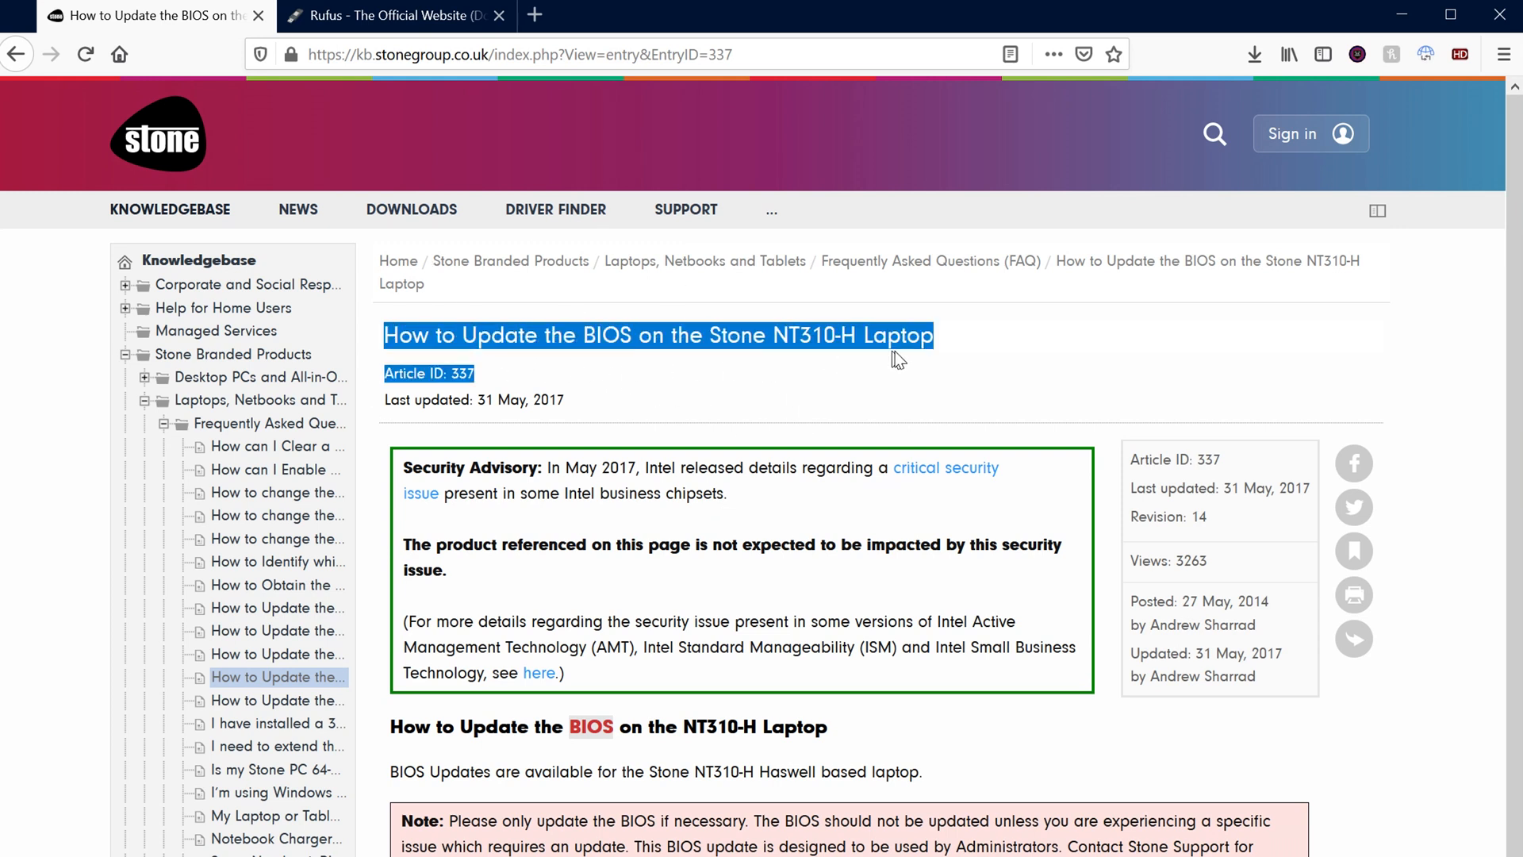
{"action": "scroll", "scroll_direction": "down", "scroll_amount": 3}
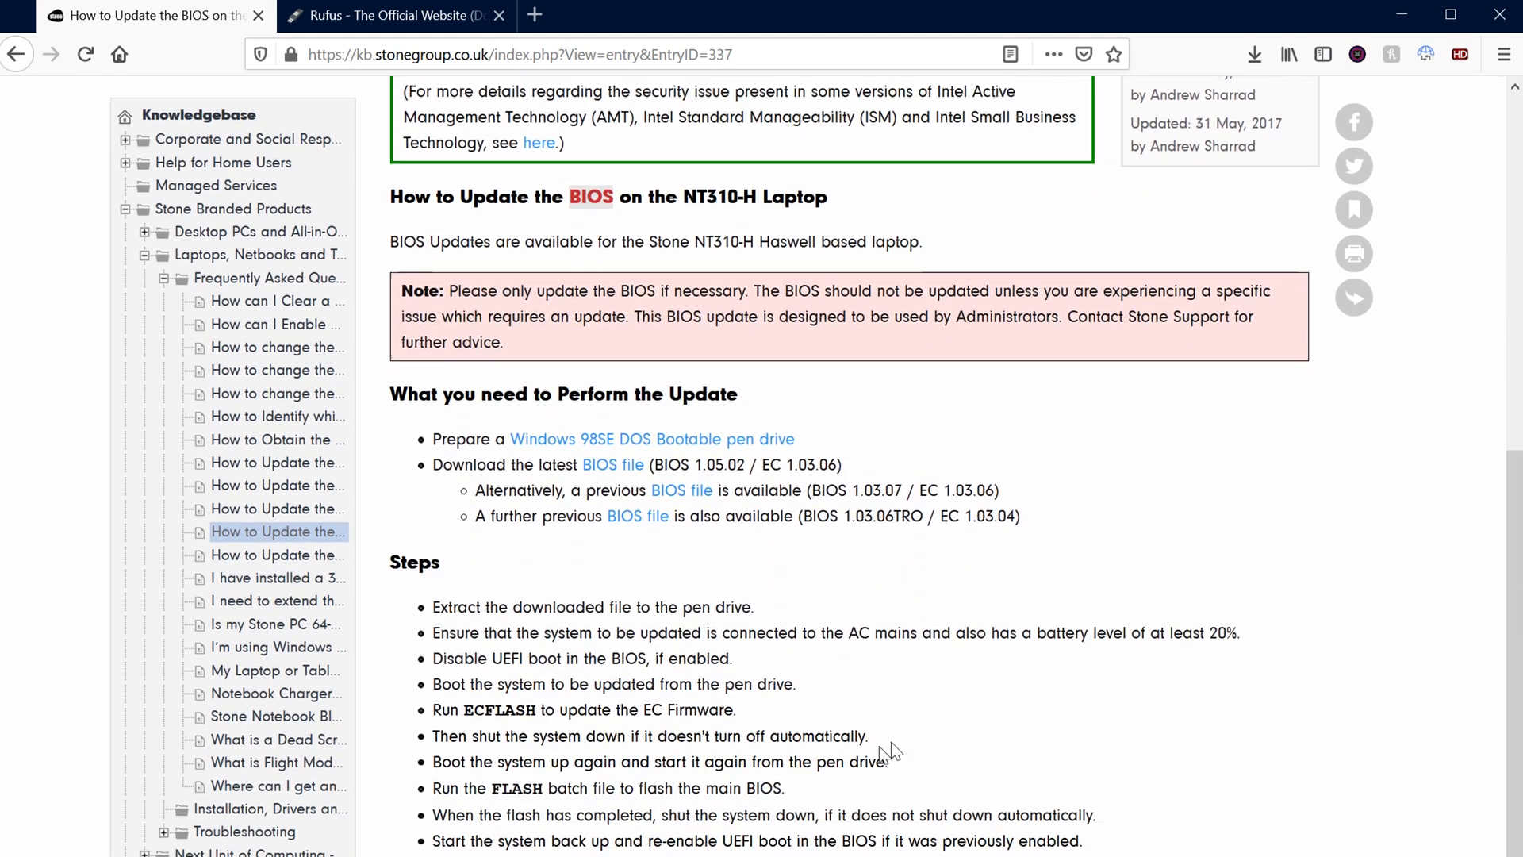
{"action": "scroll", "scroll_direction": "down", "scroll_amount": 3}
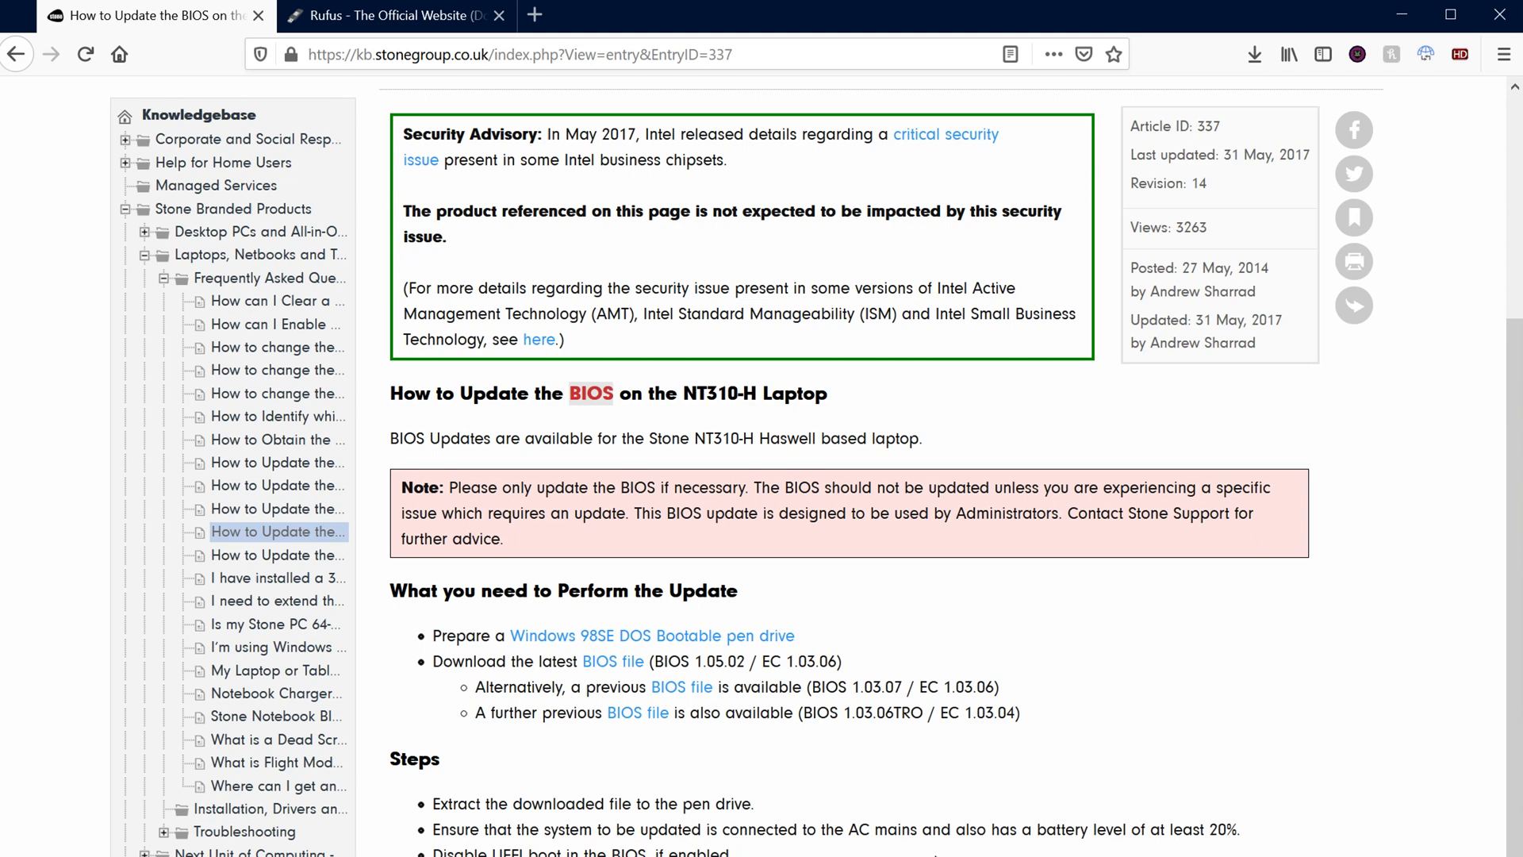
{"action": "scroll", "scroll_direction": "down", "scroll_amount": 3}
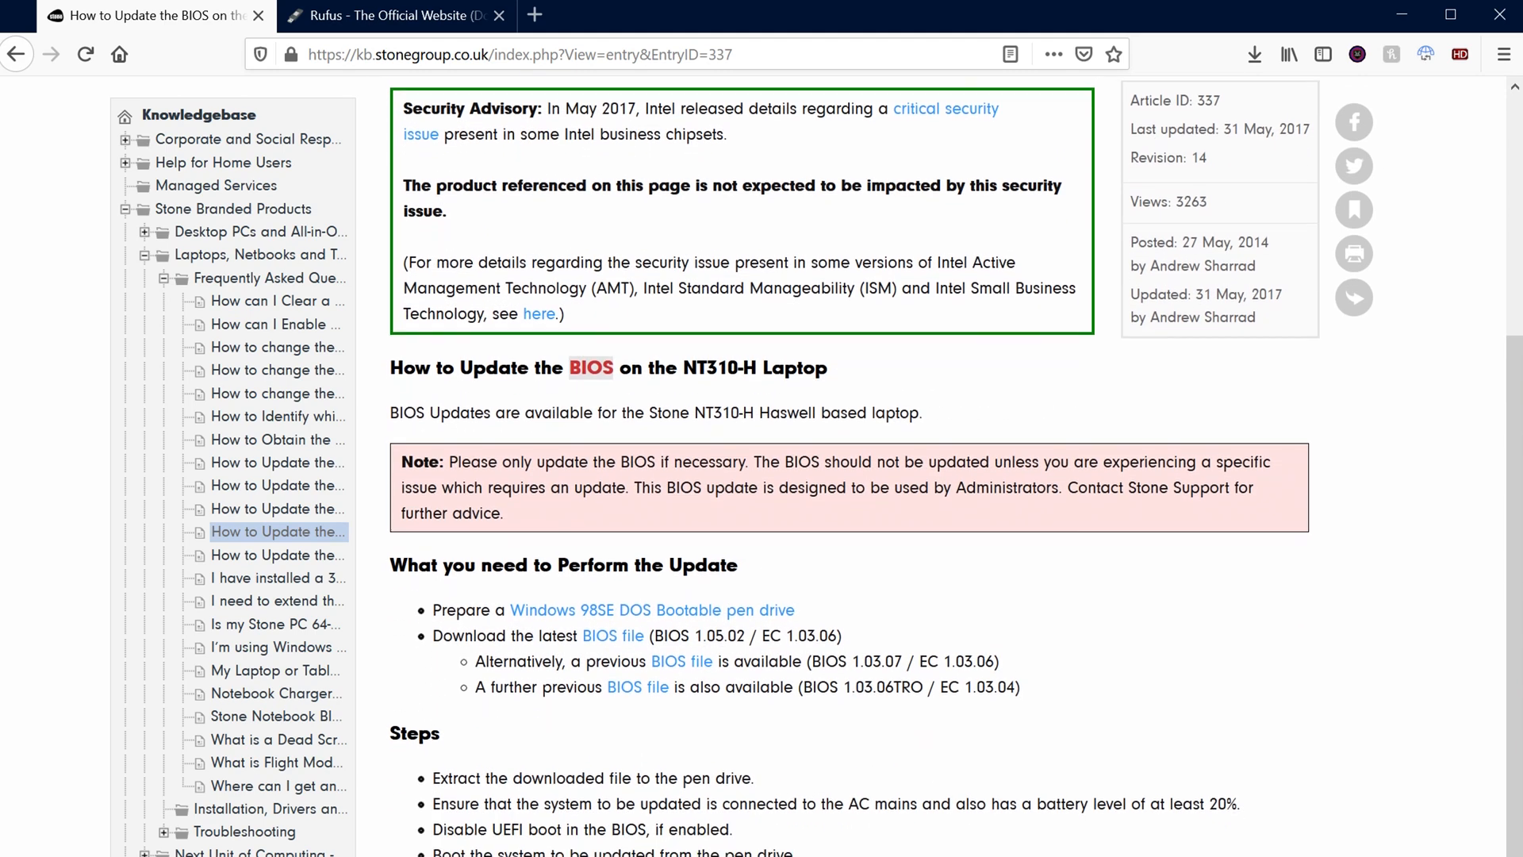
{"action": "scroll", "scroll_direction": "down", "scroll_amount": 3}
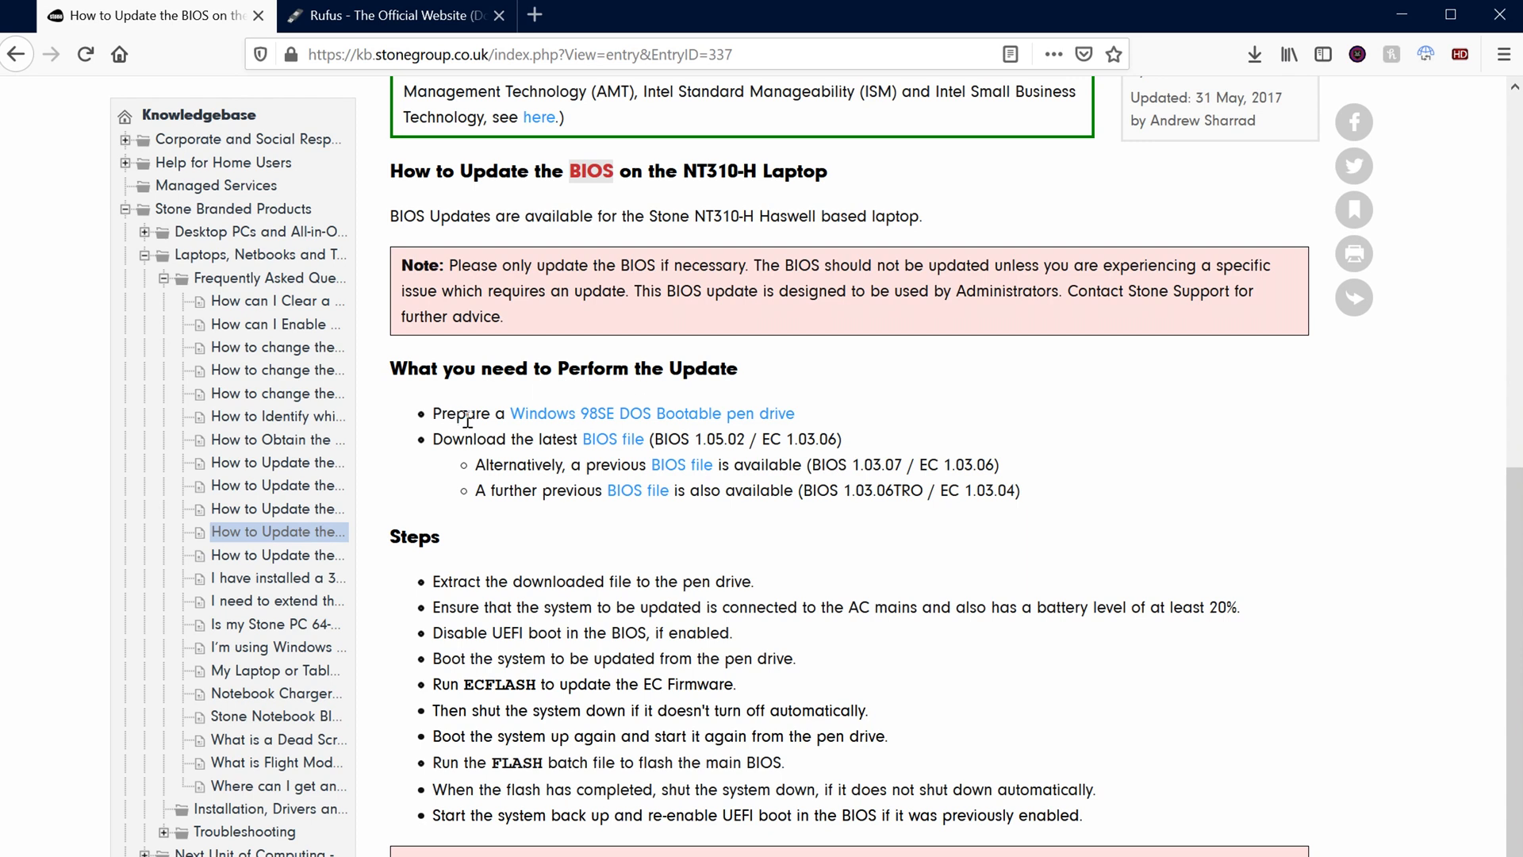
{"action": "mouse_move", "coordinate": [607, 446]}
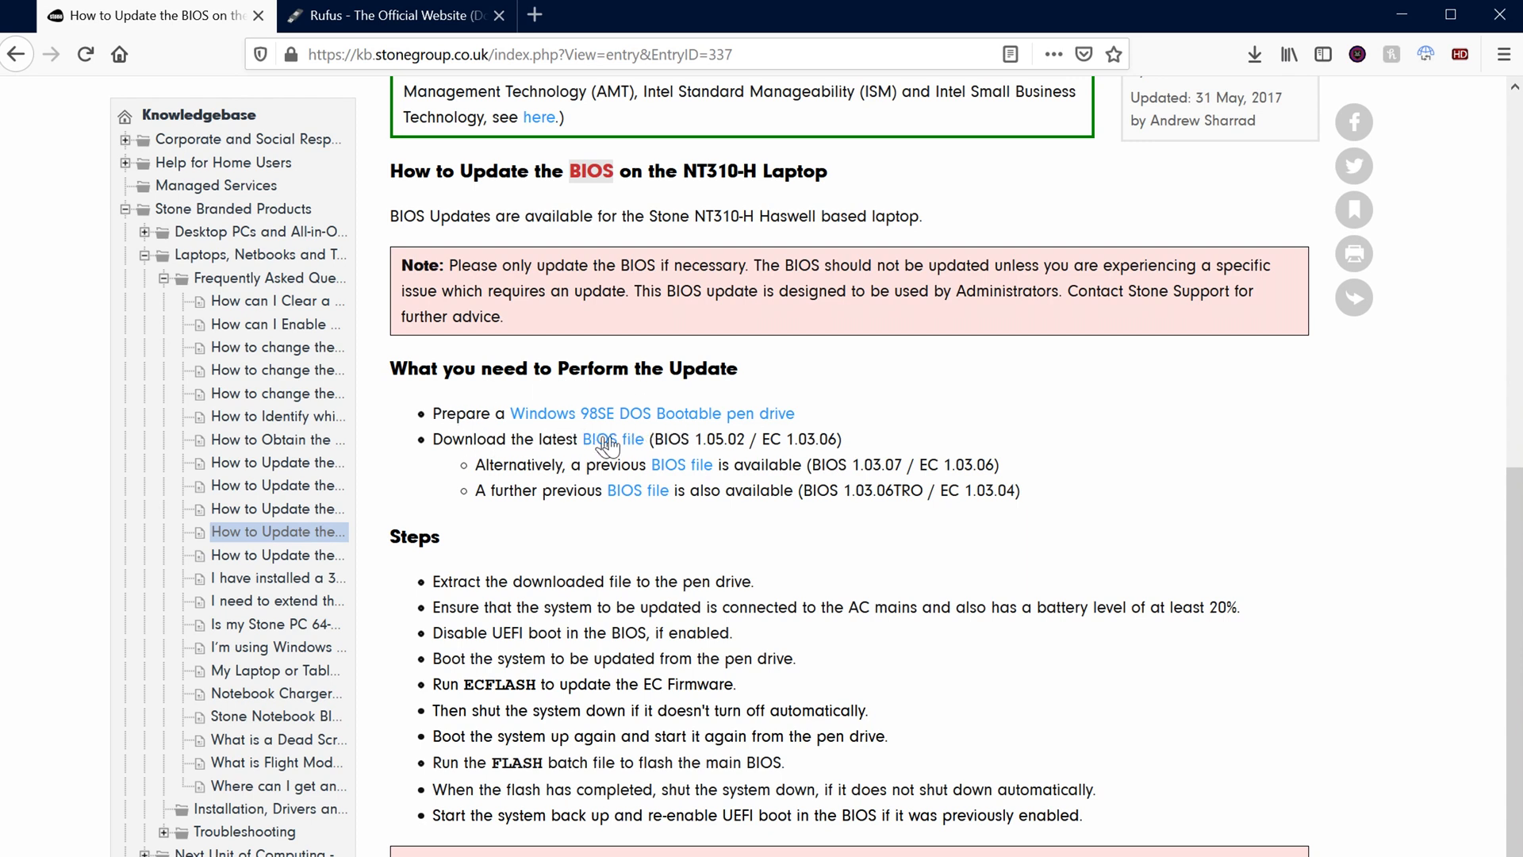
Save the latest BIOS file, NT310-H_BIOS-502_EC306.zip
{"action": "left_click_drag", "start_coordinate": [594, 437], "coordinate": [714, 438]}
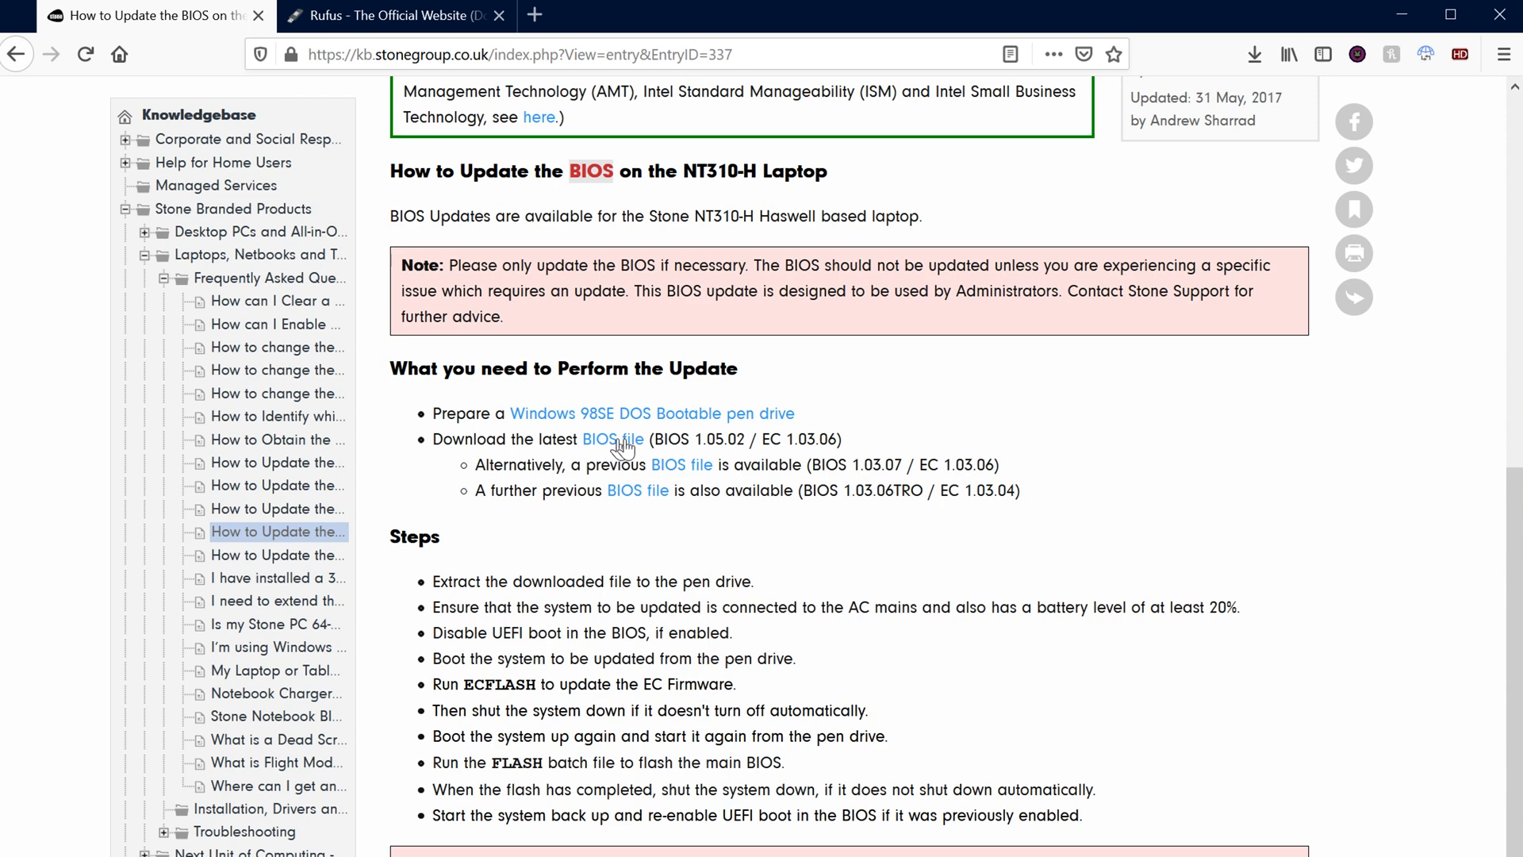
{"action": "left_click", "coordinate": [611, 439]}
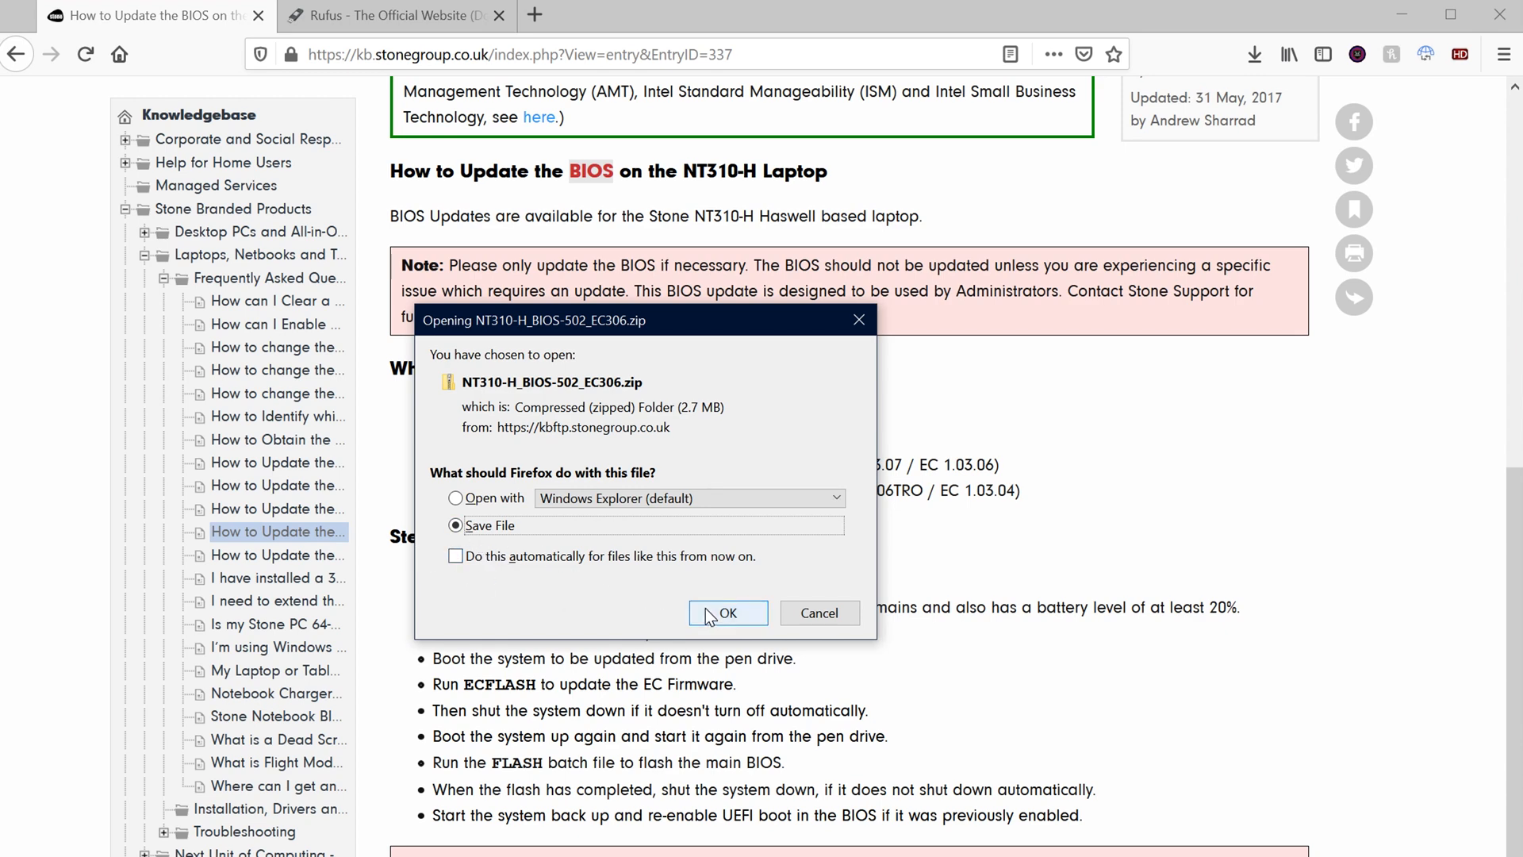
{"action": "left_click", "coordinate": [727, 613]}
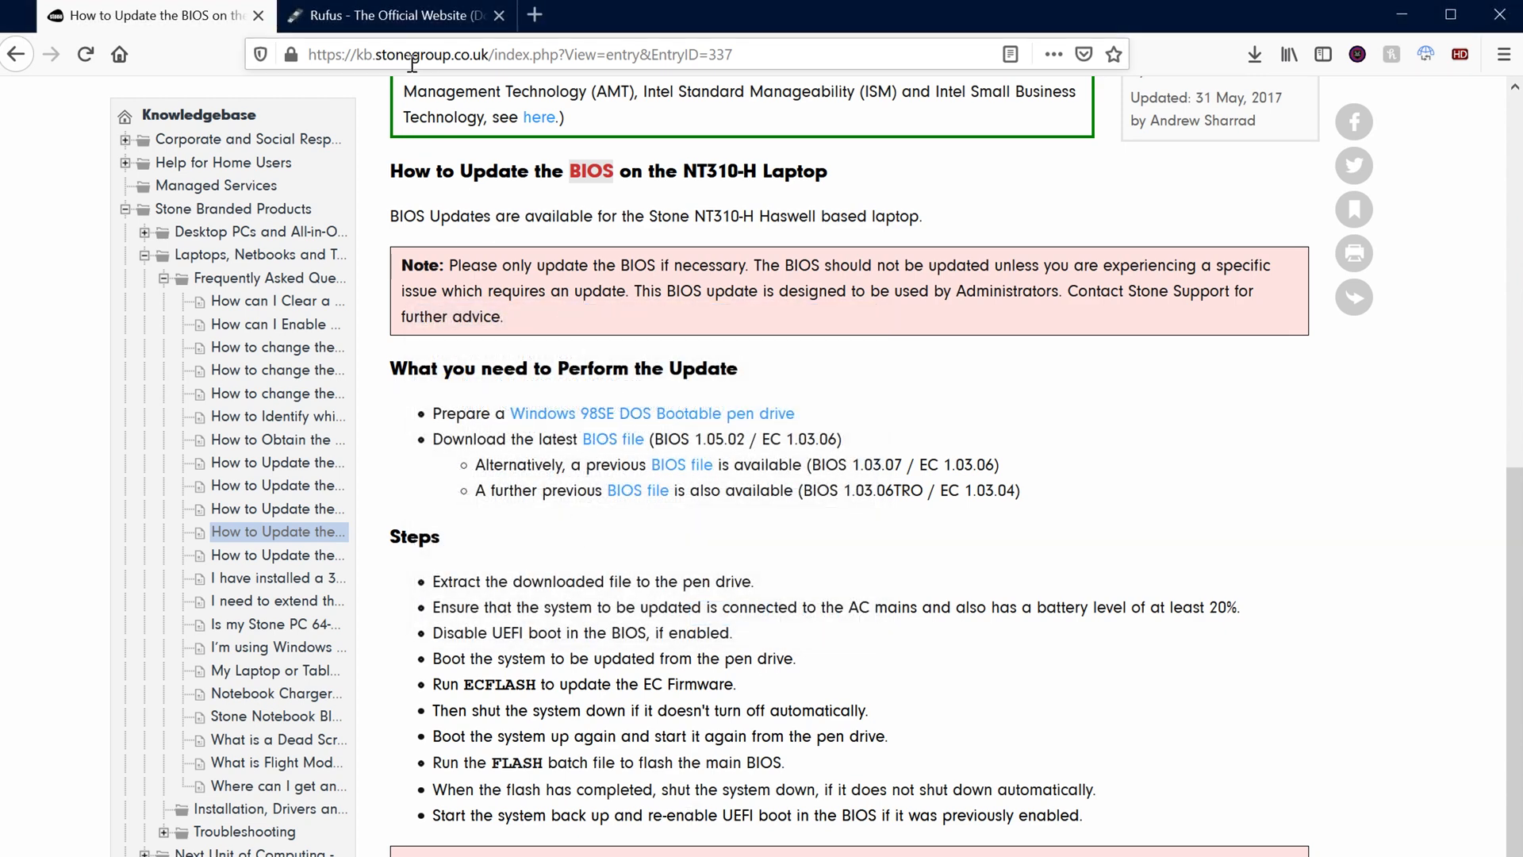
{"action": "left_click", "coordinate": [393, 16]}
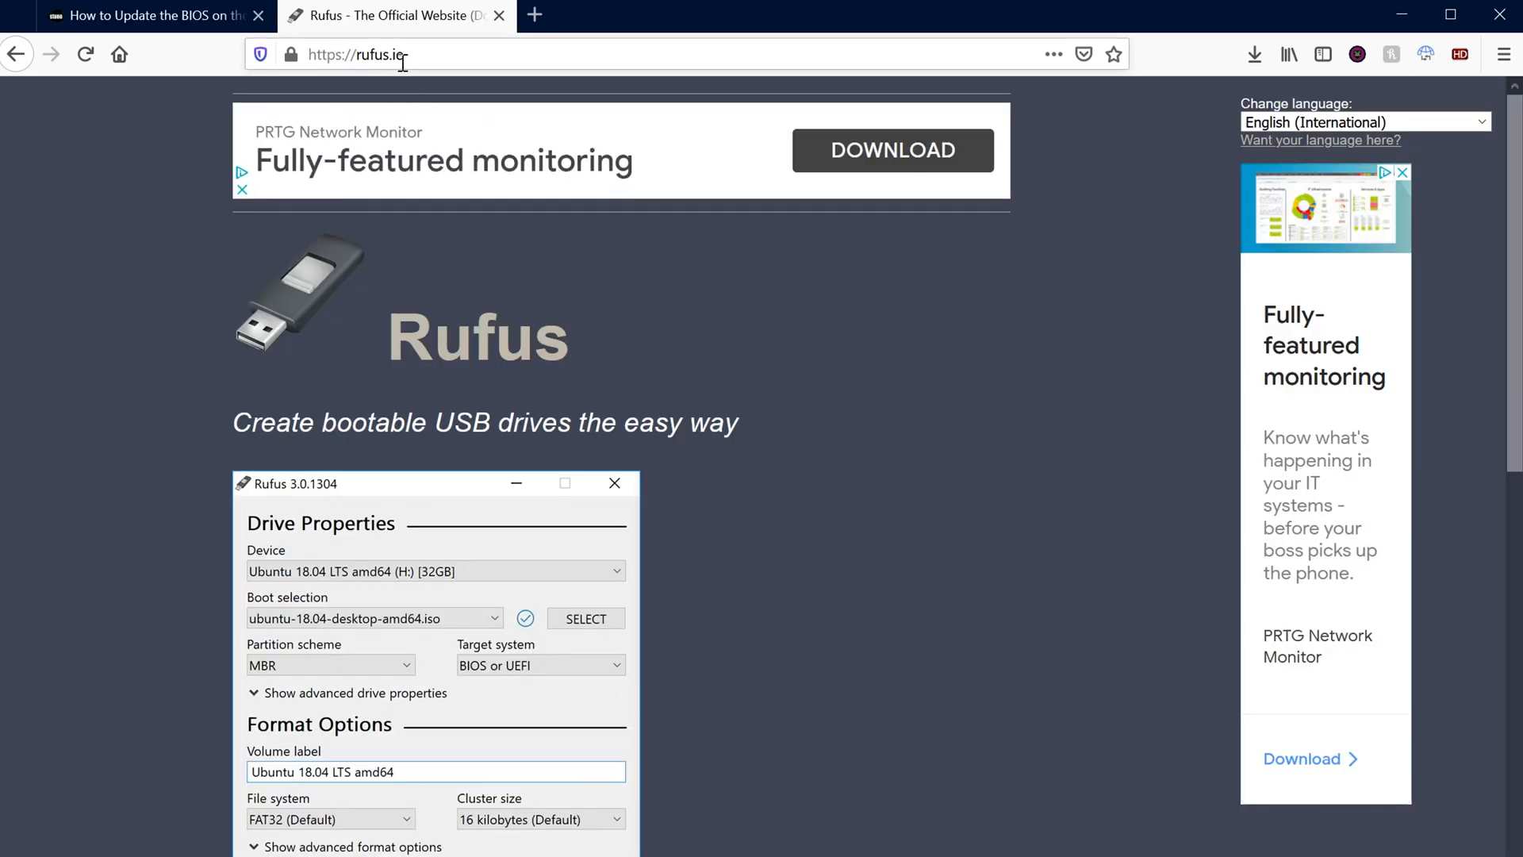
{"action": "mouse_move", "coordinate": [741, 498]}
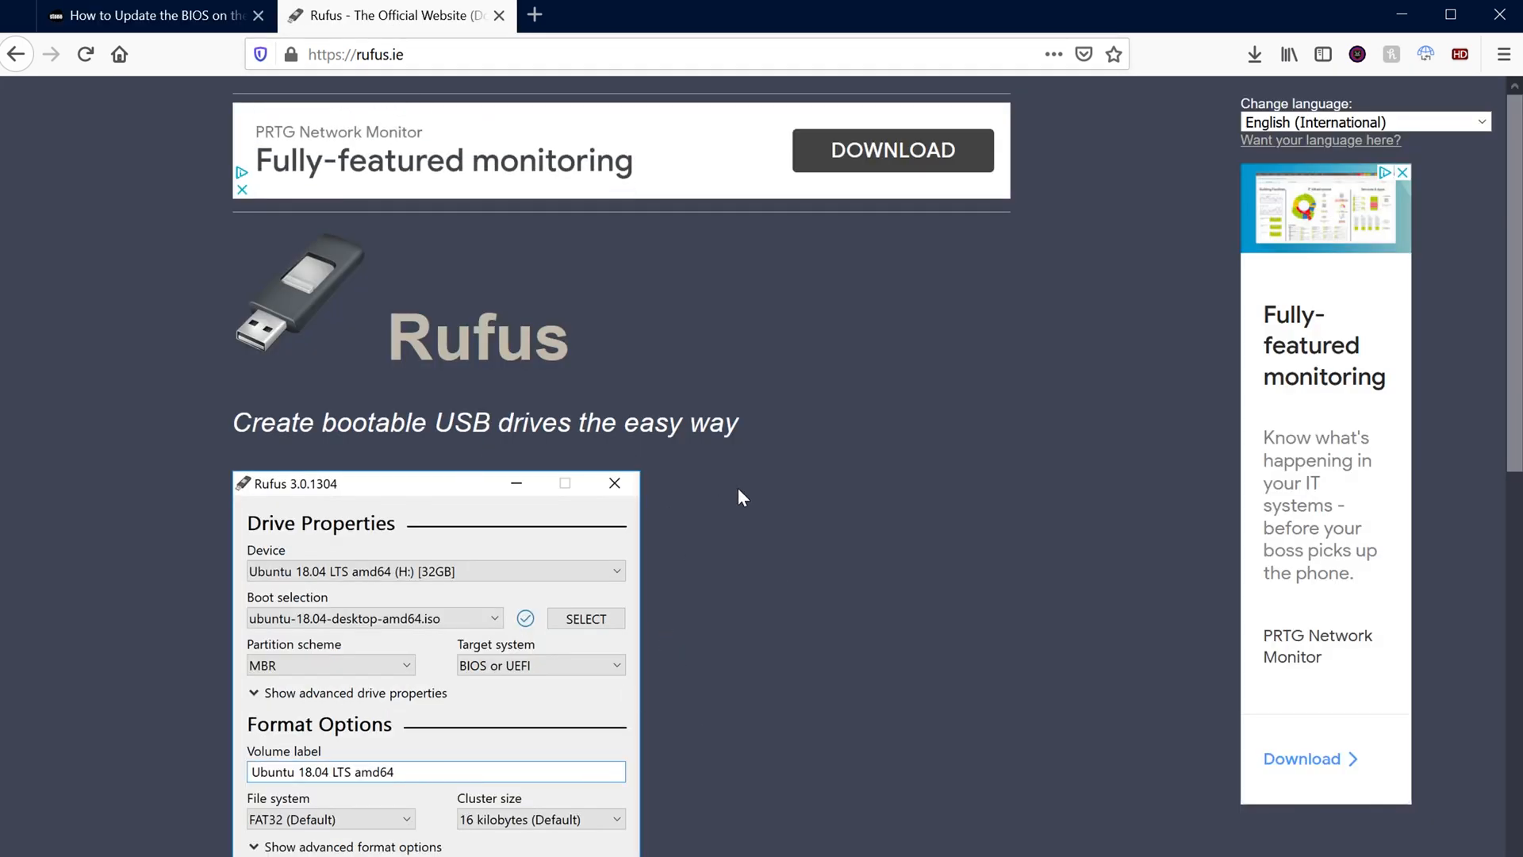
Download 'Rufus 3.13 Portable' from the Download section of rufus.ie
{"action": "scroll", "scroll_direction": "down", "scroll_amount": 3}
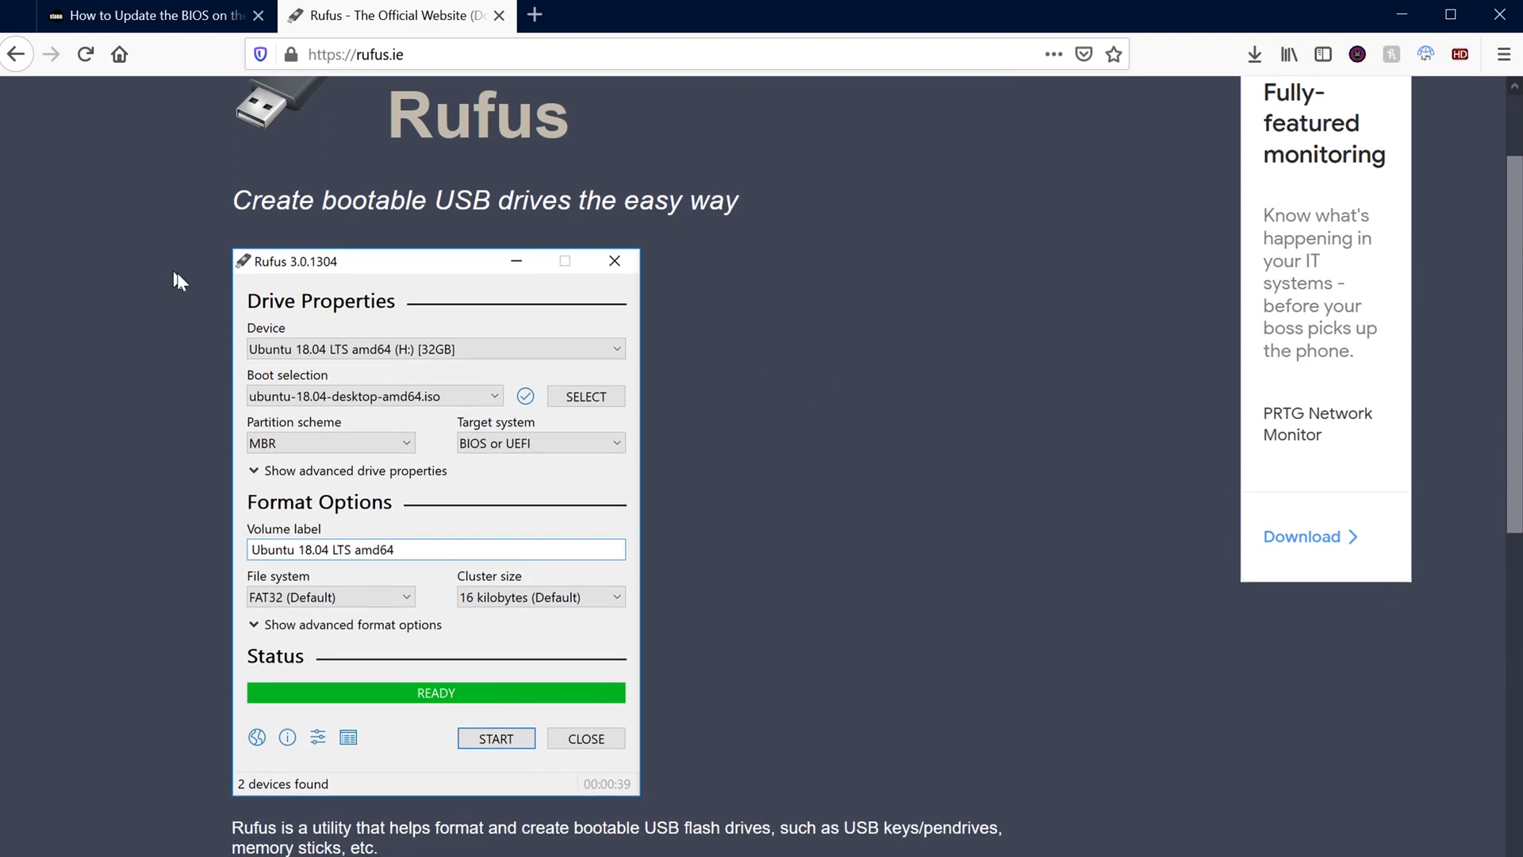
{"action": "mouse_move", "coordinate": [859, 650]}
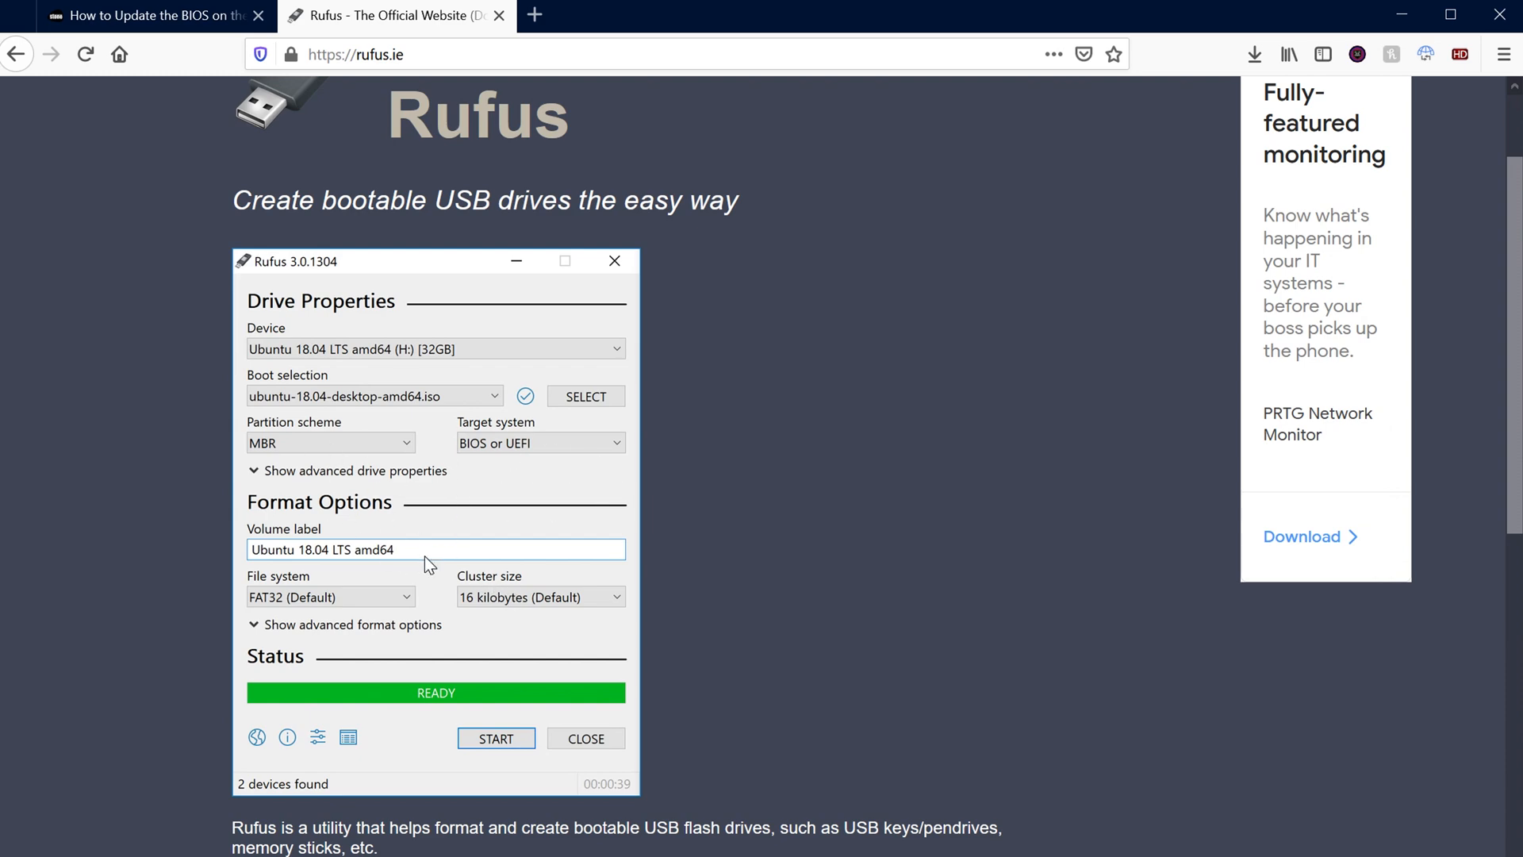
{"action": "scroll", "scroll_direction": "down", "scroll_amount": 3}
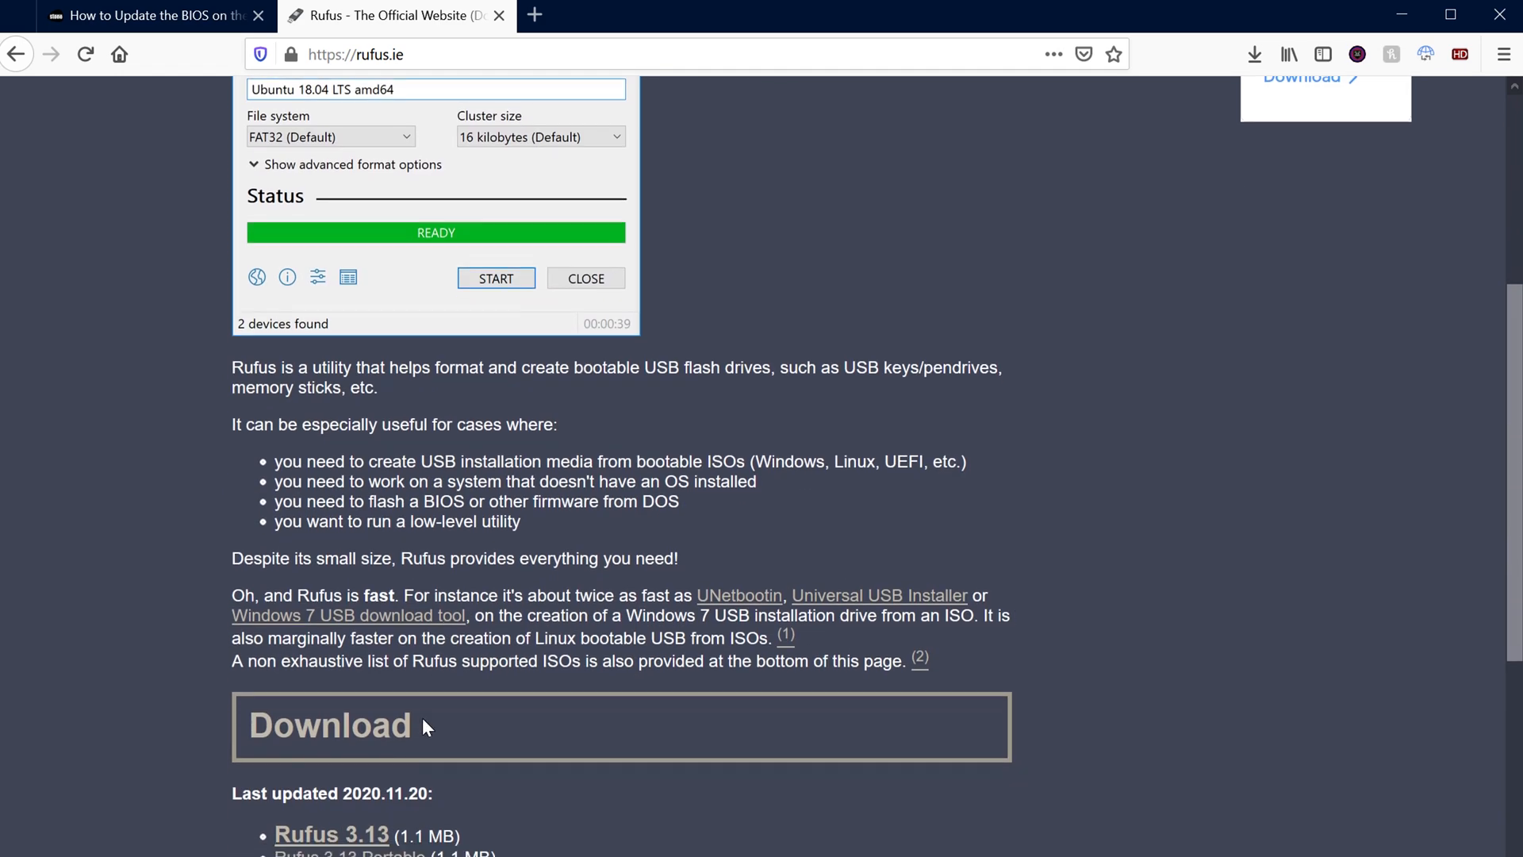
{"action": "scroll", "scroll_direction": "down", "scroll_amount": 3}
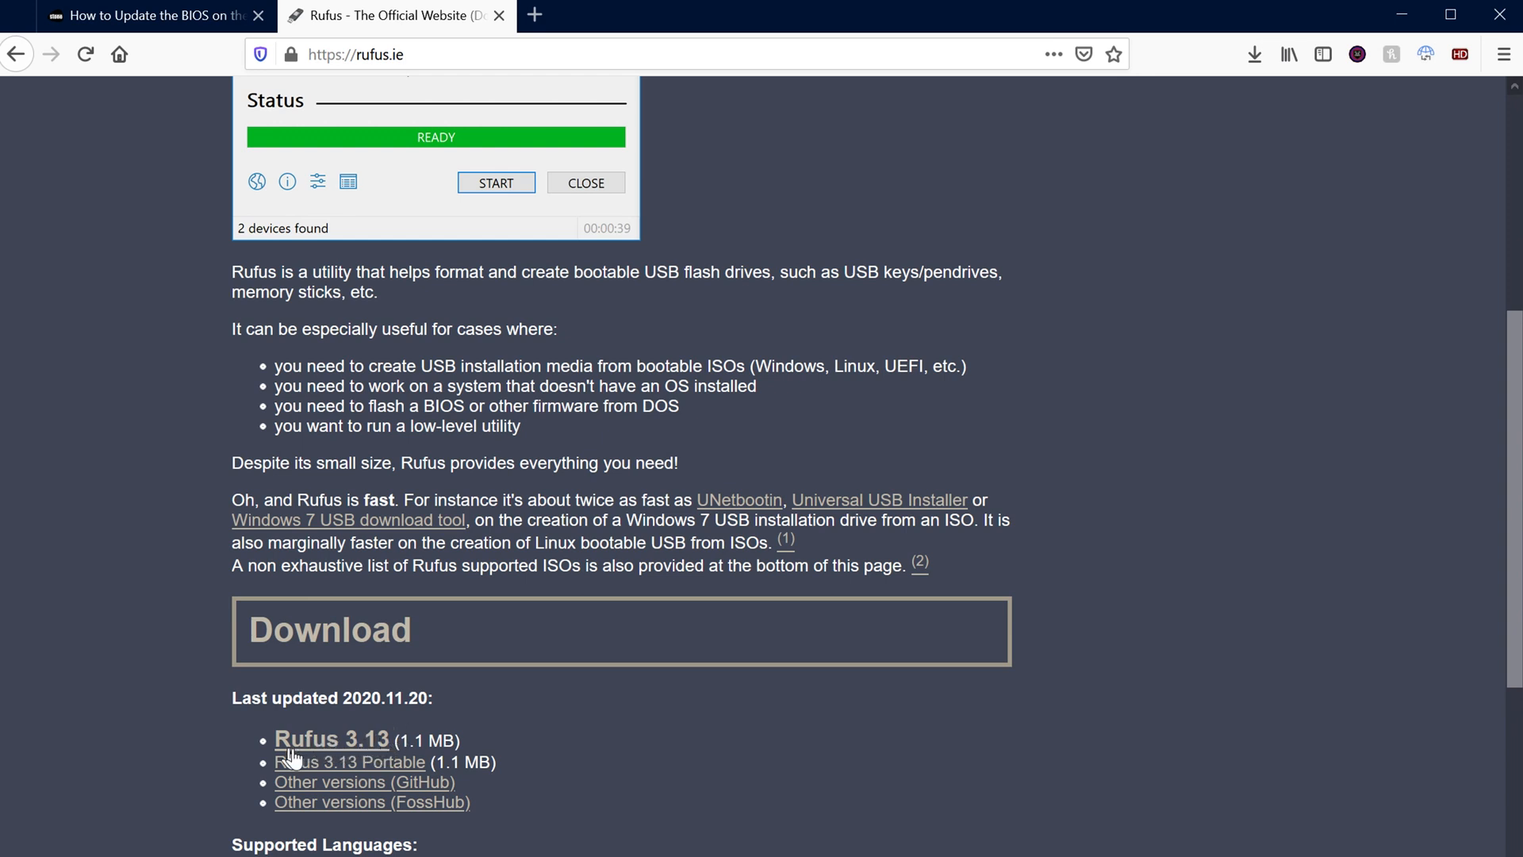
{"action": "mouse_move", "coordinate": [384, 767]}
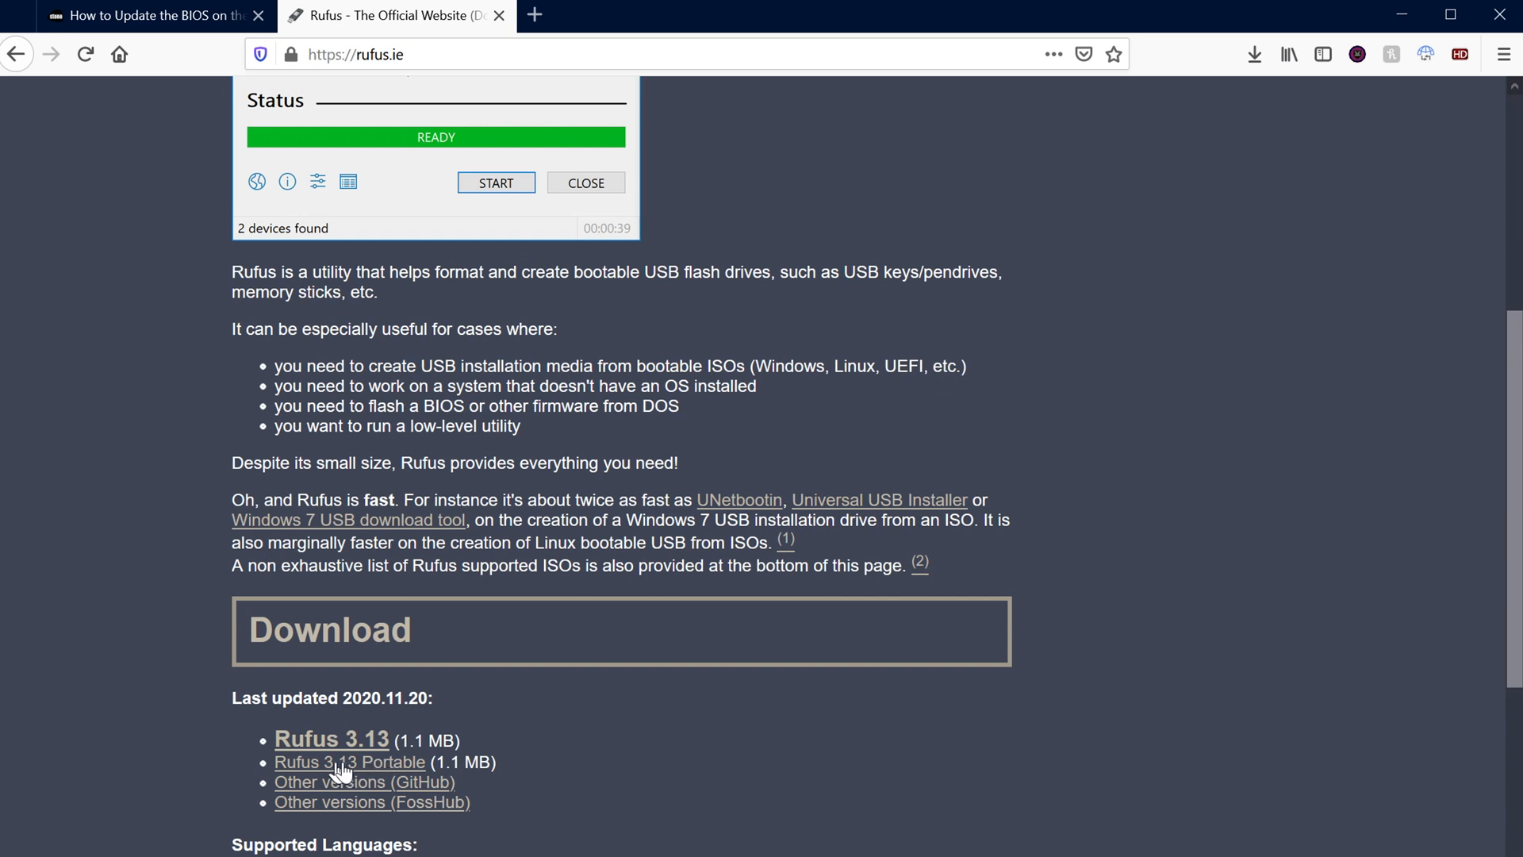
{"action": "left_click", "coordinate": [350, 762]}
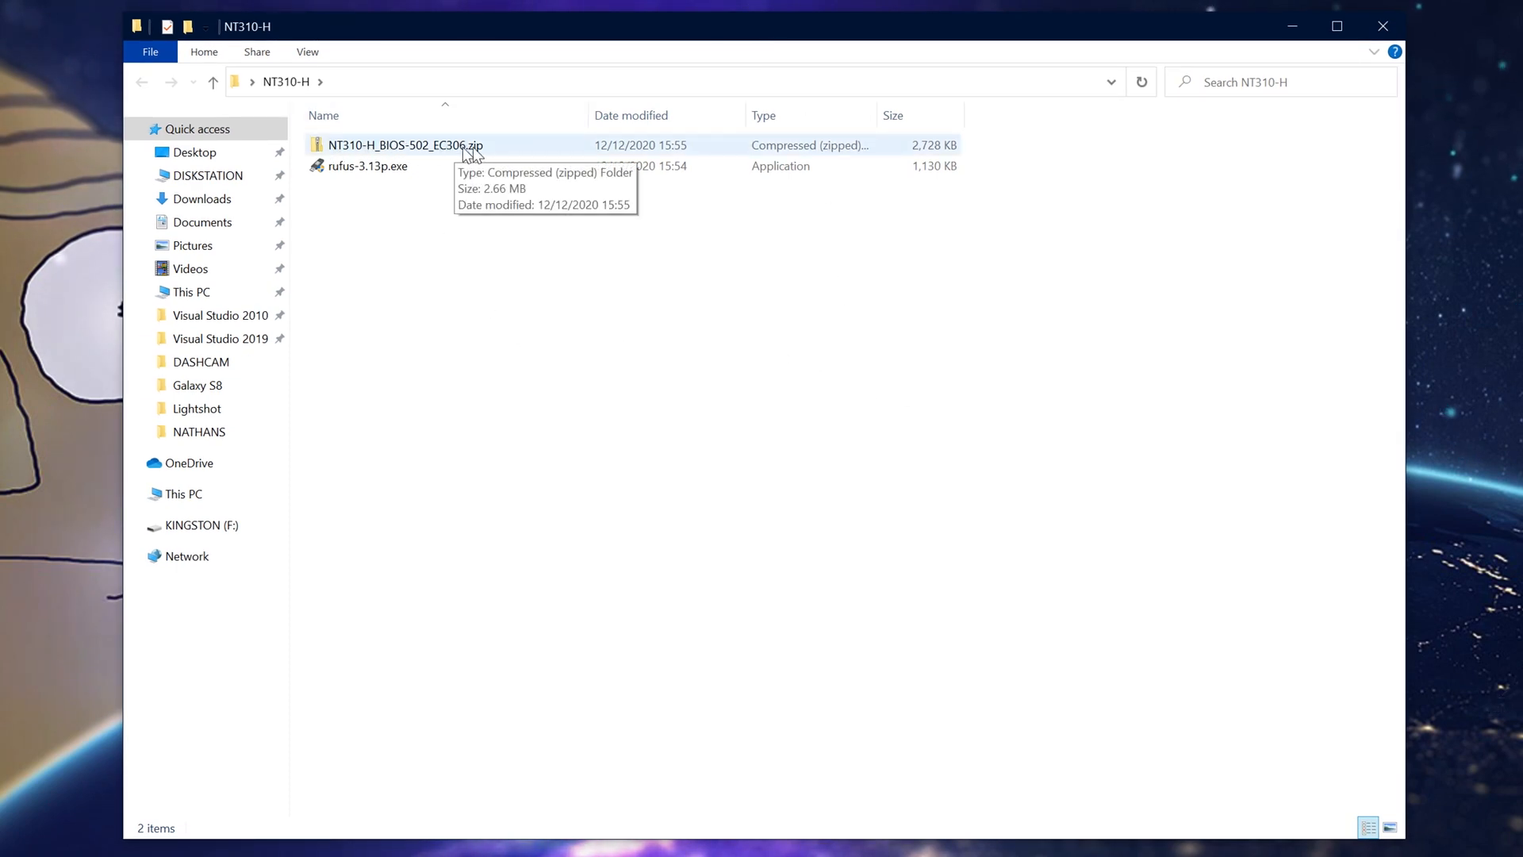
Open the NT310-H folder and select NT310-H_BIOS-502_EC306.zip for extraction
{"action": "left_click", "coordinate": [368, 165]}
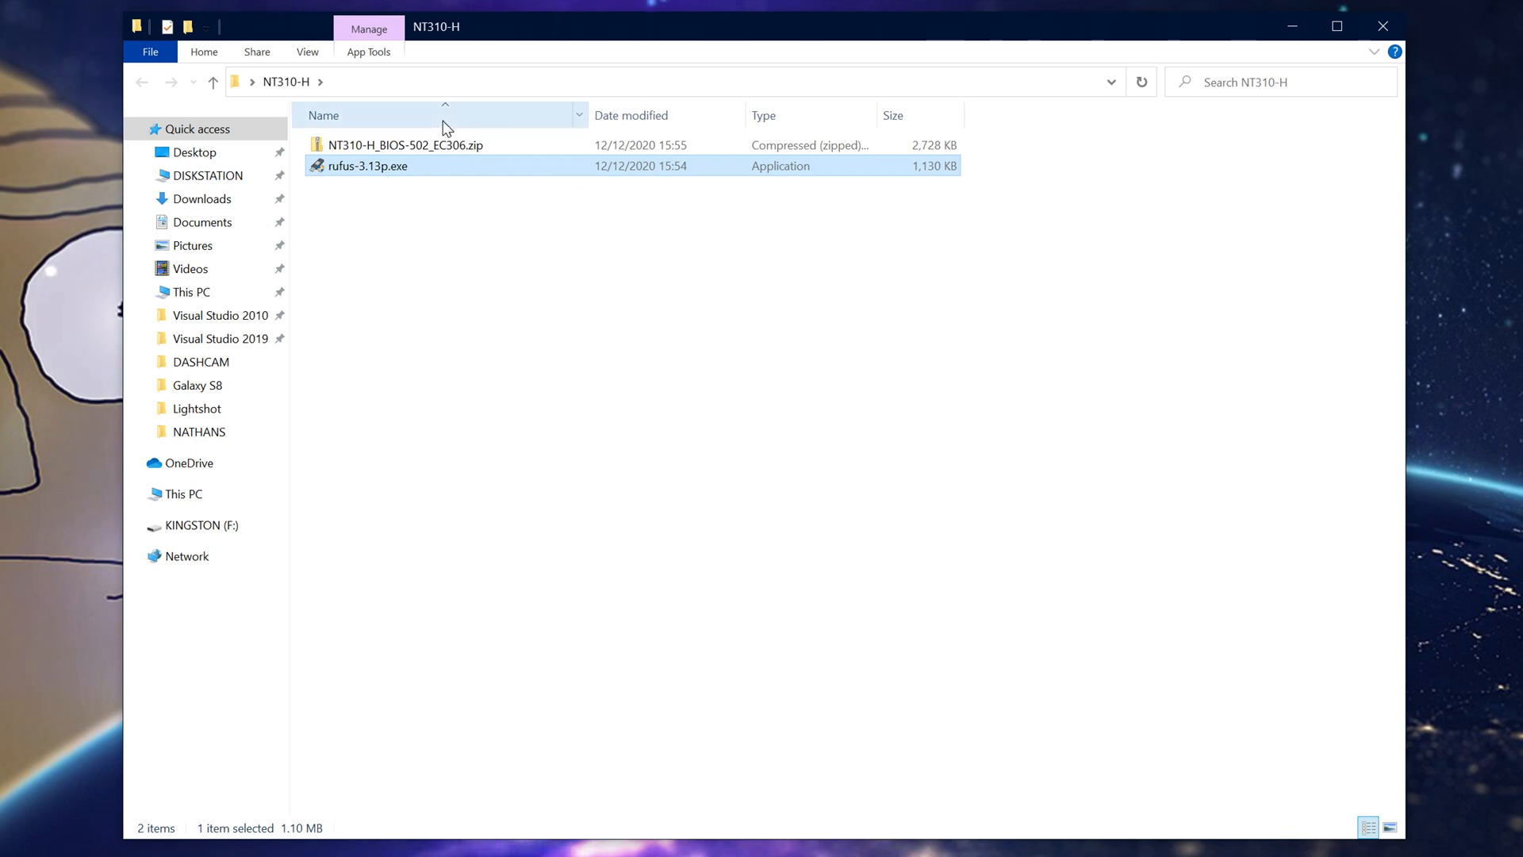
{"action": "left_click", "coordinate": [405, 144]}
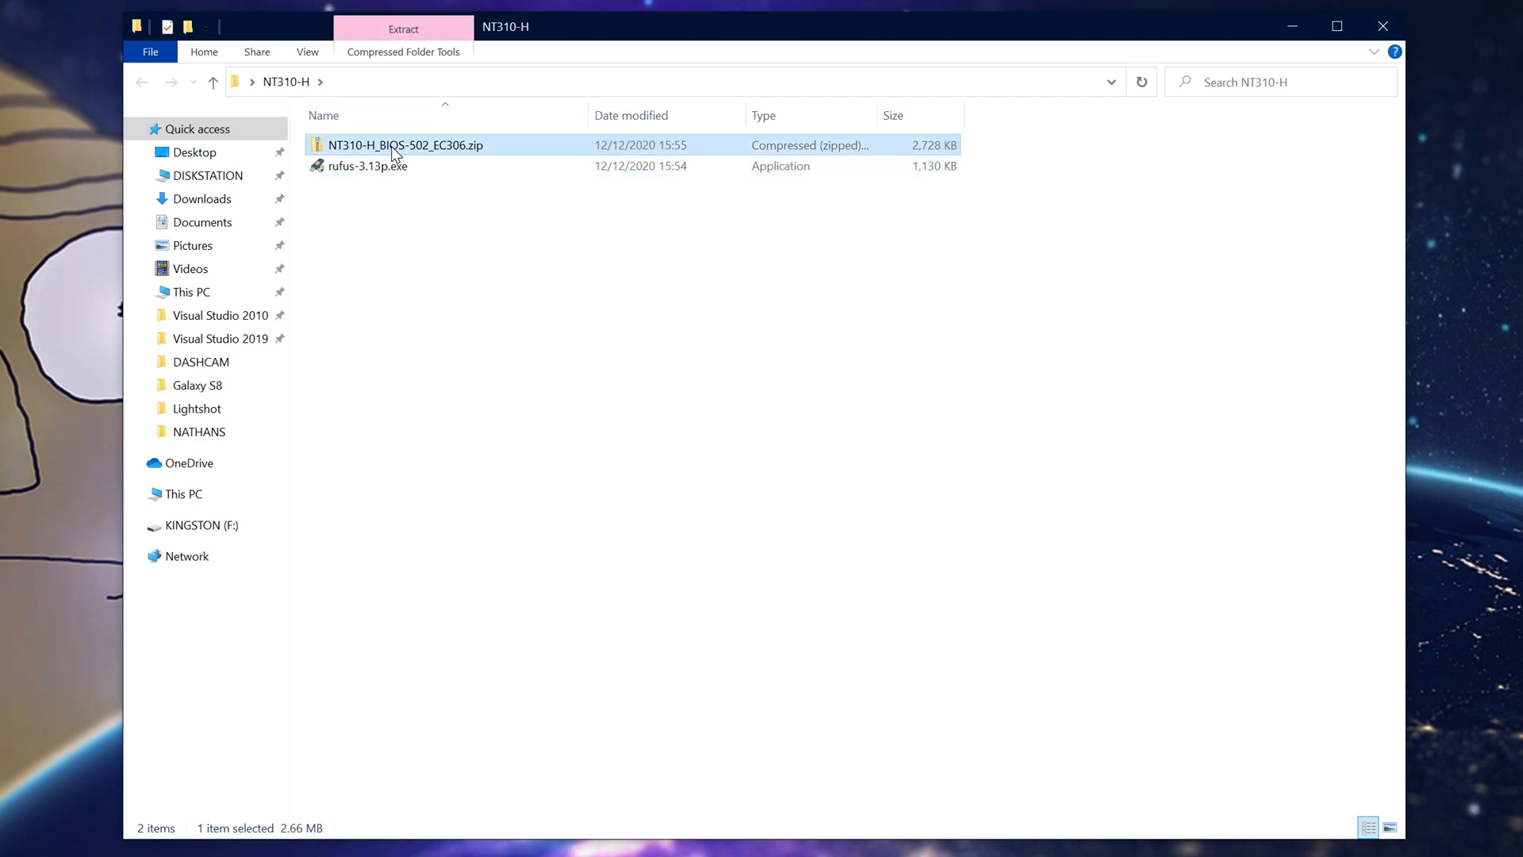
{"action": "mouse_move", "coordinate": [418, 147]}
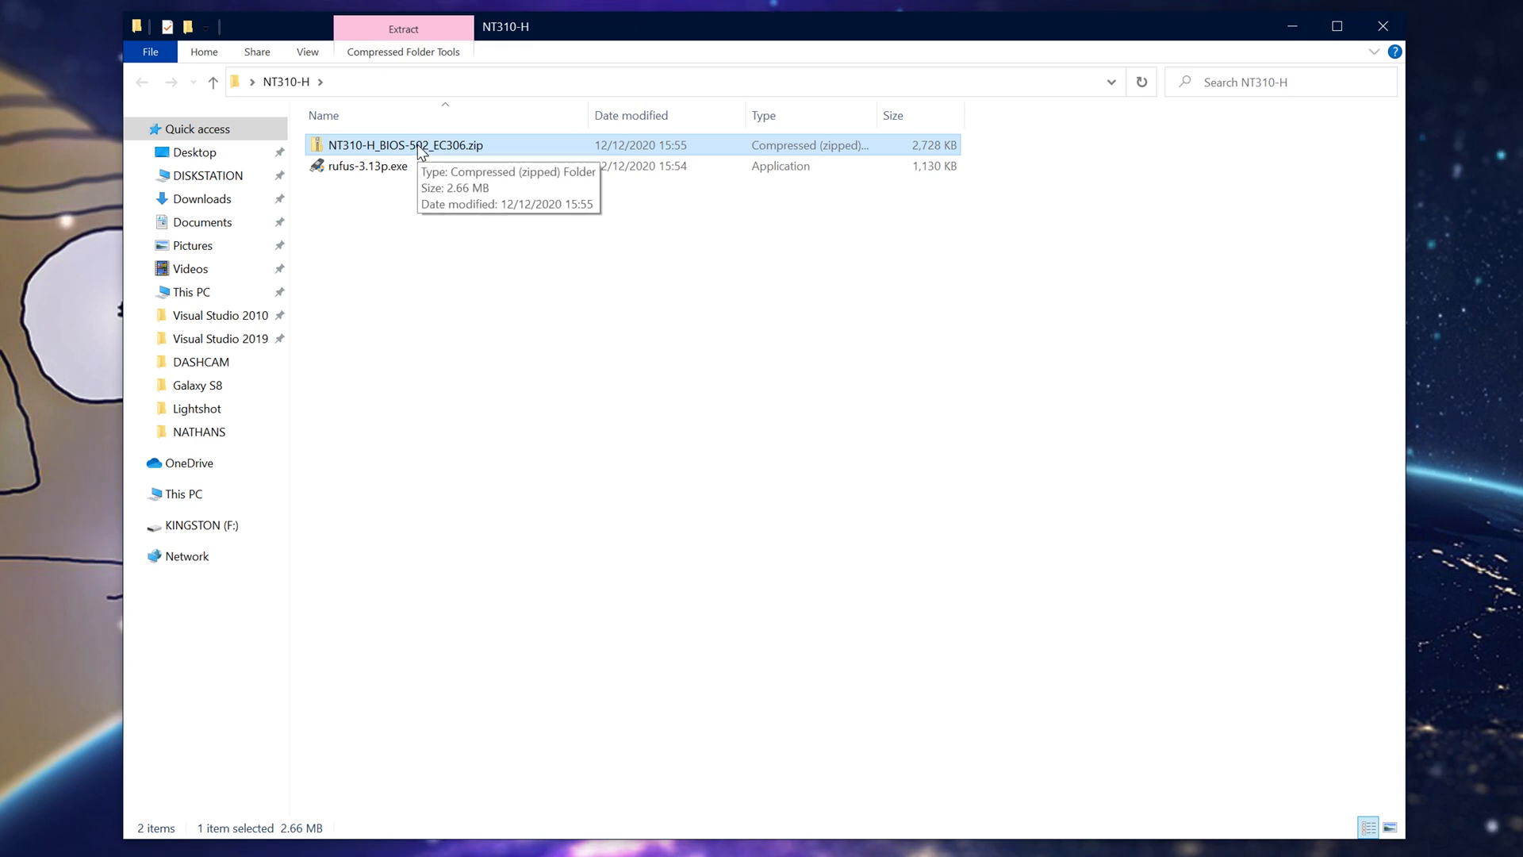
{"action": "left_click", "coordinate": [403, 29]}
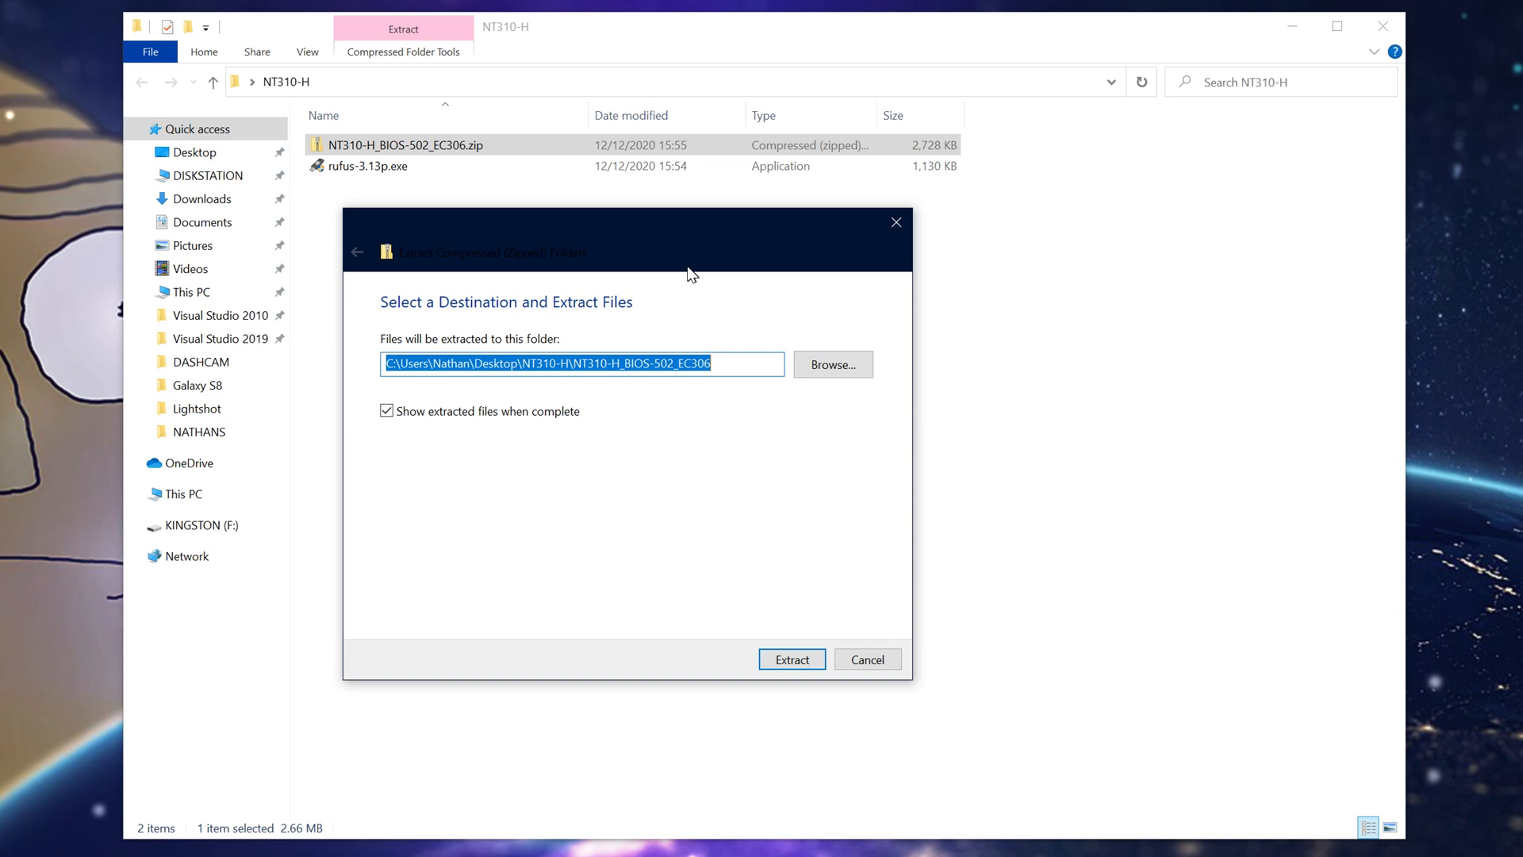
Extract NT310-H_BIOS-502_EC306.zip into a same-named folder beside the zip
{"action": "left_click", "coordinate": [568, 363]}
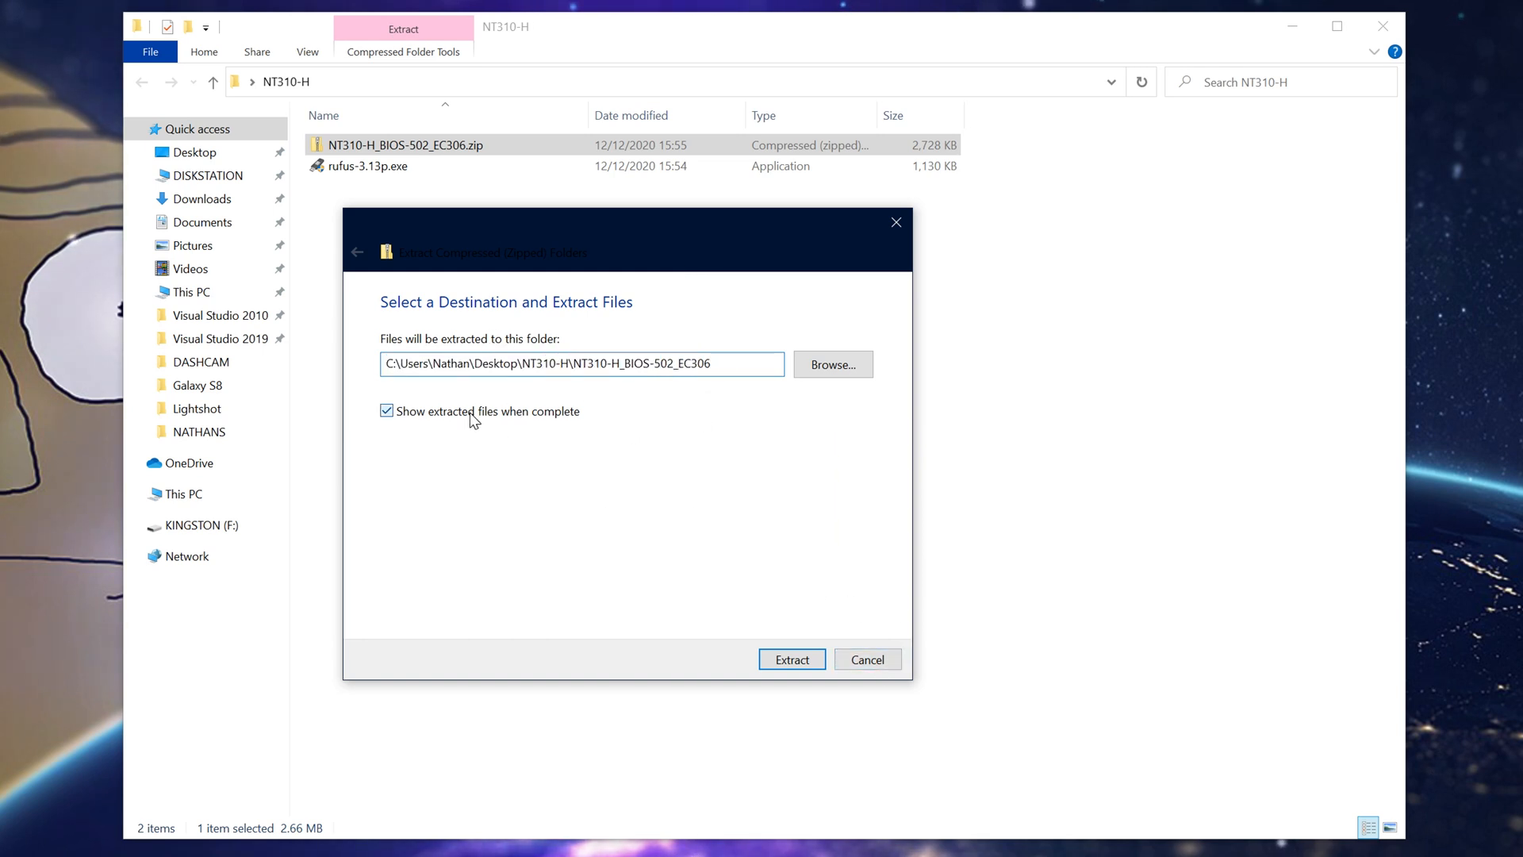
{"action": "left_click", "coordinate": [791, 660]}
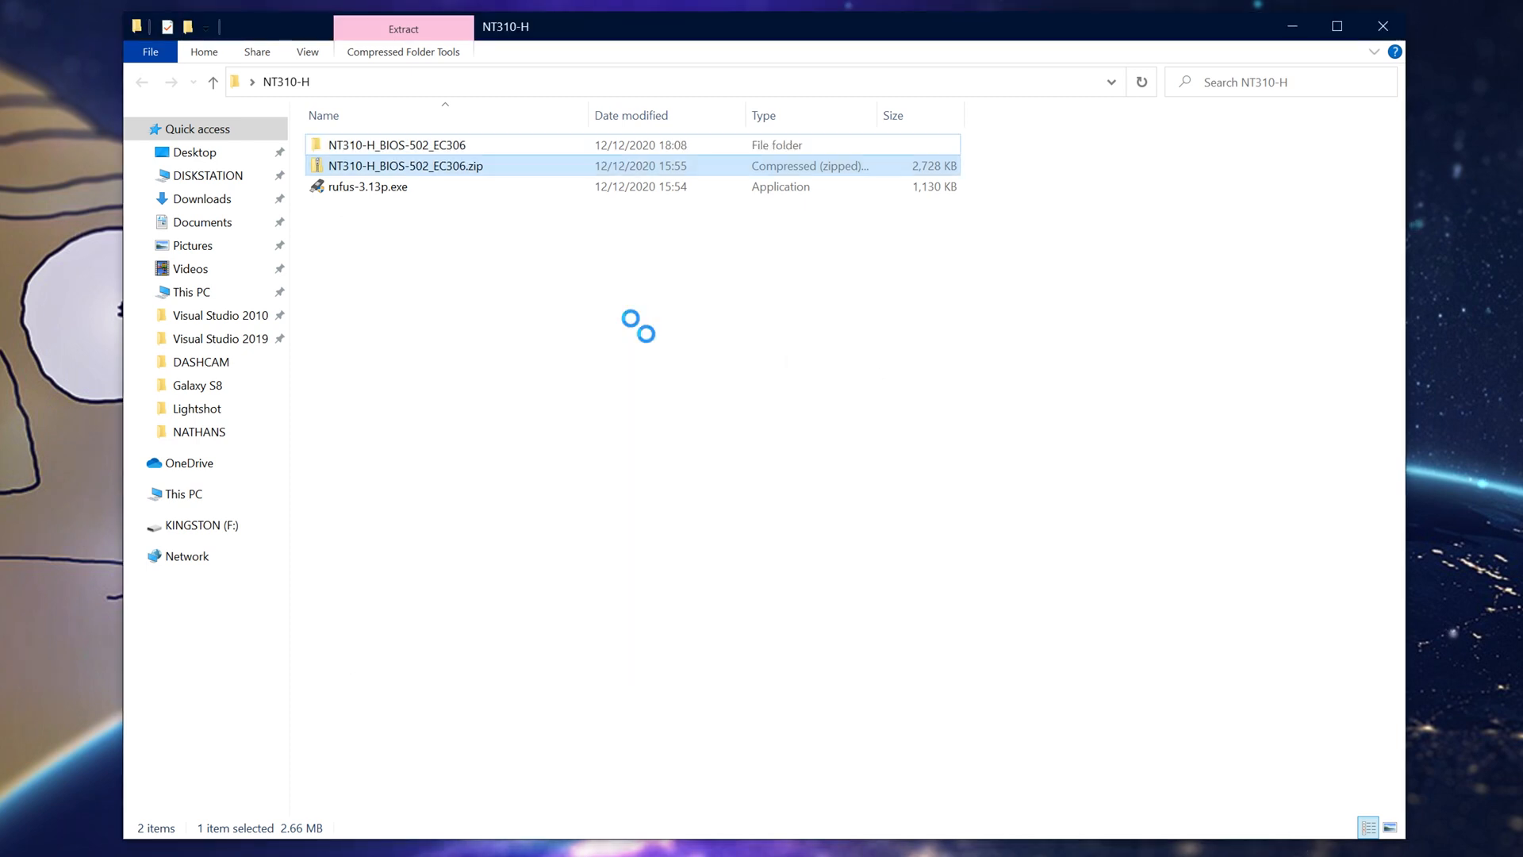
{"action": "double_click", "coordinate": [393, 144]}
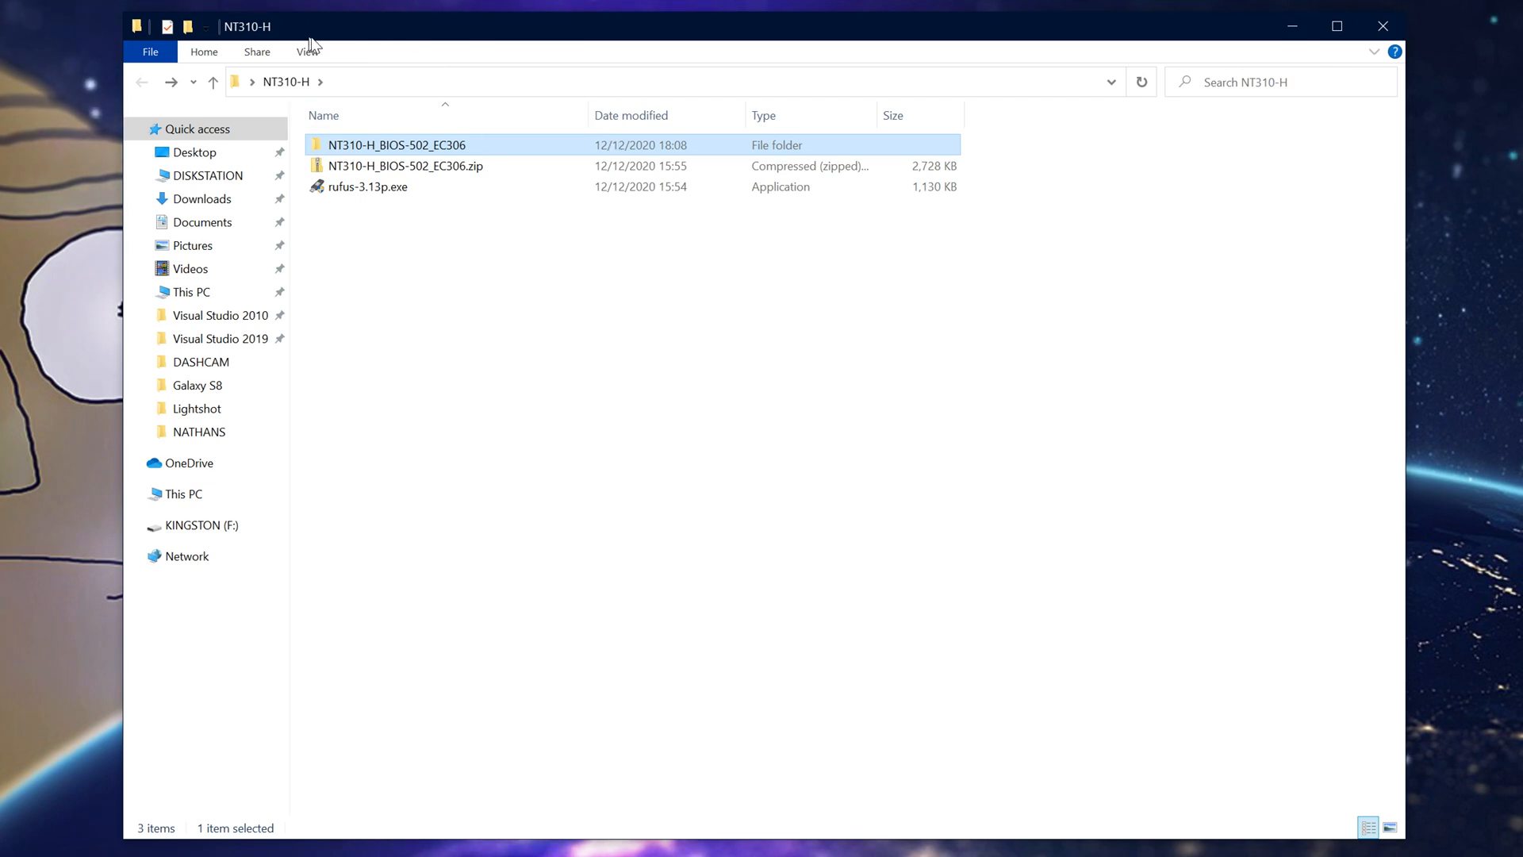
{"action": "right_click", "coordinate": [403, 165]}
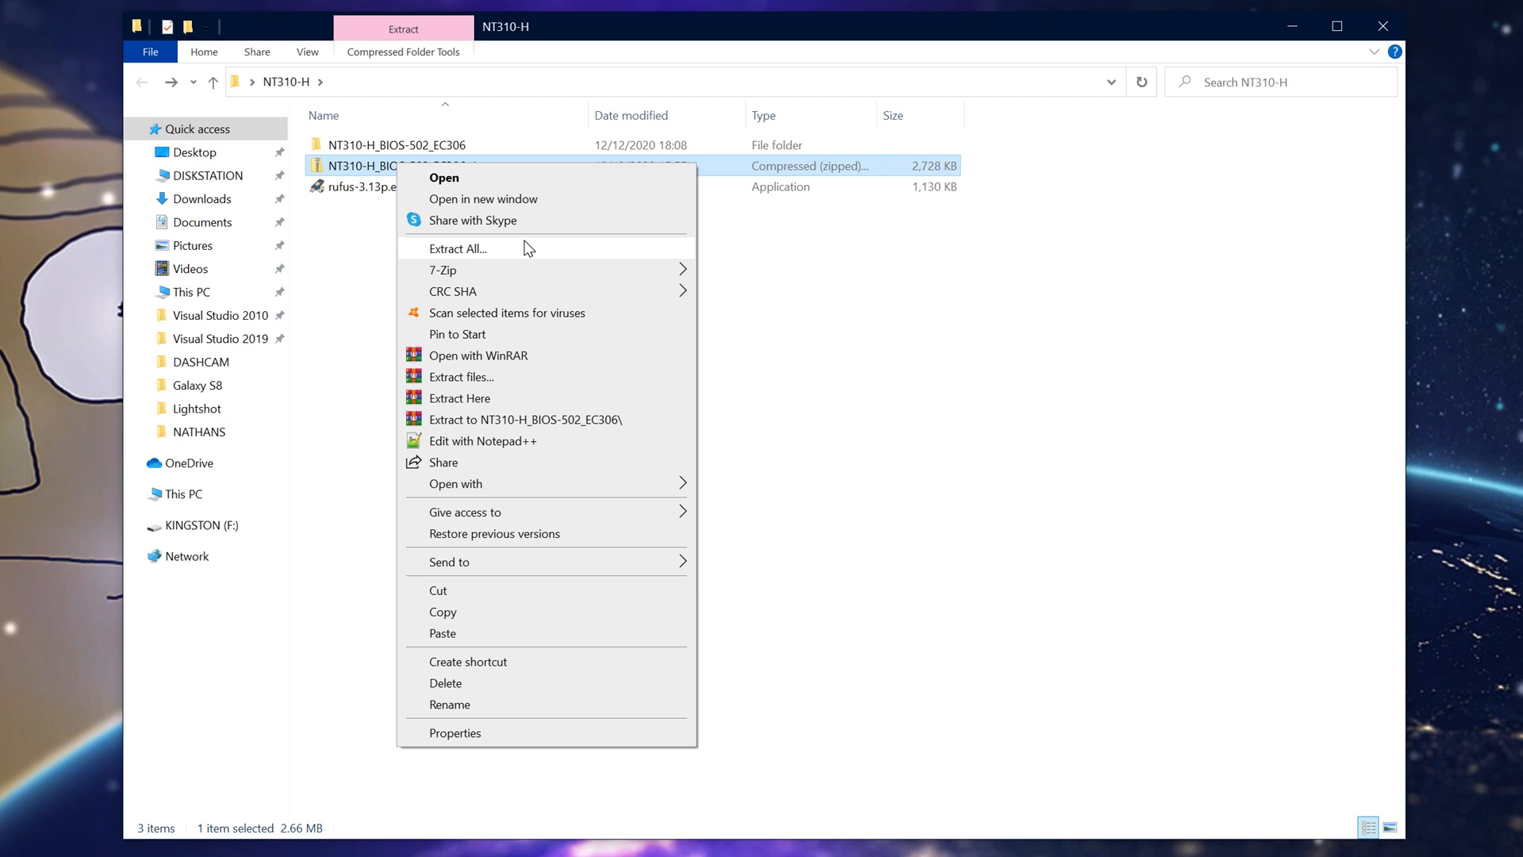
{"action": "left_click", "coordinate": [459, 248]}
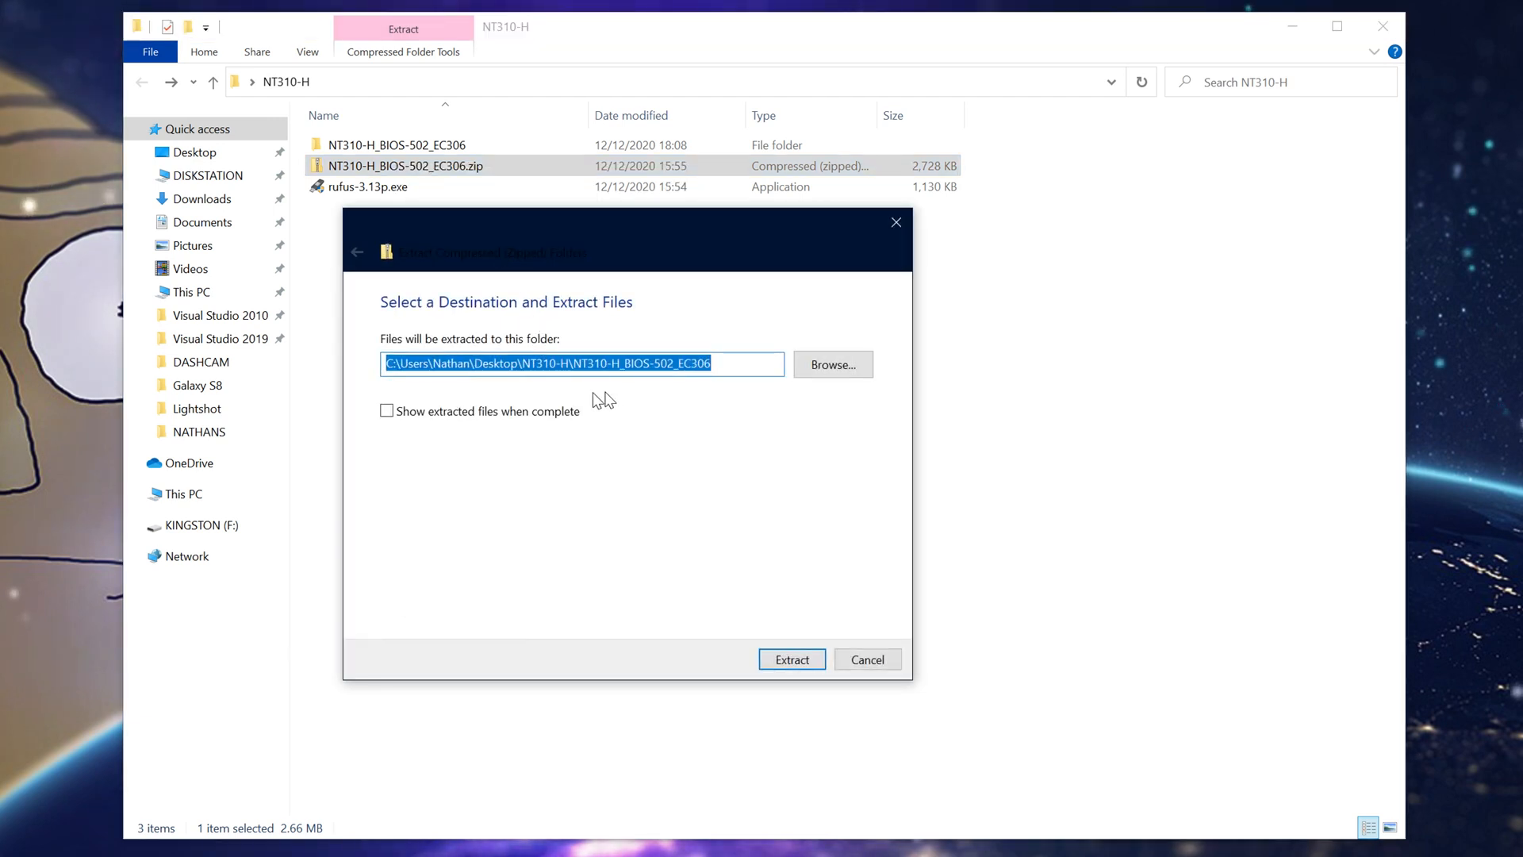
{"action": "left_click", "coordinate": [791, 659]}
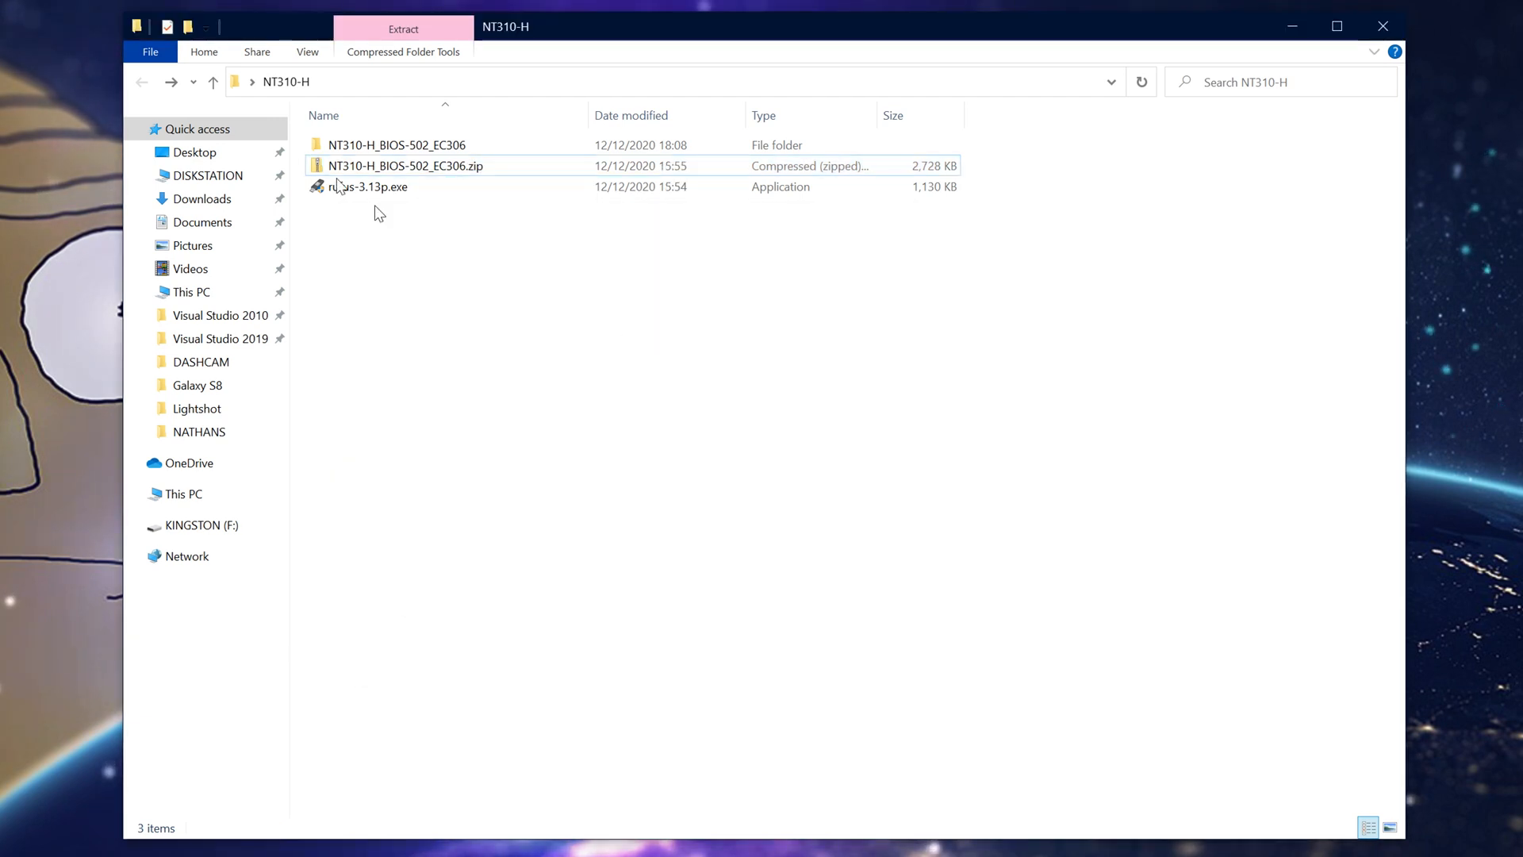
Rename the extracted NT310-H_BIOS-502_EC306 folder to 'BIOS'
{"action": "left_click", "coordinate": [397, 144]}
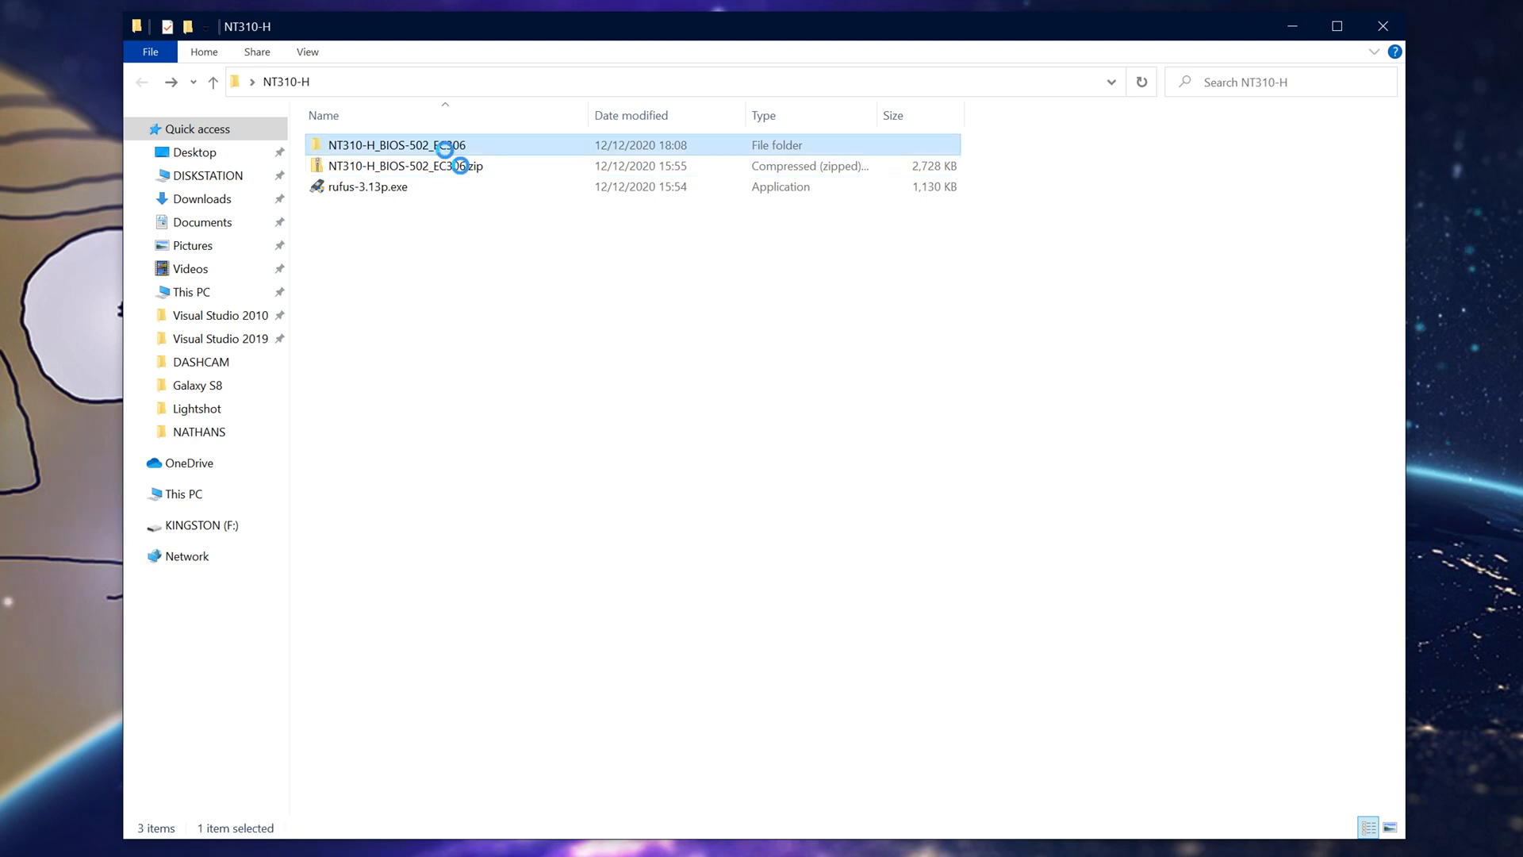
{"action": "double_click", "coordinate": [394, 144]}
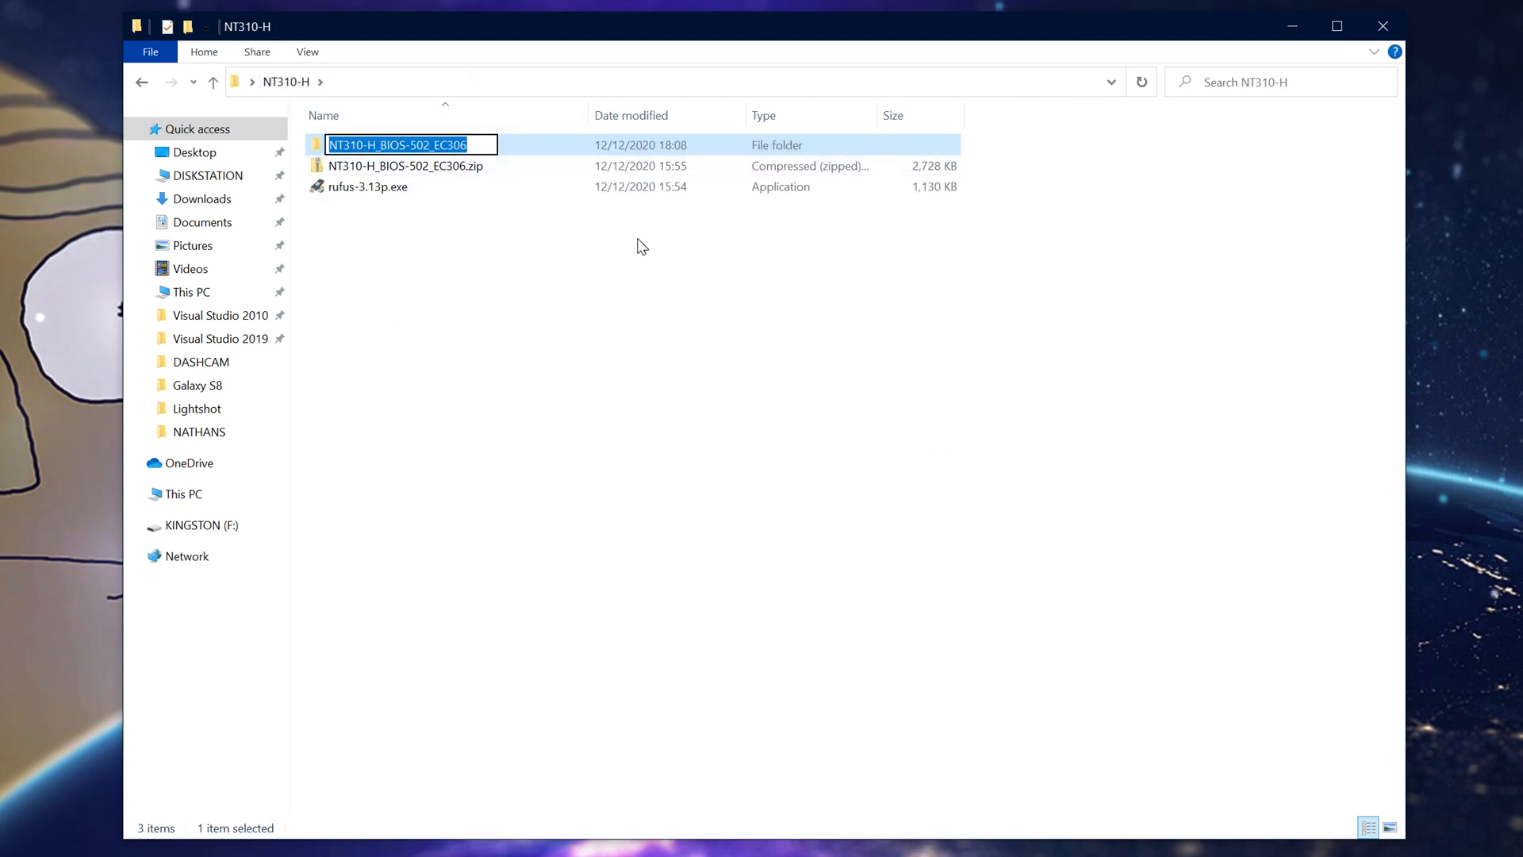
{"action": "type", "text": "BIOS"}
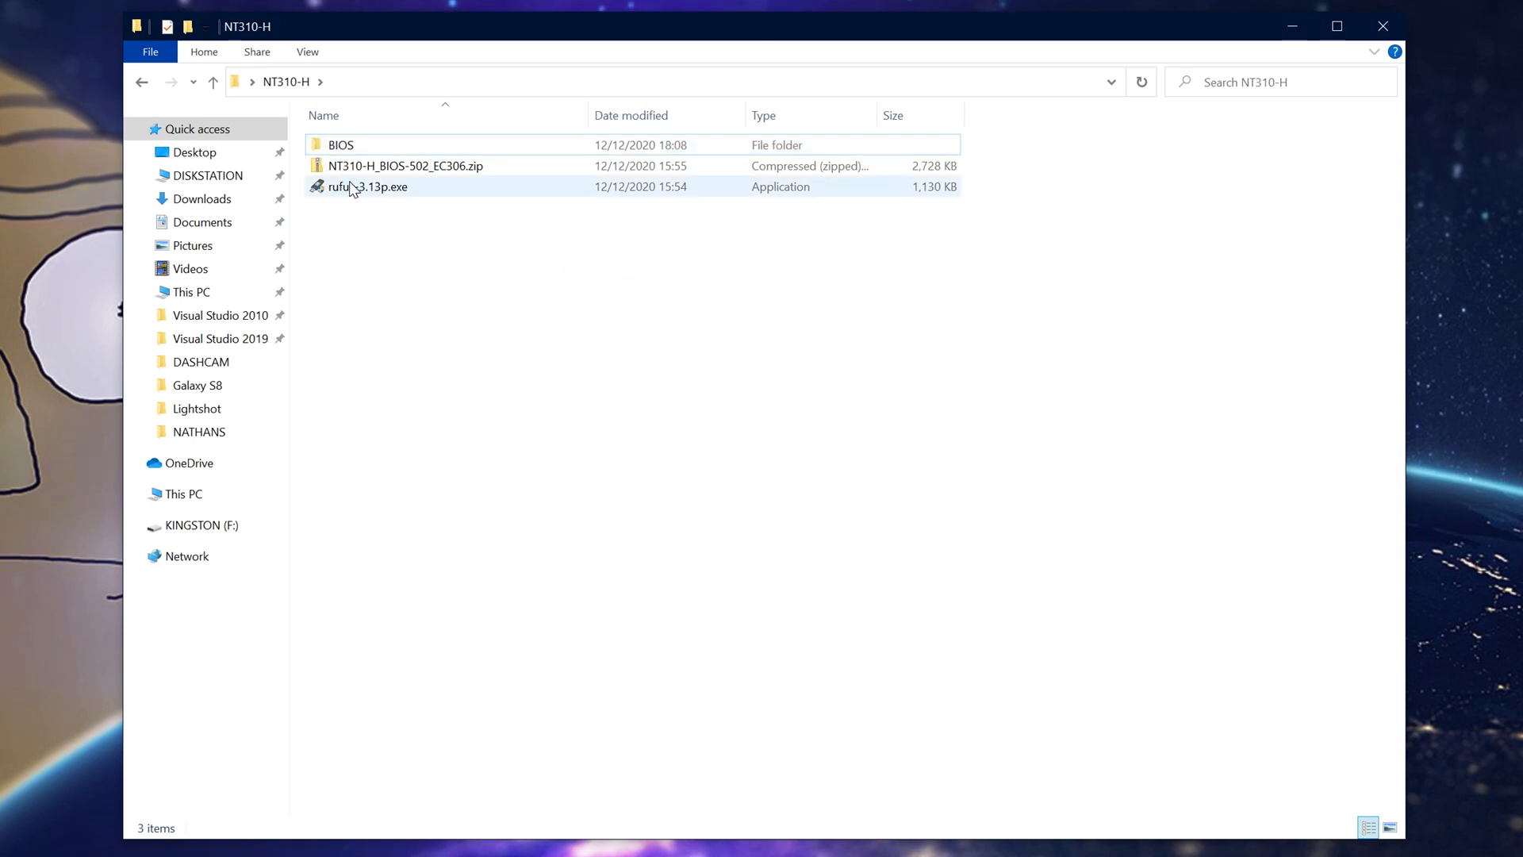
{"action": "left_click", "coordinate": [367, 186]}
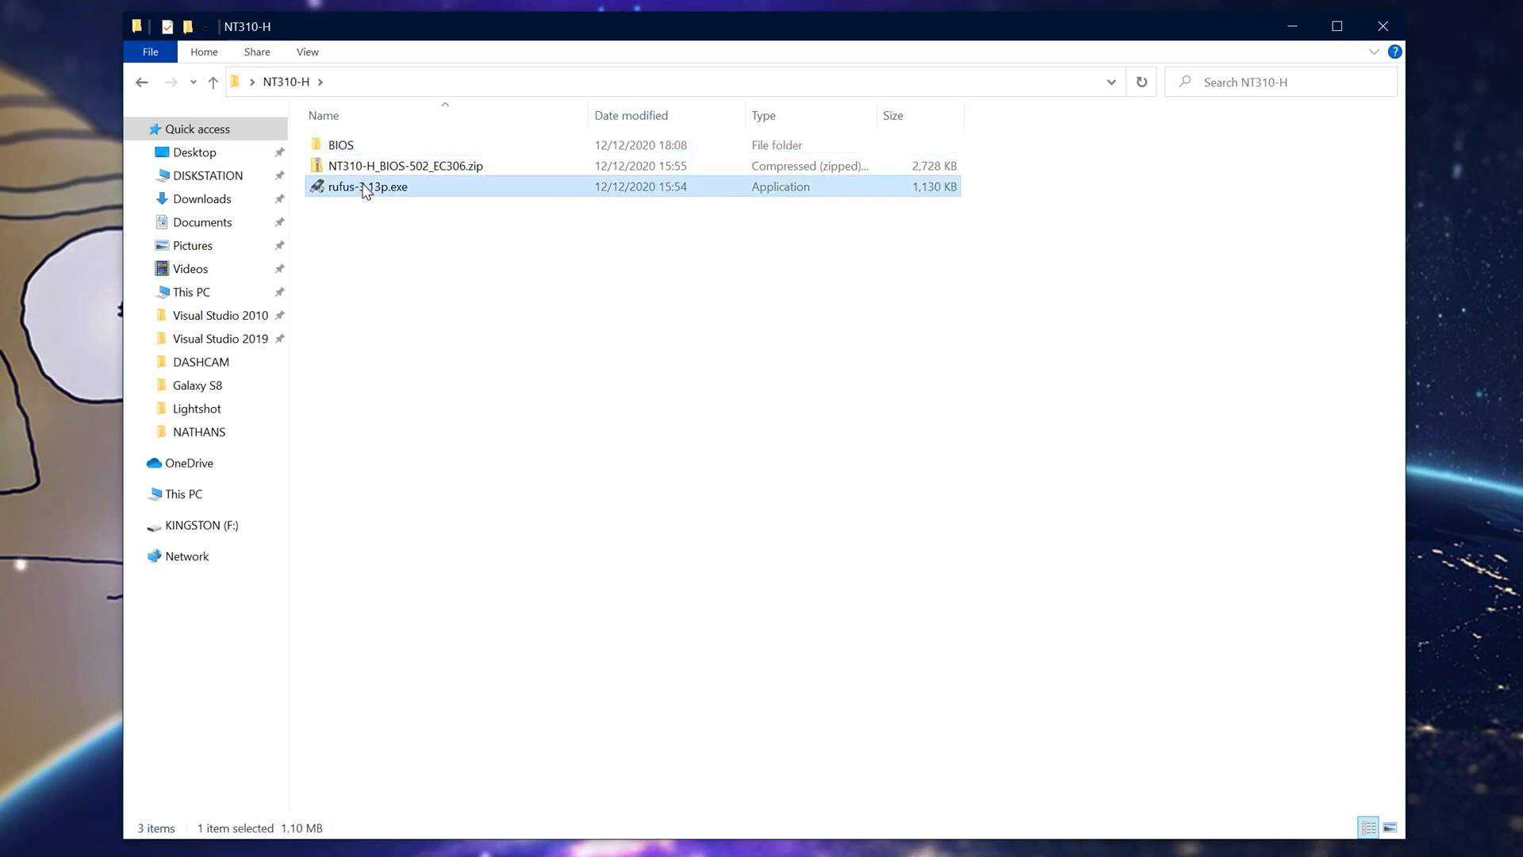
Launch portable Rufus 3.13, declining online update checks
{"action": "double_click", "coordinate": [368, 187]}
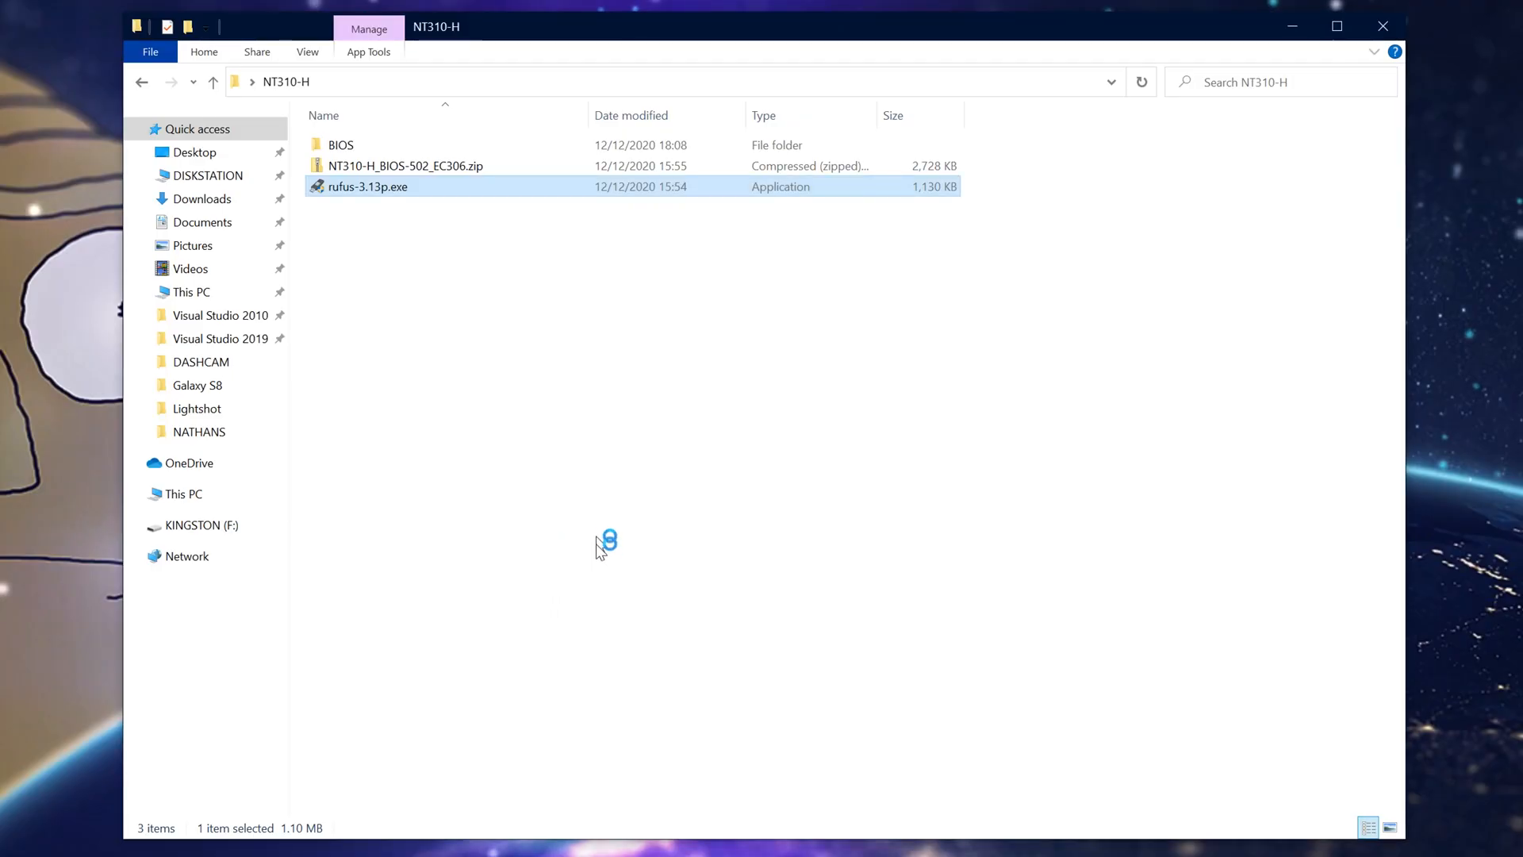
{"action": "double_click", "coordinate": [367, 186]}
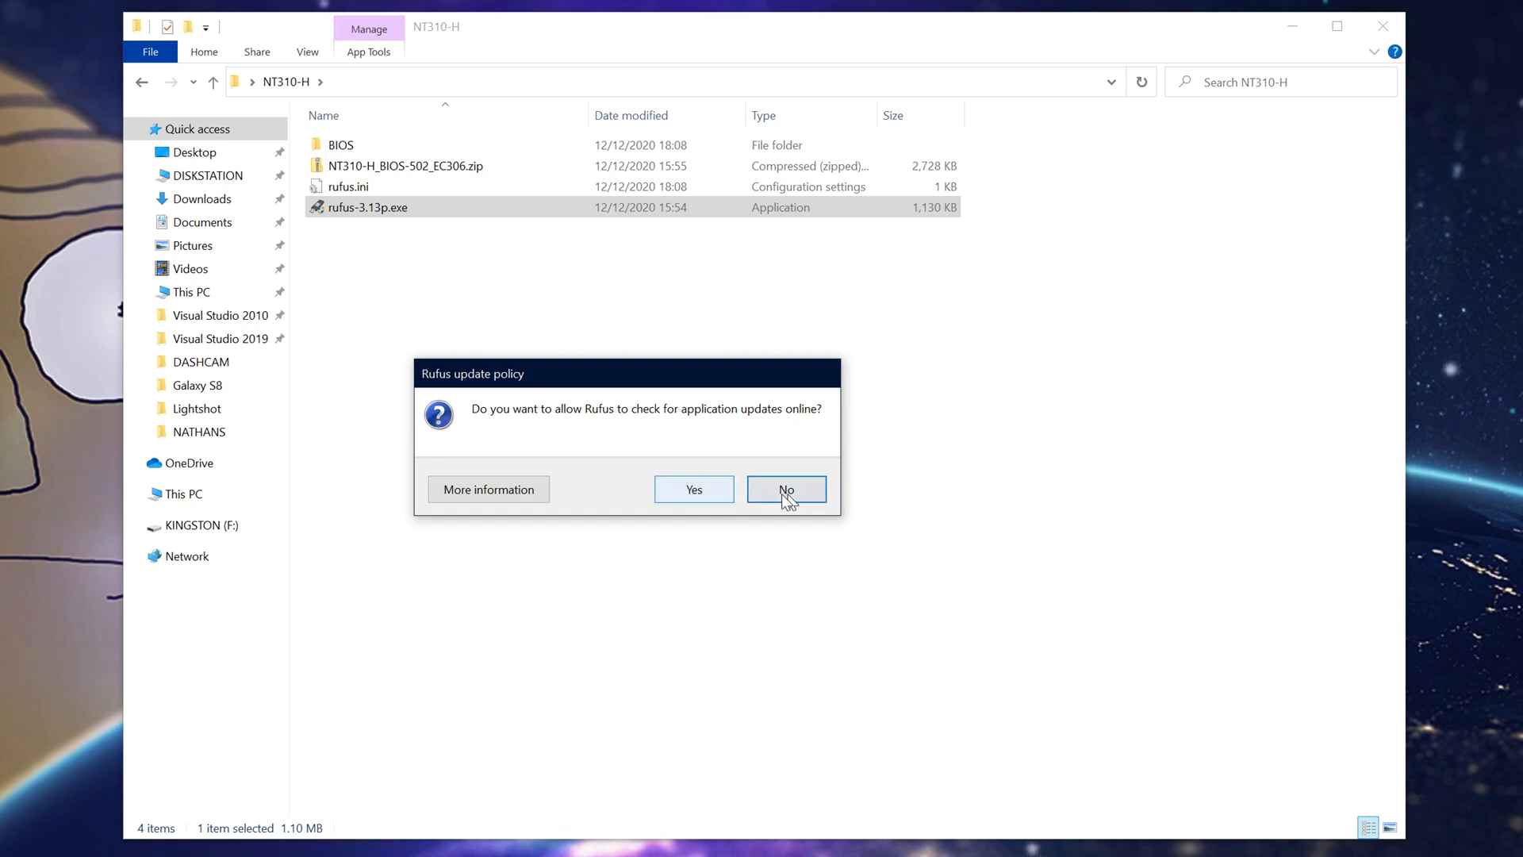
{"action": "left_click", "coordinate": [787, 489]}
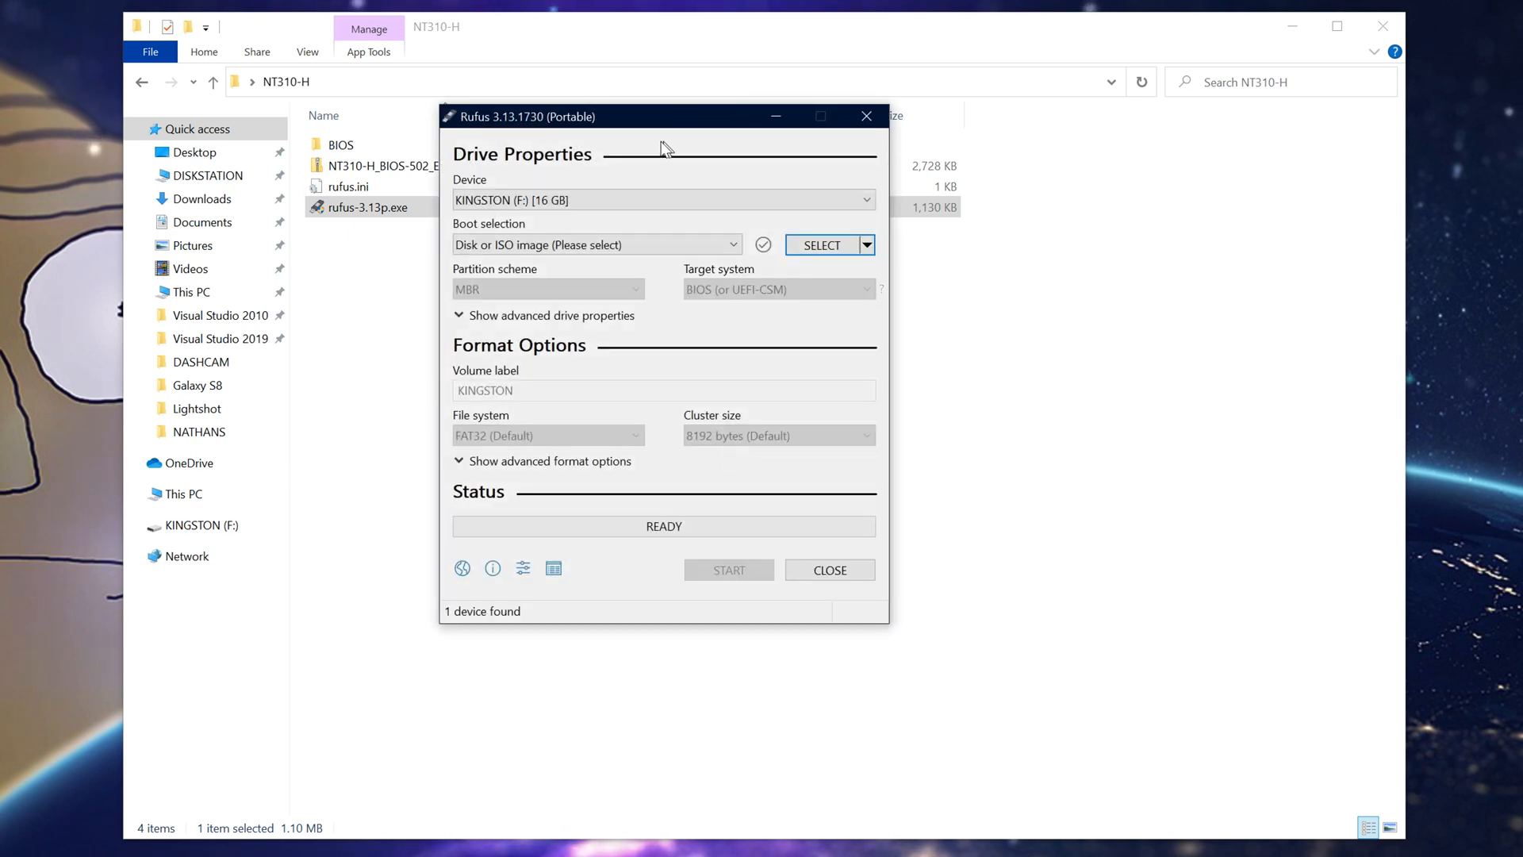
{"action": "left_click_drag", "start_coordinate": [665, 117], "coordinate": [672, 138]}
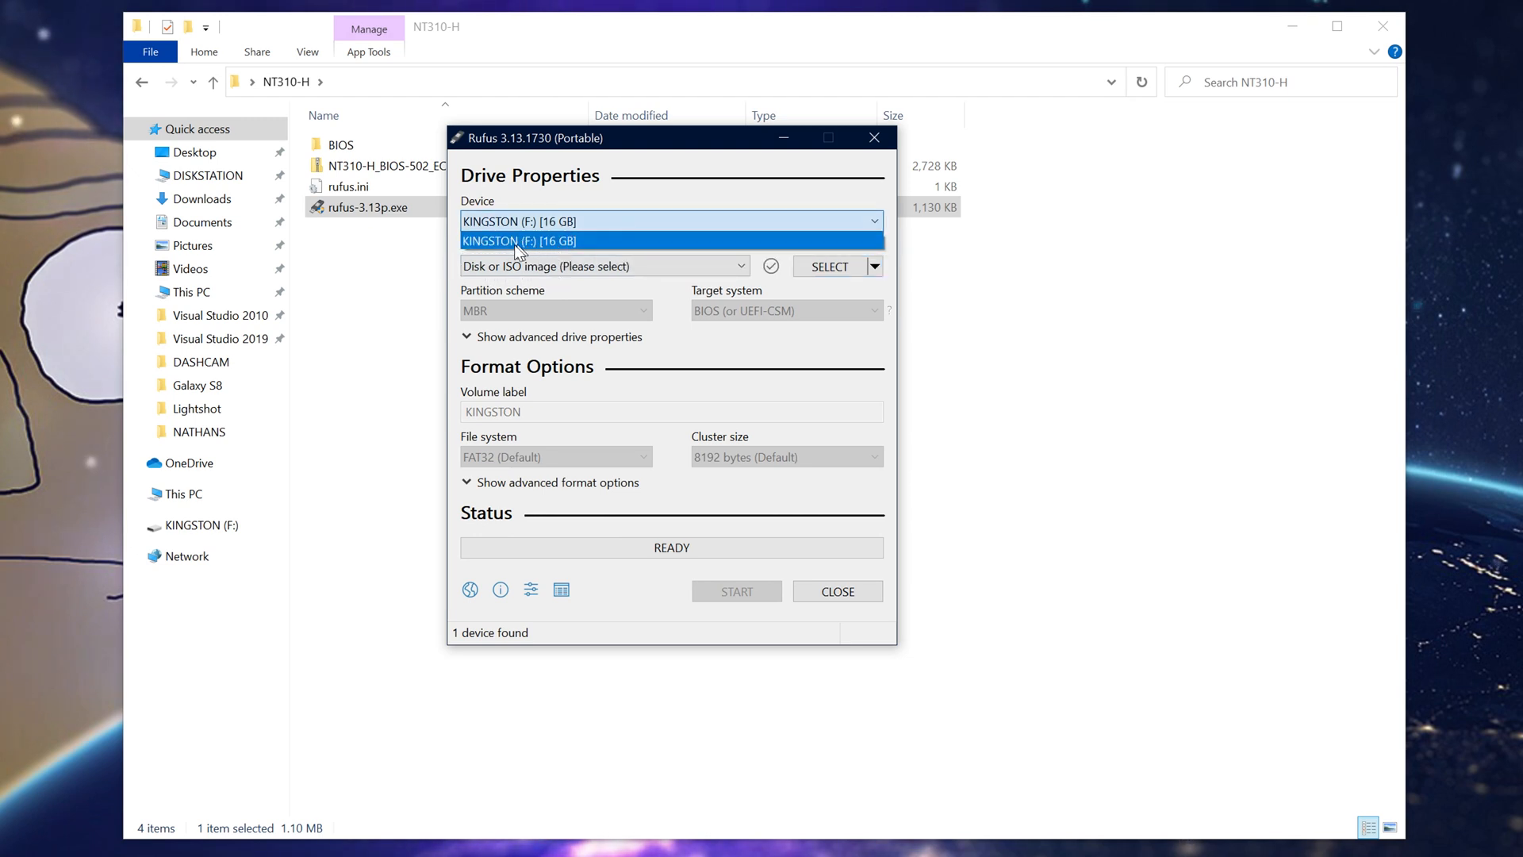
{"action": "mouse_move", "coordinate": [512, 224]}
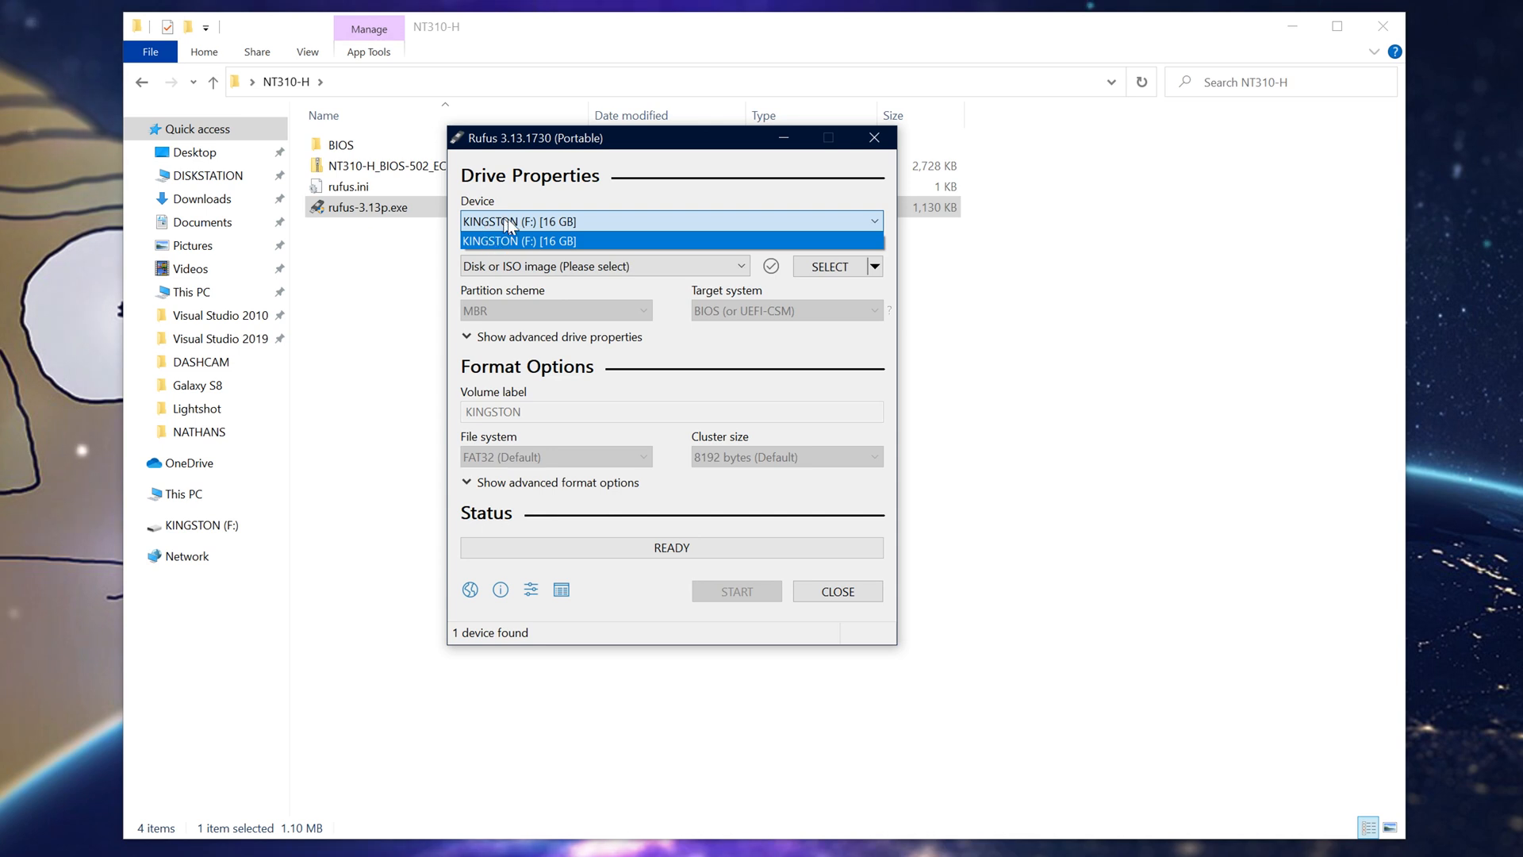
{"action": "mouse_move", "coordinate": [533, 252]}
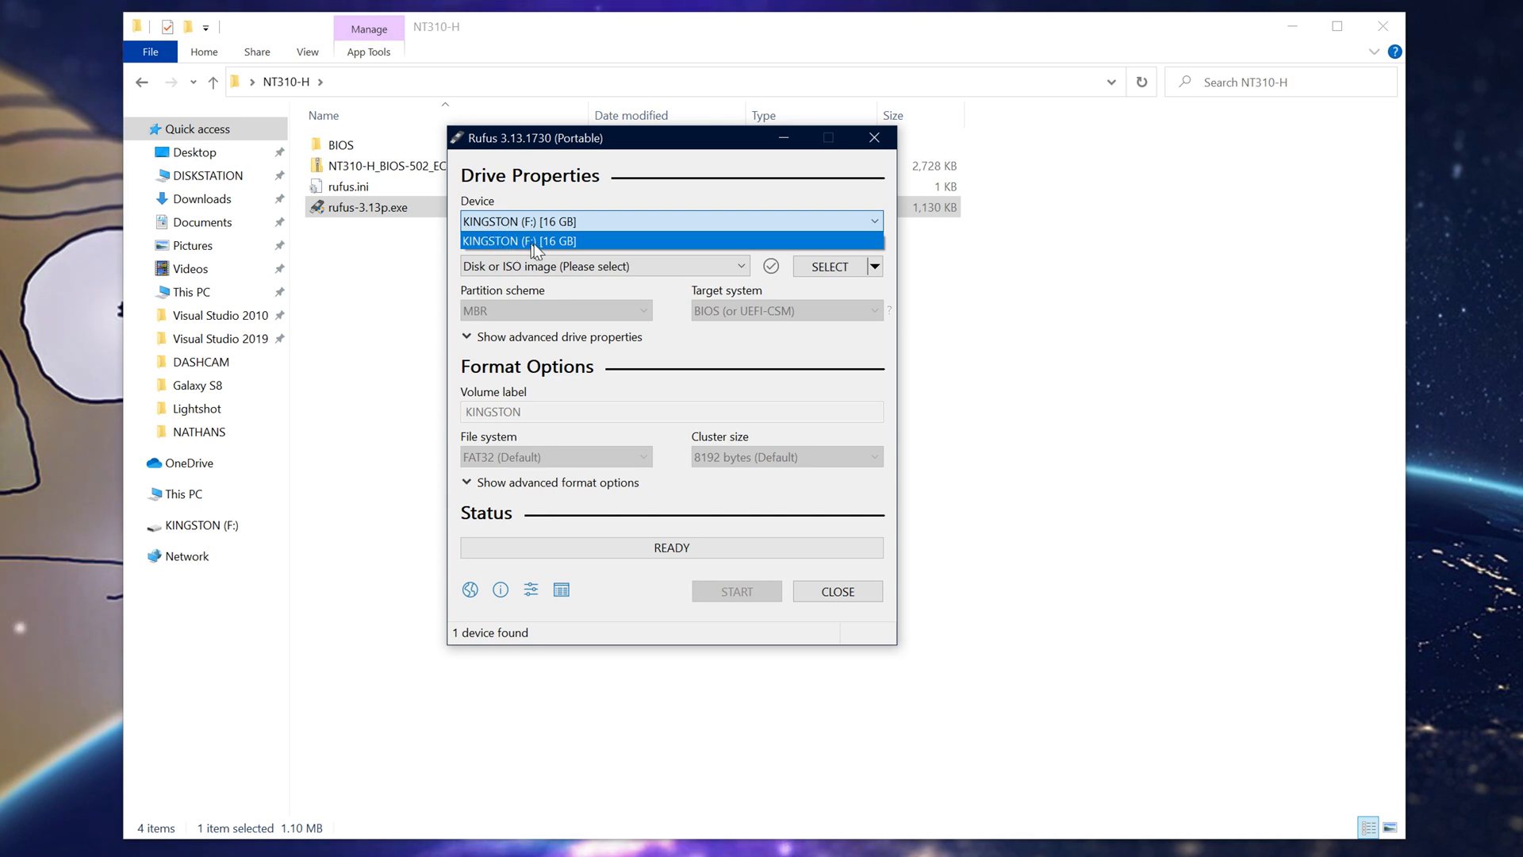
Select KINGSTON (F:) [16 GB] as the Rufus target device
{"action": "left_click", "coordinate": [519, 241]}
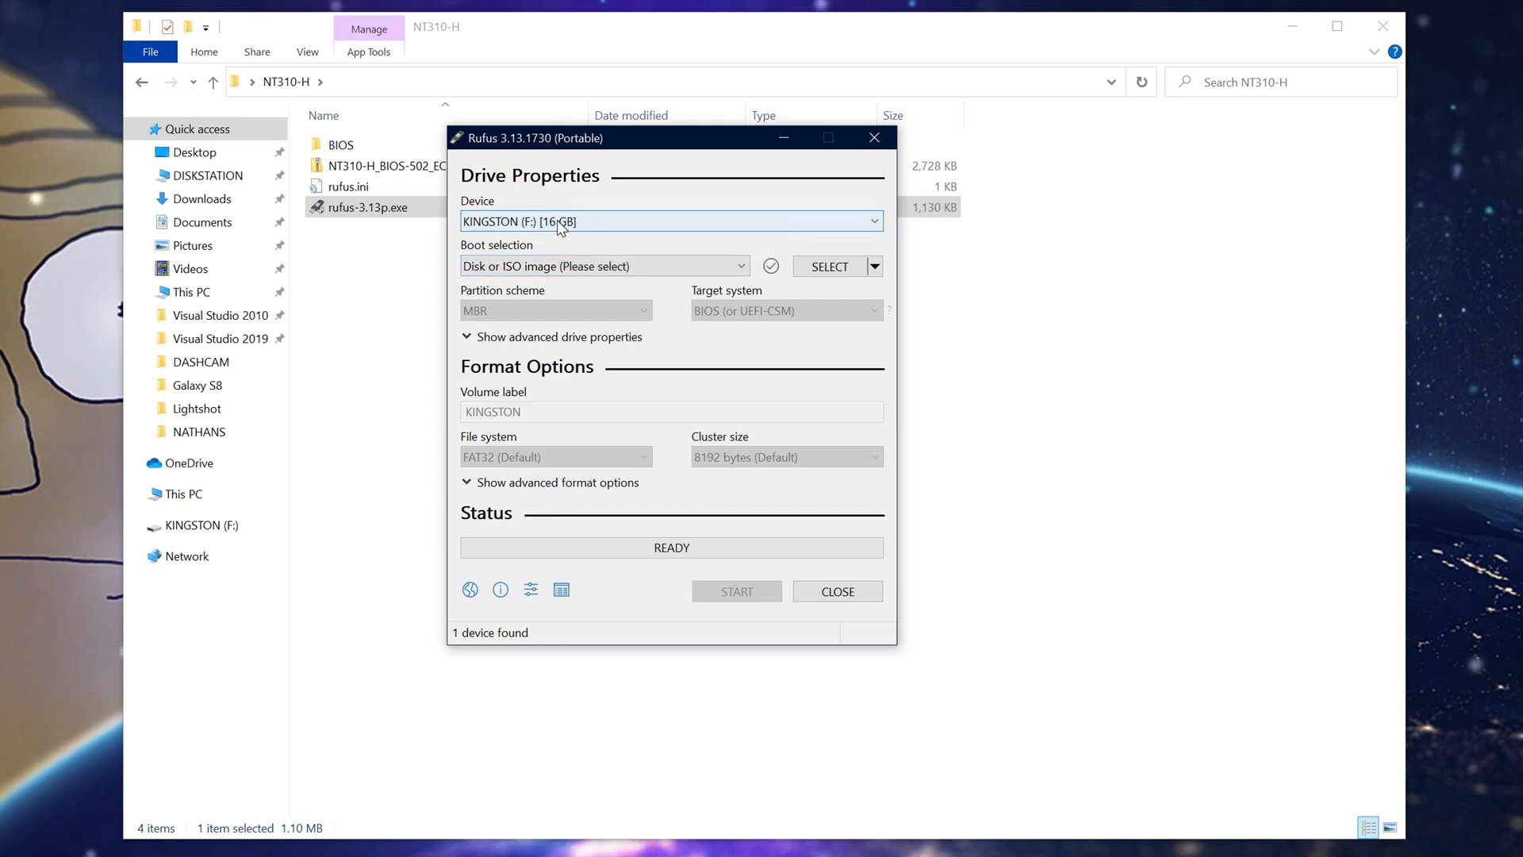
{"action": "left_click", "coordinate": [469, 589]}
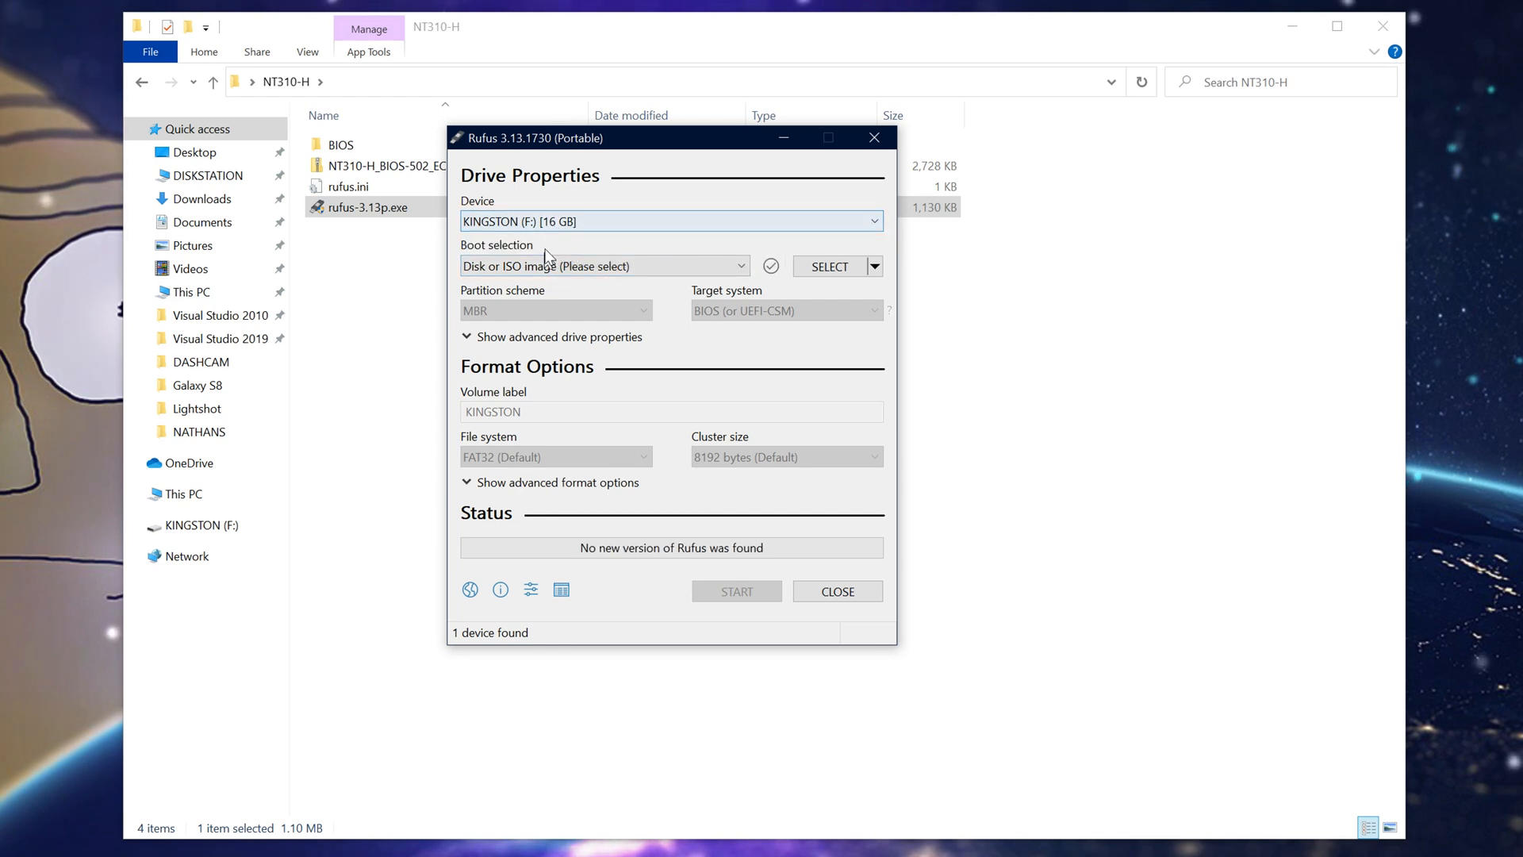
{"action": "left_click", "coordinate": [671, 221]}
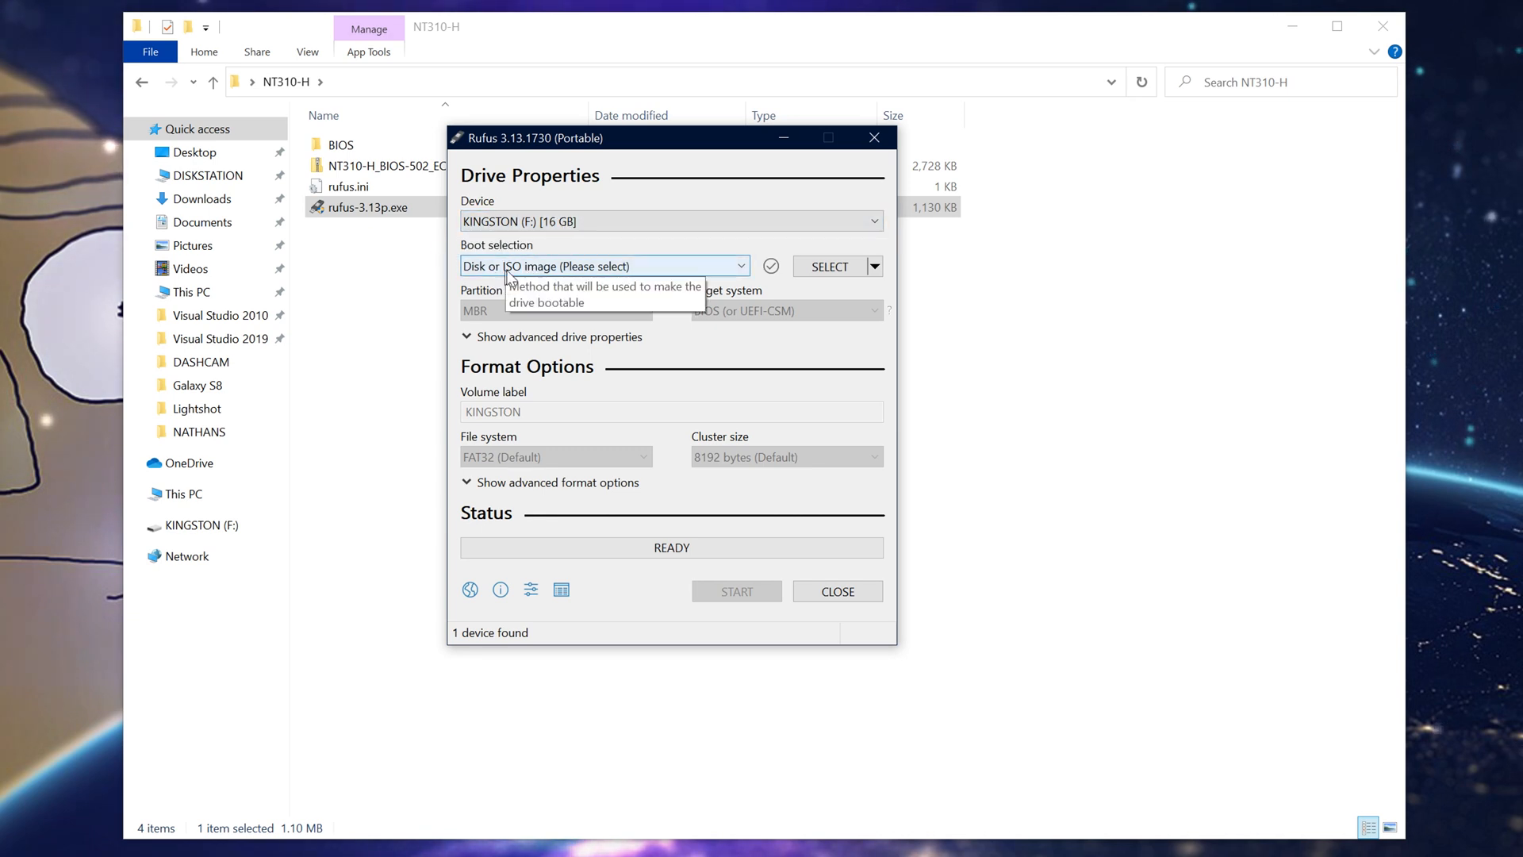
Write a FreeDOS boot disk to KINGSTON (F:), accepting data loss, then close Rufus
{"action": "left_click", "coordinate": [602, 264]}
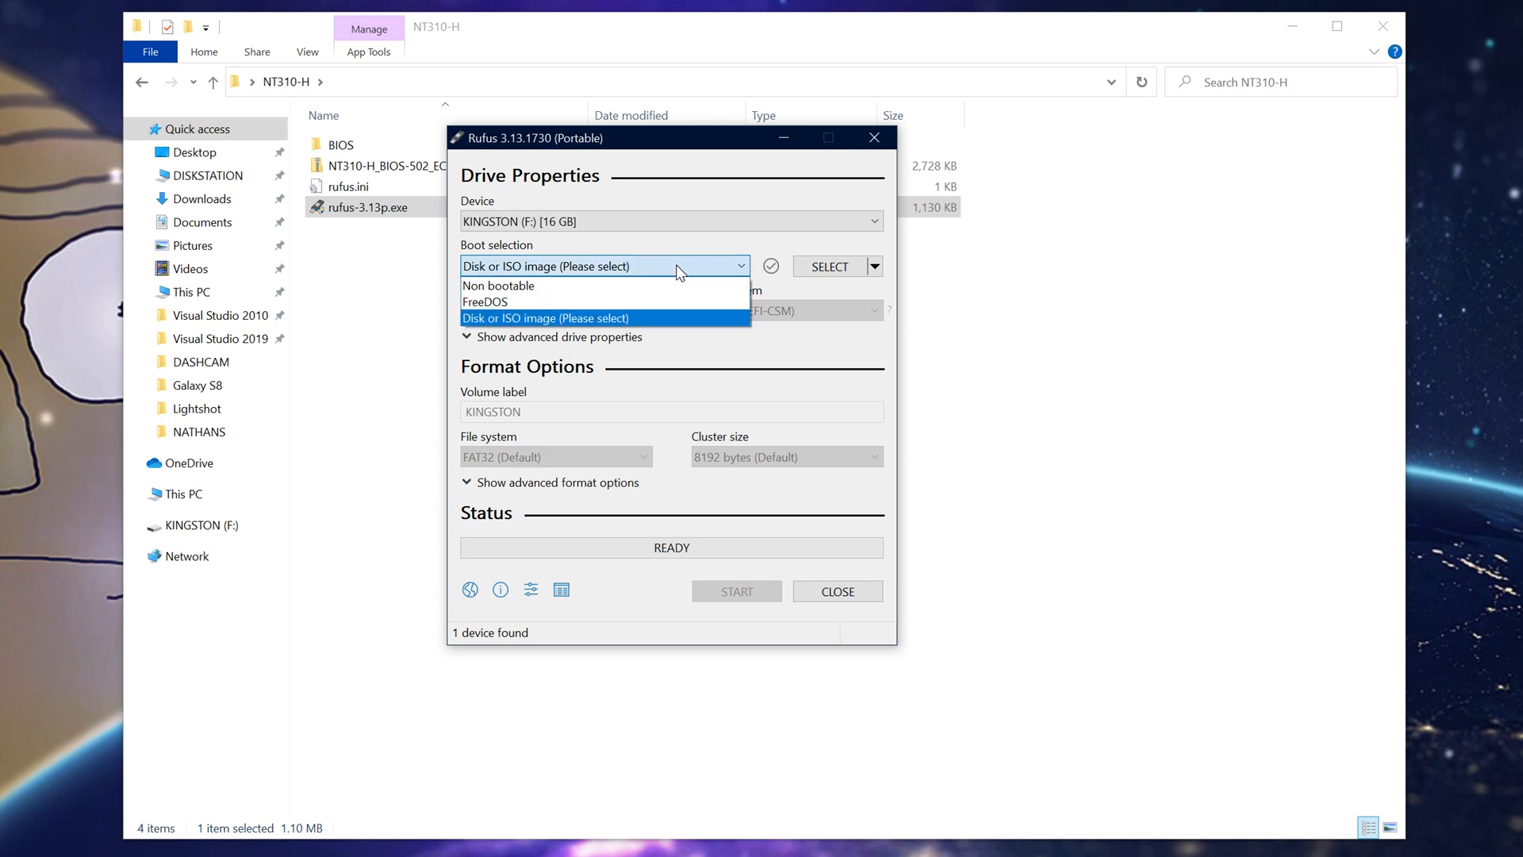
{"action": "left_click", "coordinate": [484, 302]}
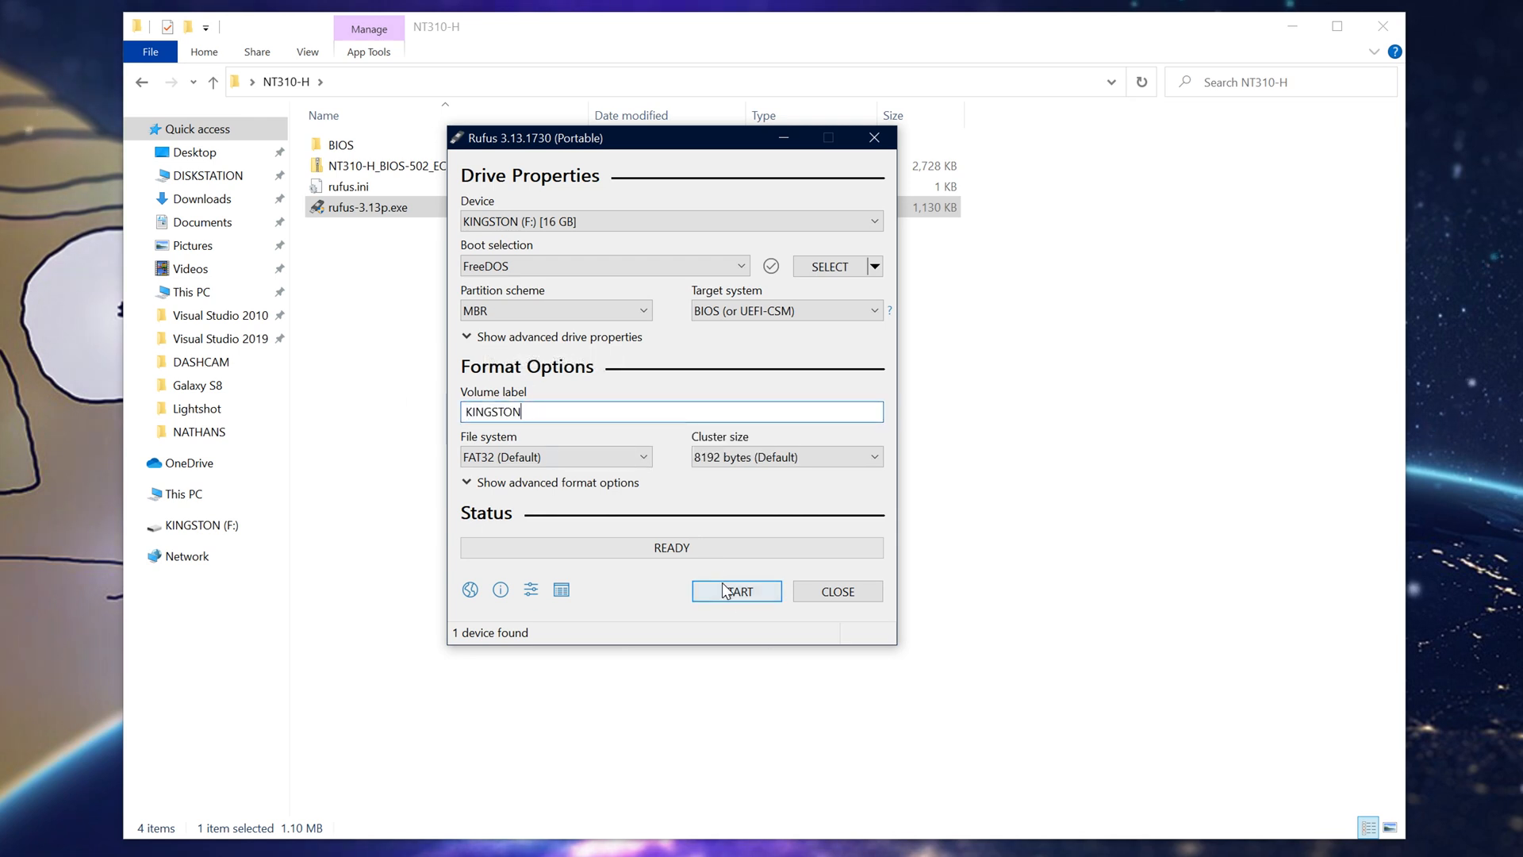
{"action": "left_click", "coordinate": [736, 590]}
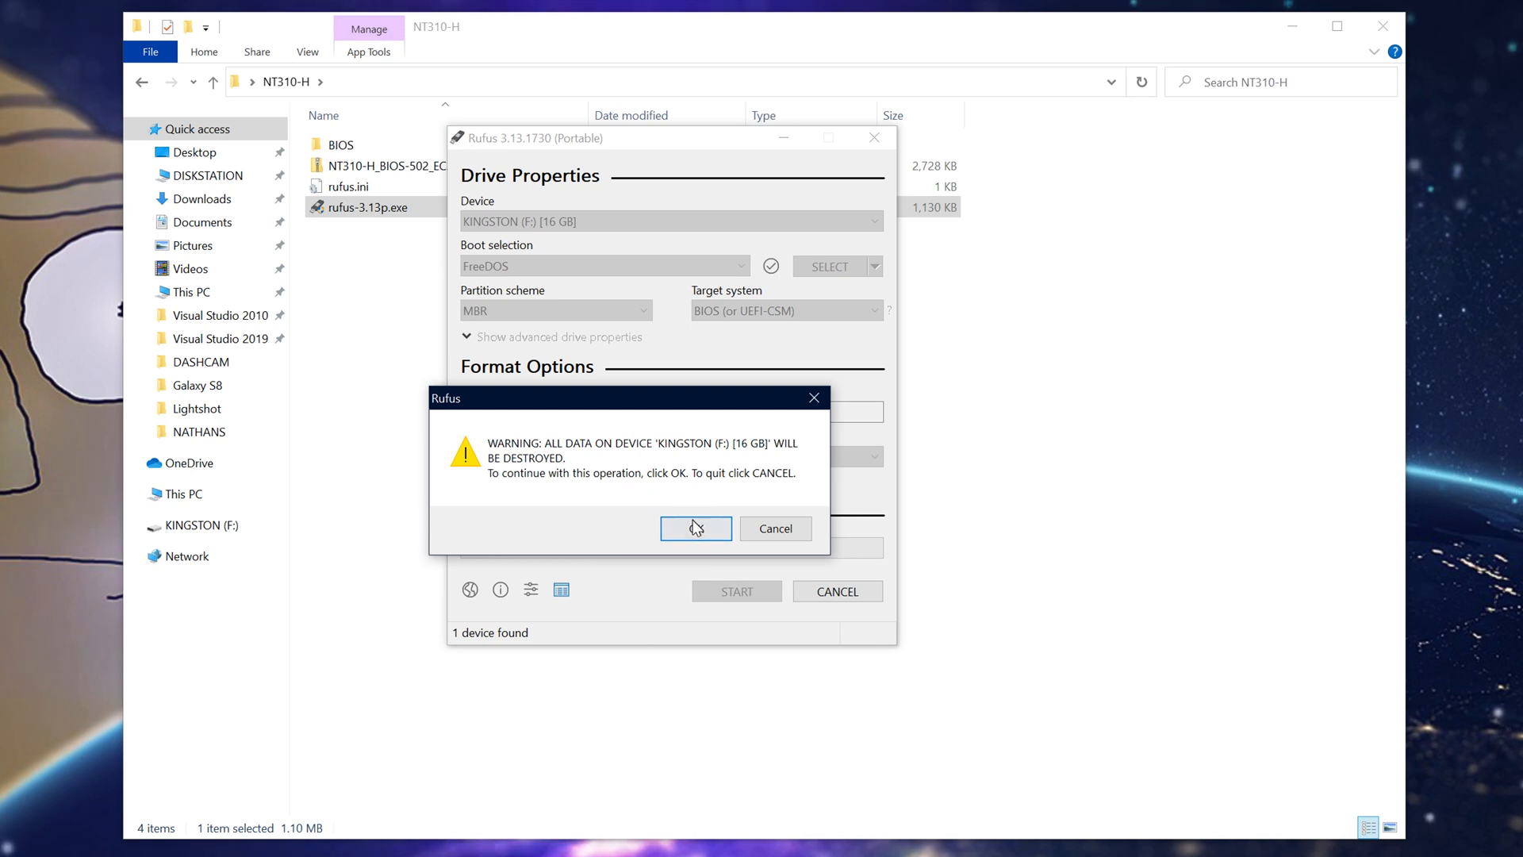
{"action": "left_click", "coordinate": [696, 528]}
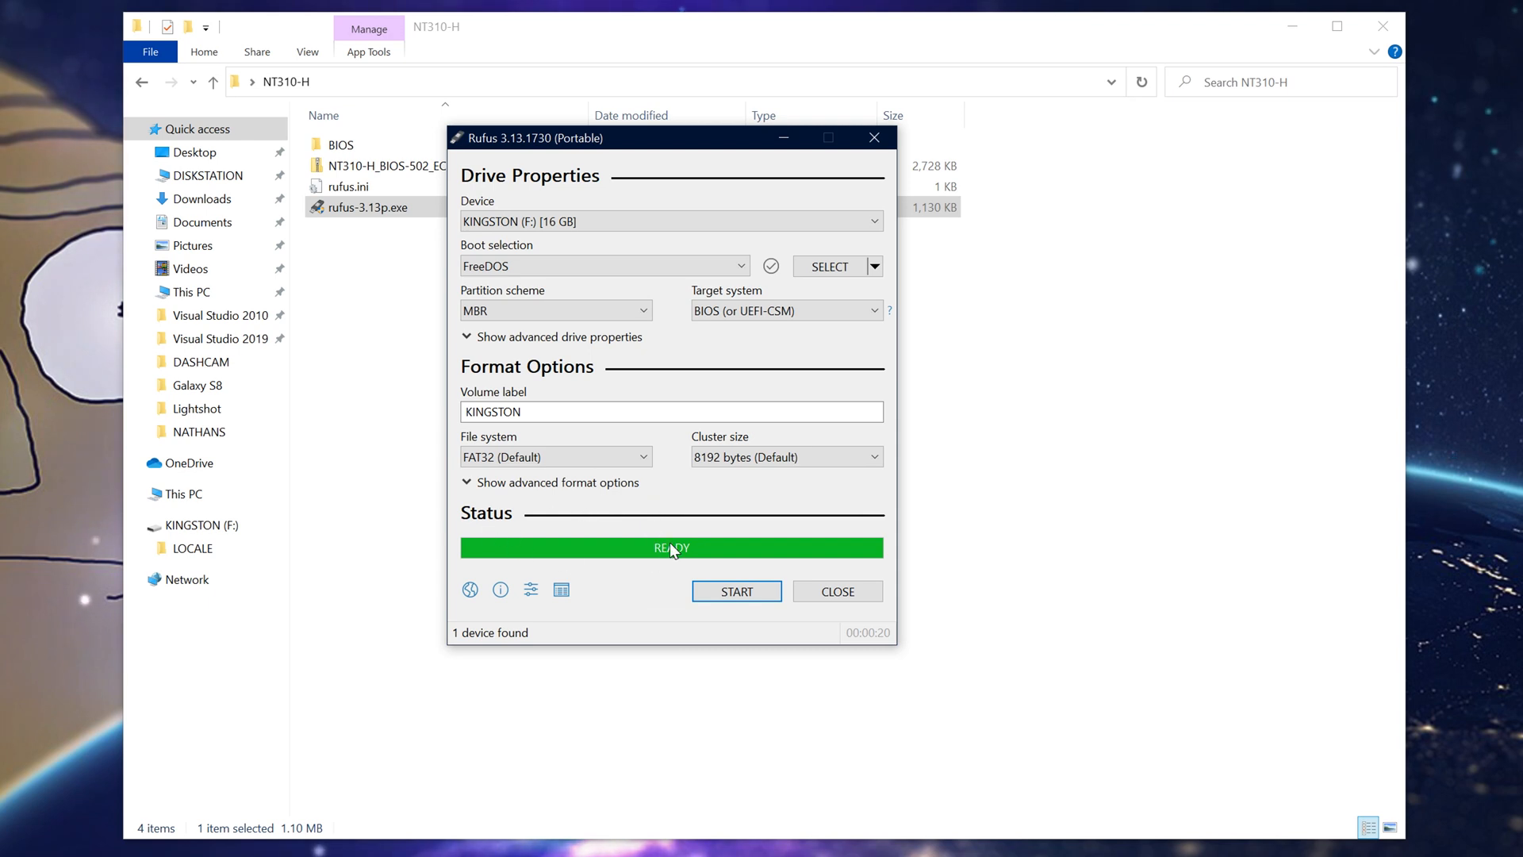
{"action": "left_click", "coordinate": [836, 590]}
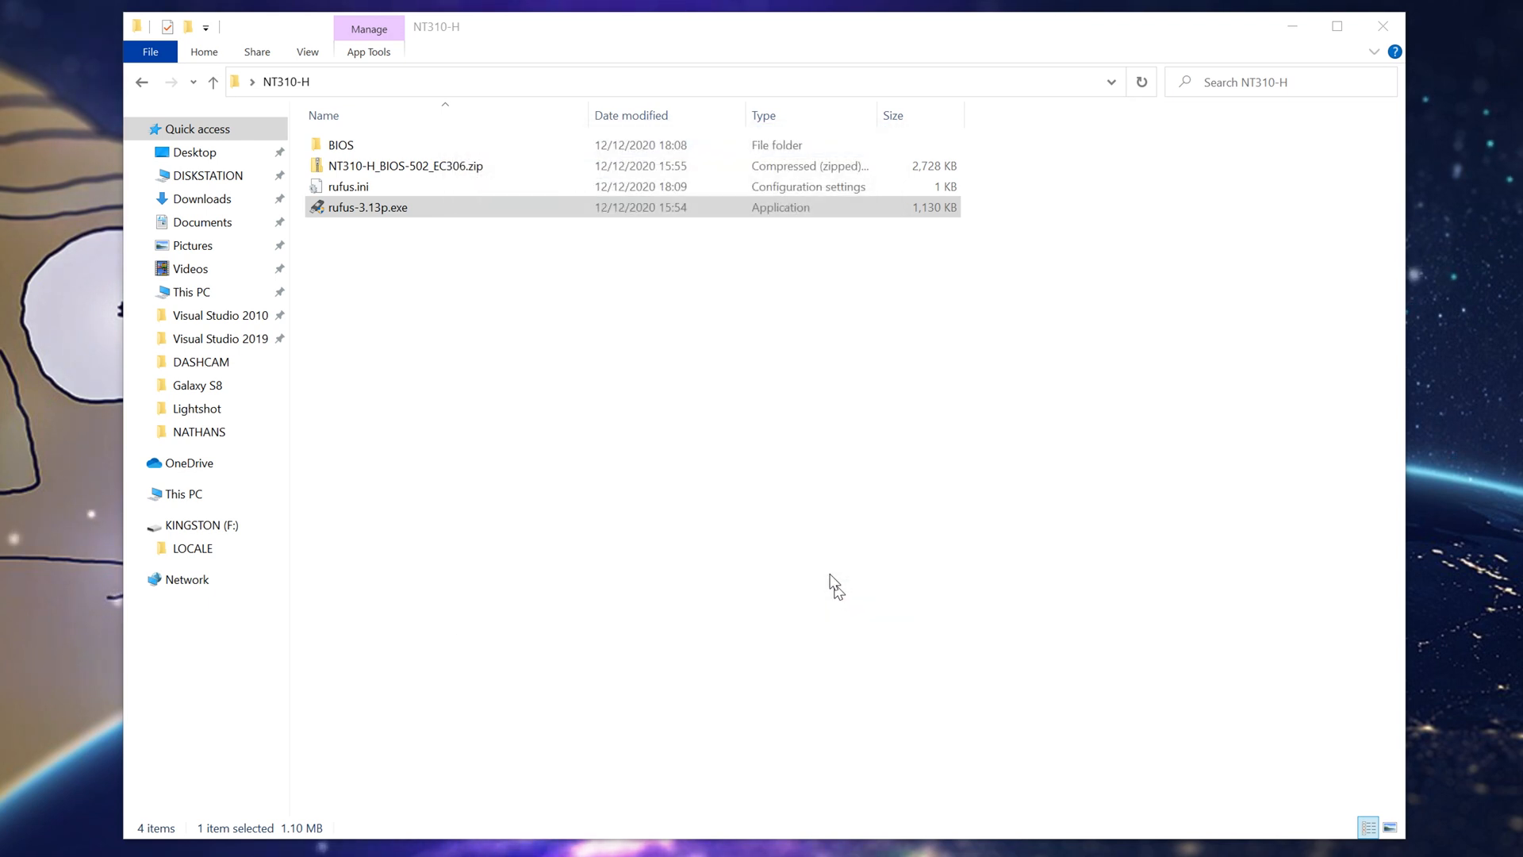
Copy the BIOS folder onto the KINGSTON (F:) drive
{"action": "left_click", "coordinate": [341, 144]}
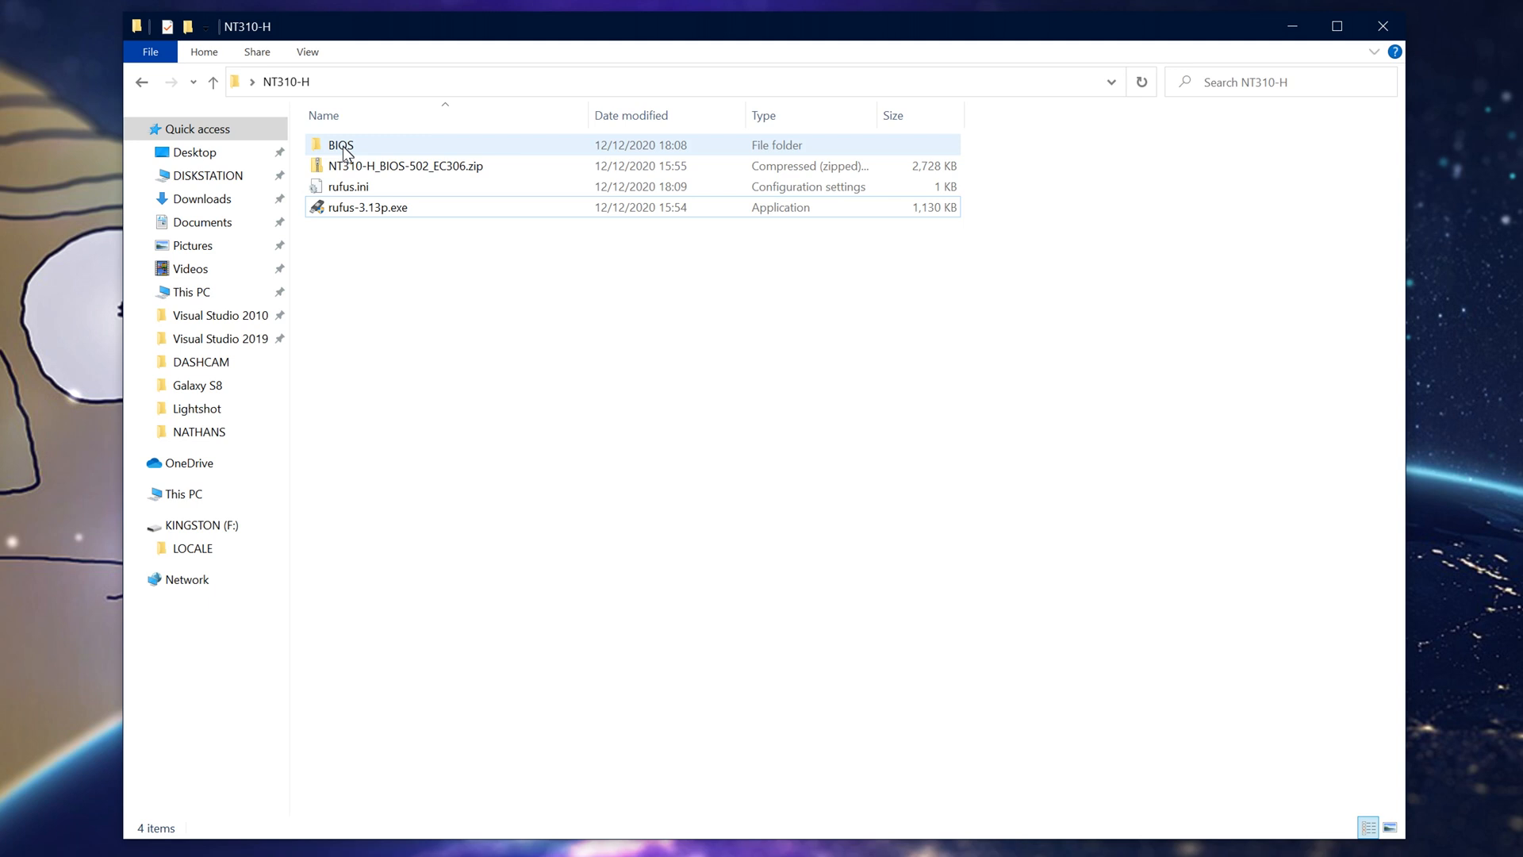
{"action": "left_click", "coordinate": [341, 144]}
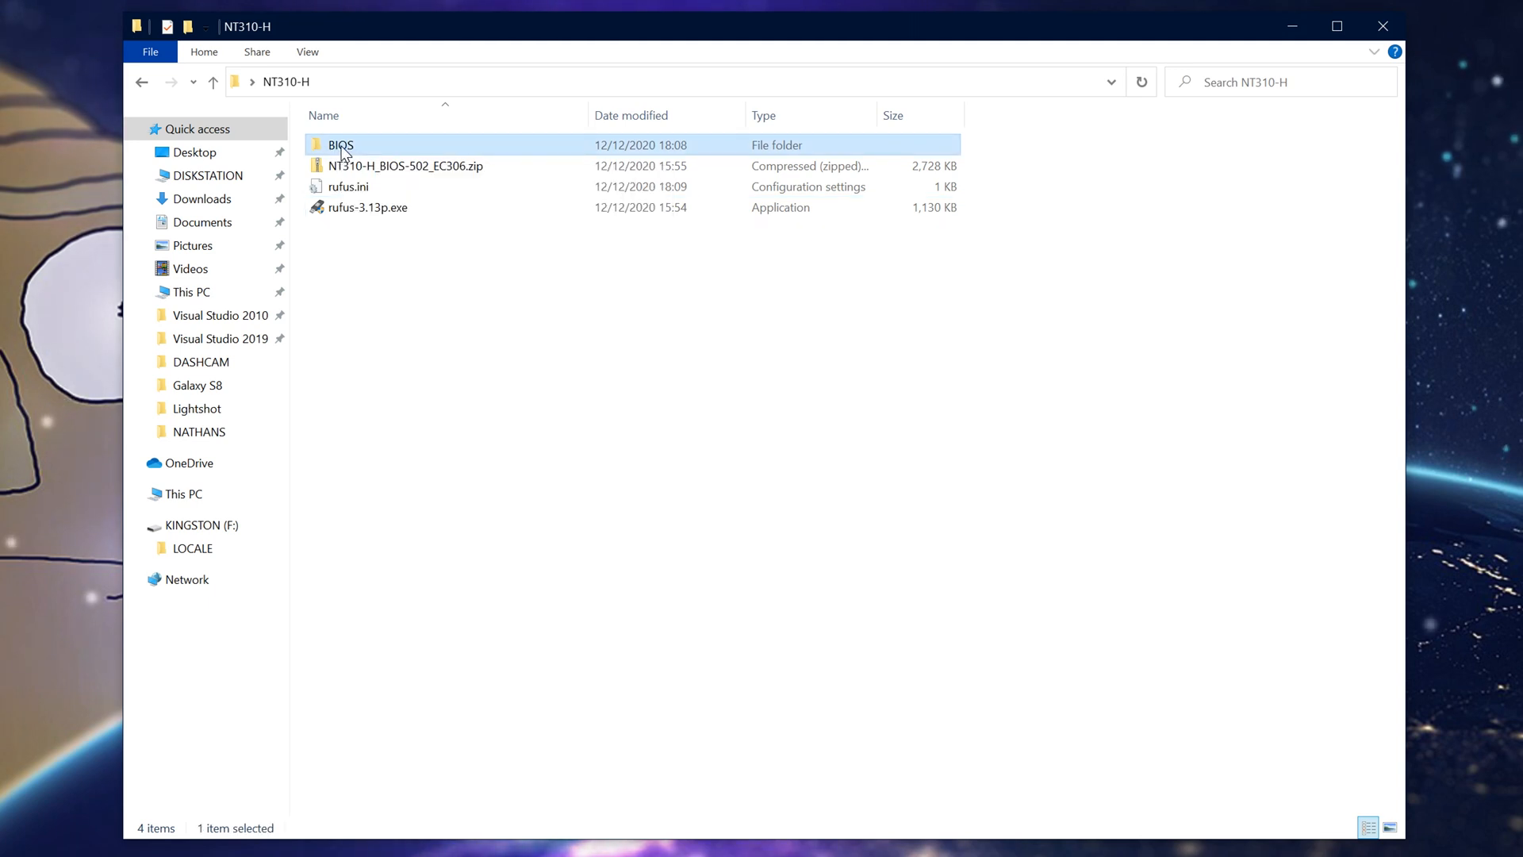
{"action": "right_click", "coordinate": [341, 144]}
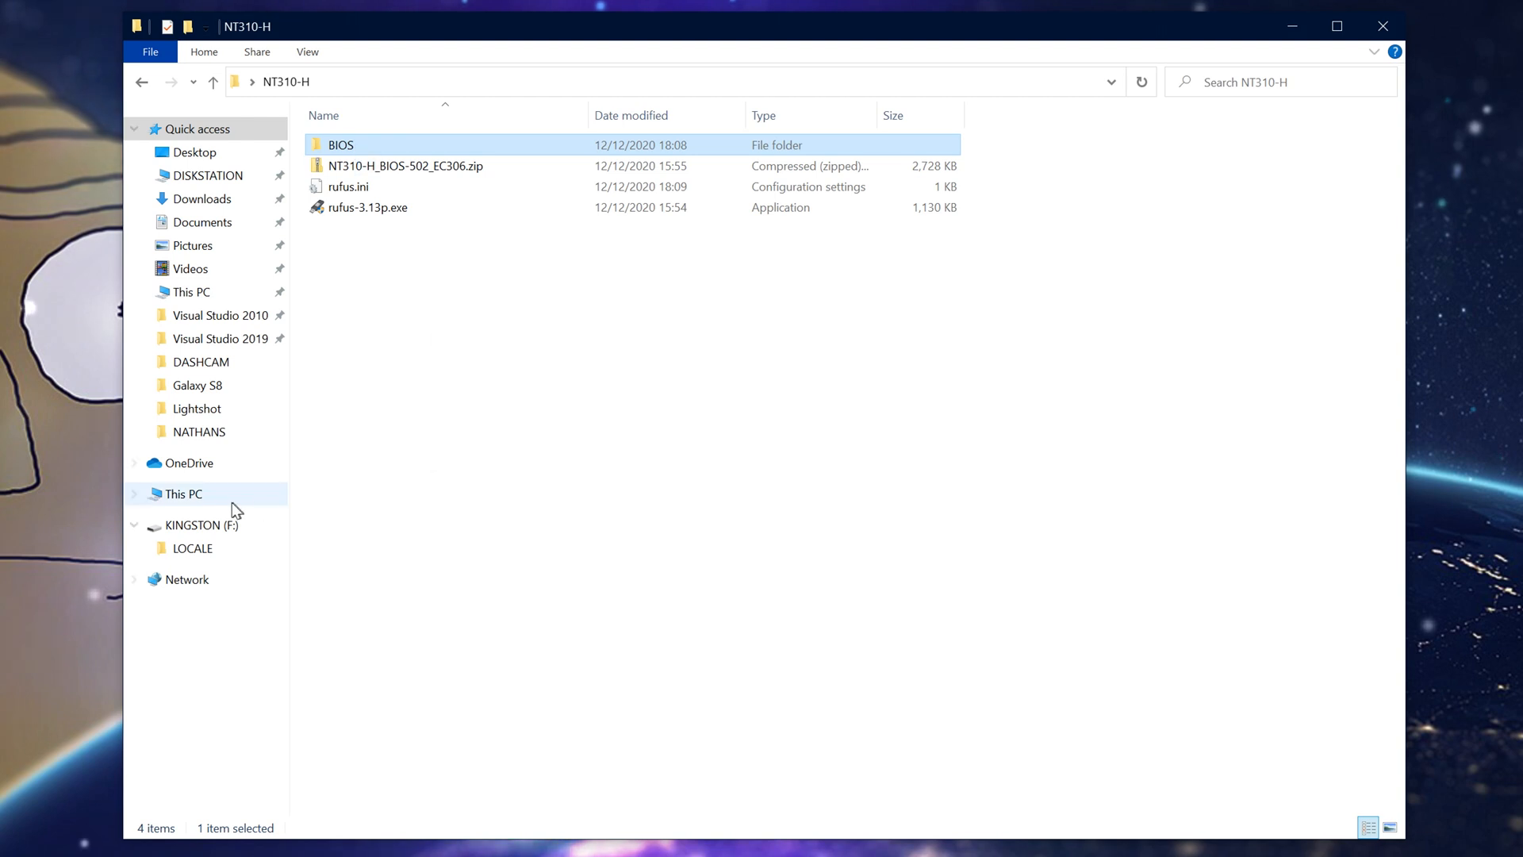
{"action": "left_click", "coordinate": [185, 493]}
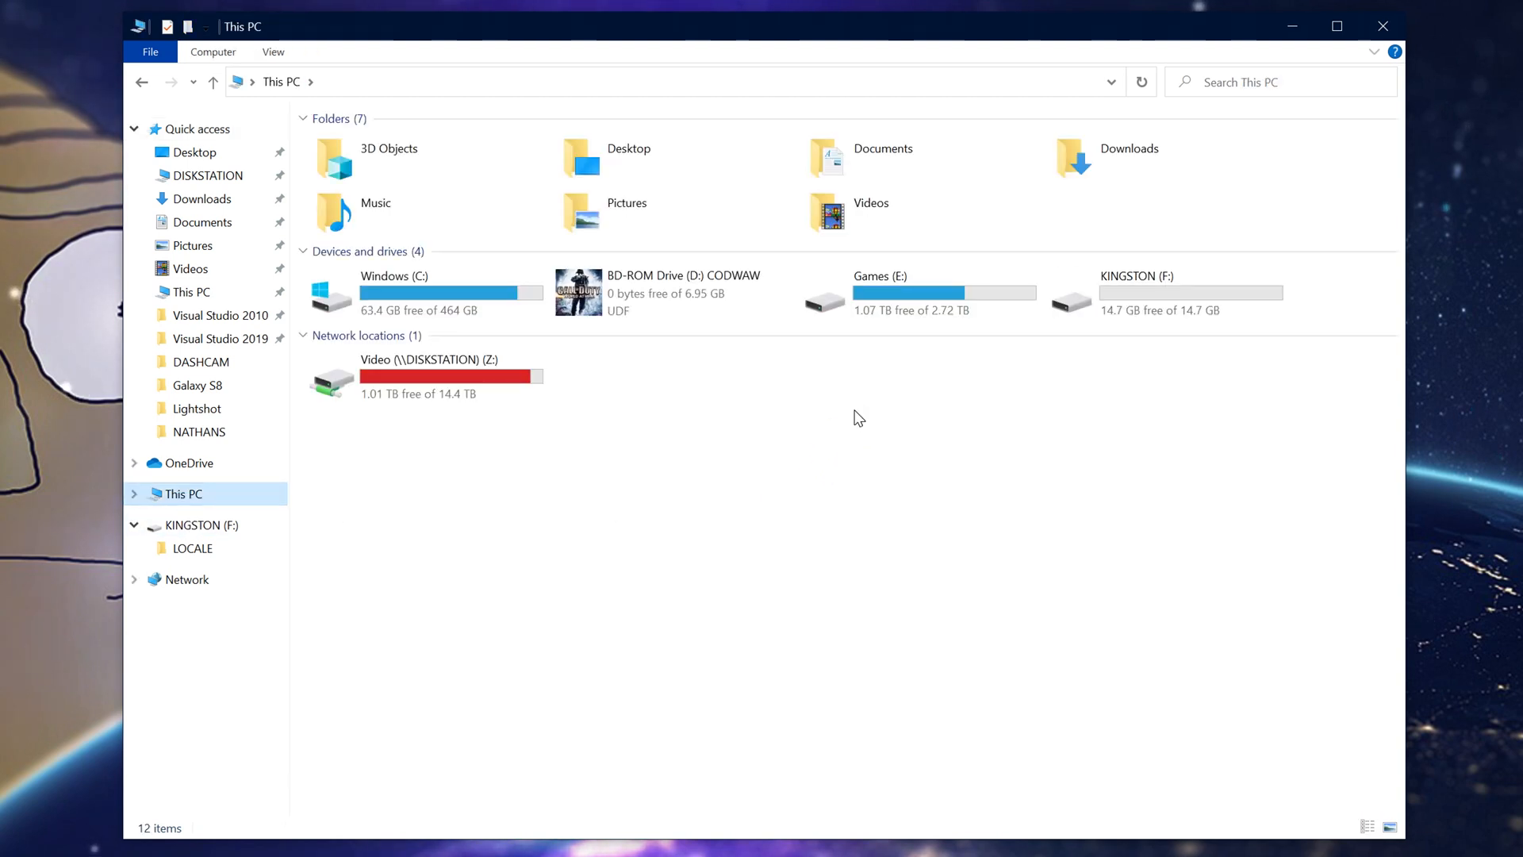
{"action": "mouse_move", "coordinate": [1132, 293]}
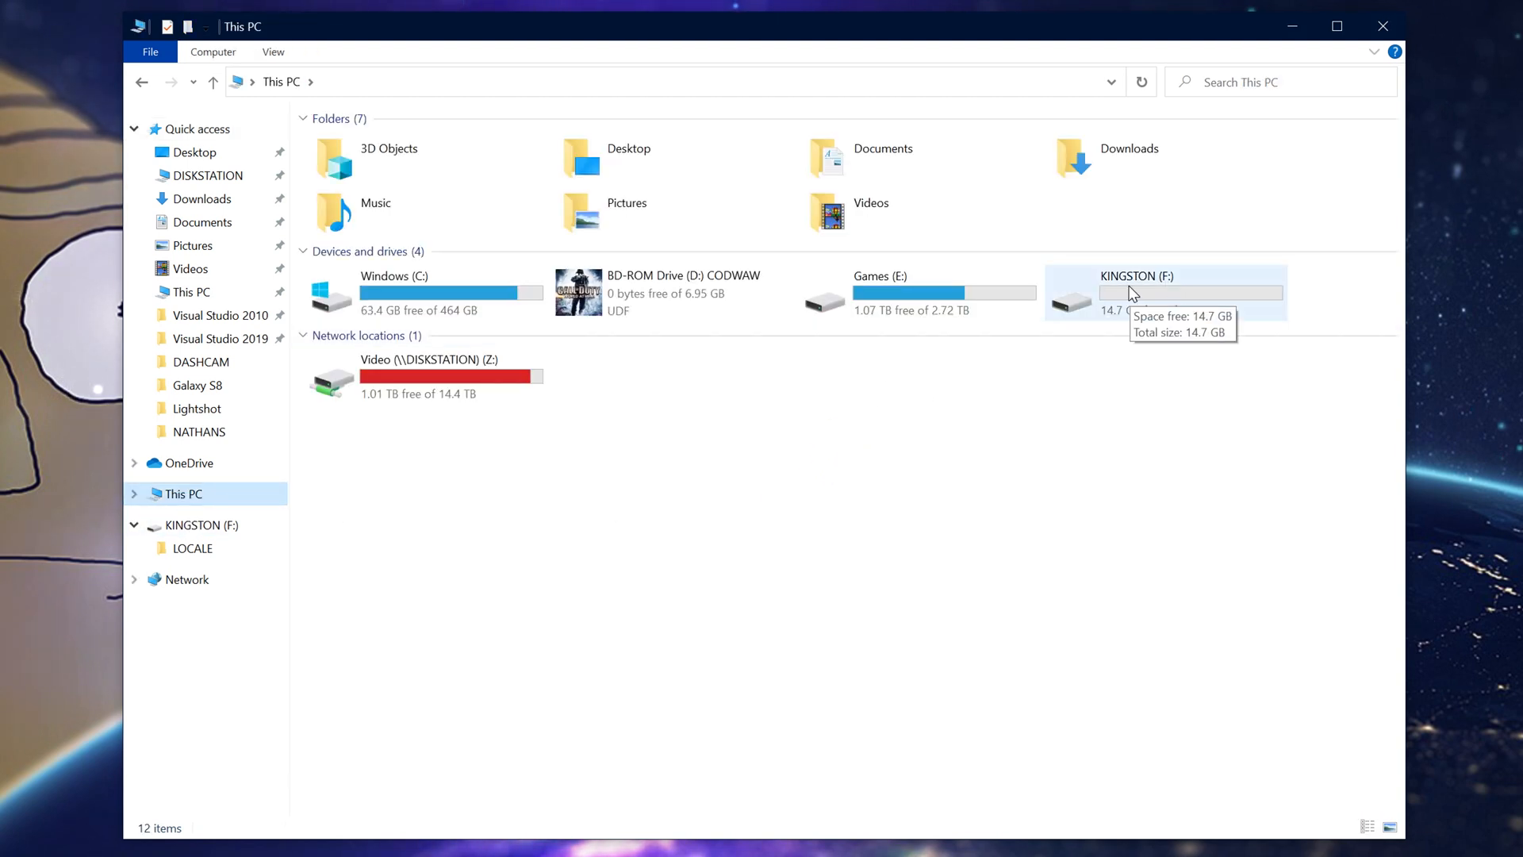
{"action": "left_click", "coordinate": [1137, 293]}
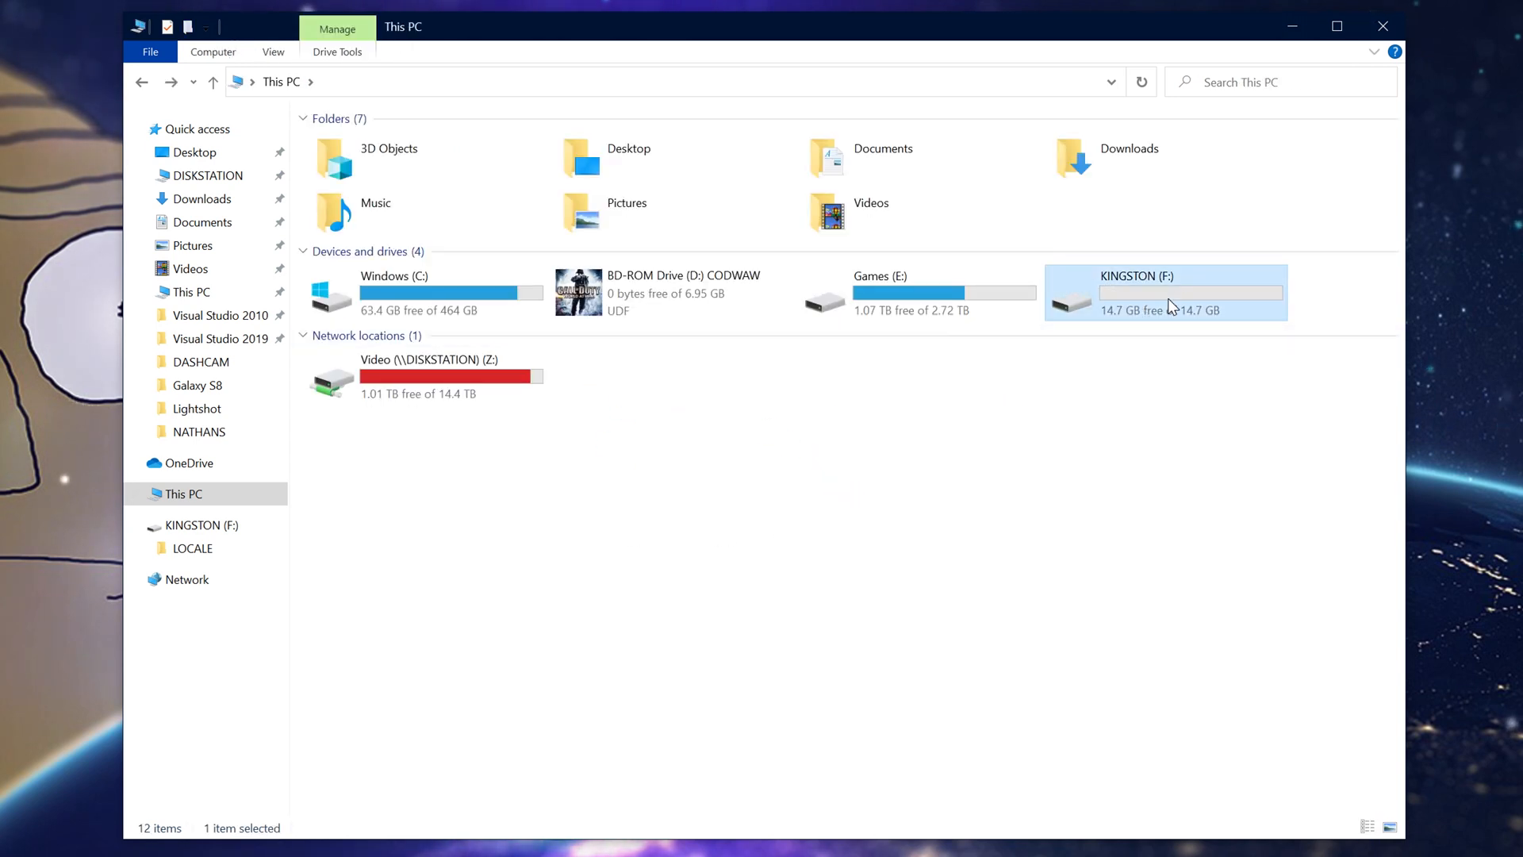
{"action": "double_click", "coordinate": [1126, 291]}
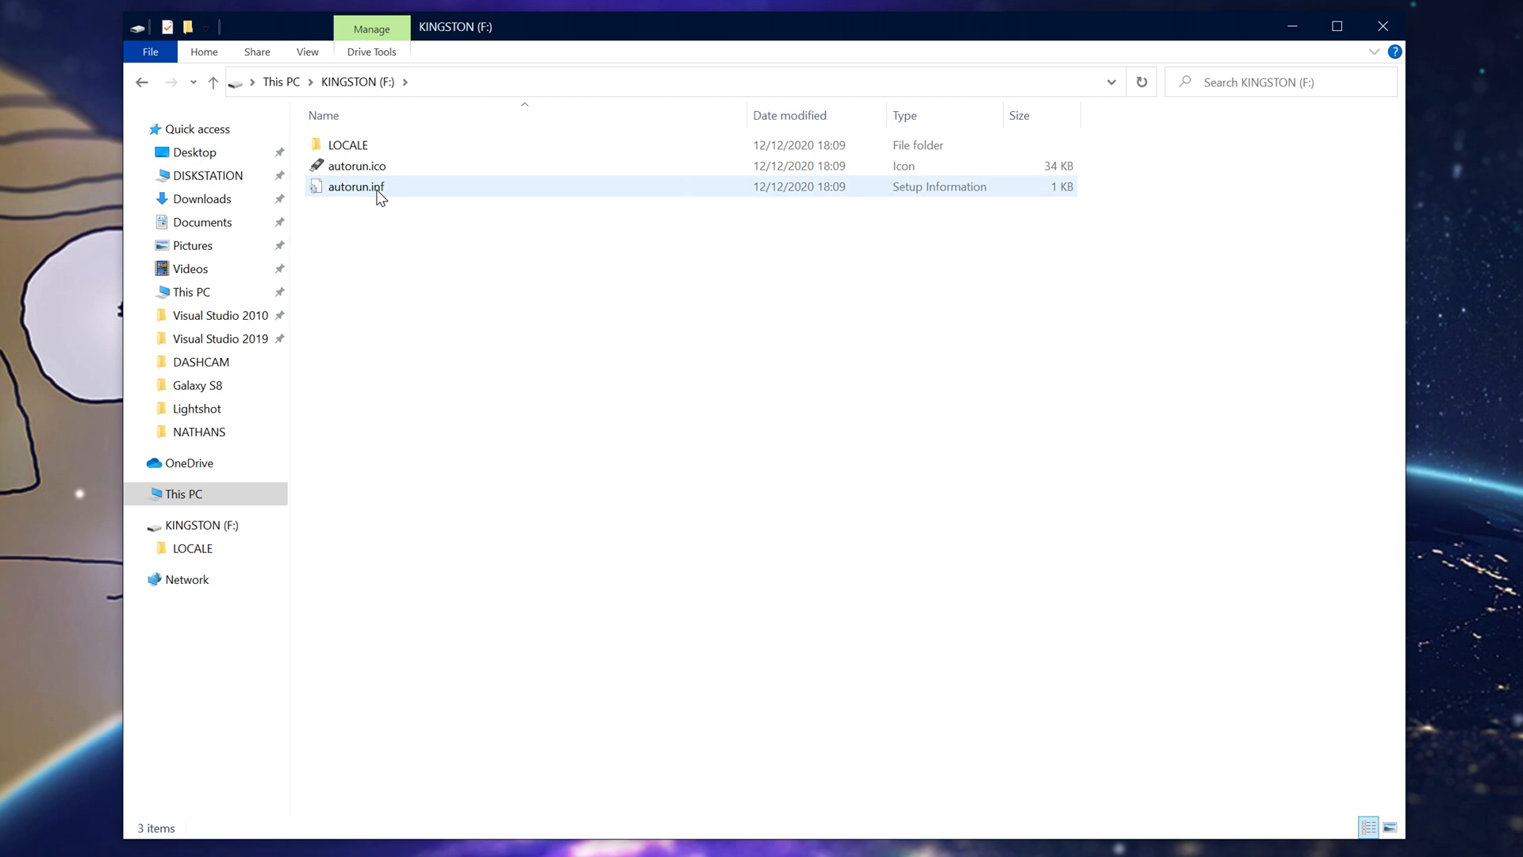
{"action": "left_click", "coordinate": [346, 144]}
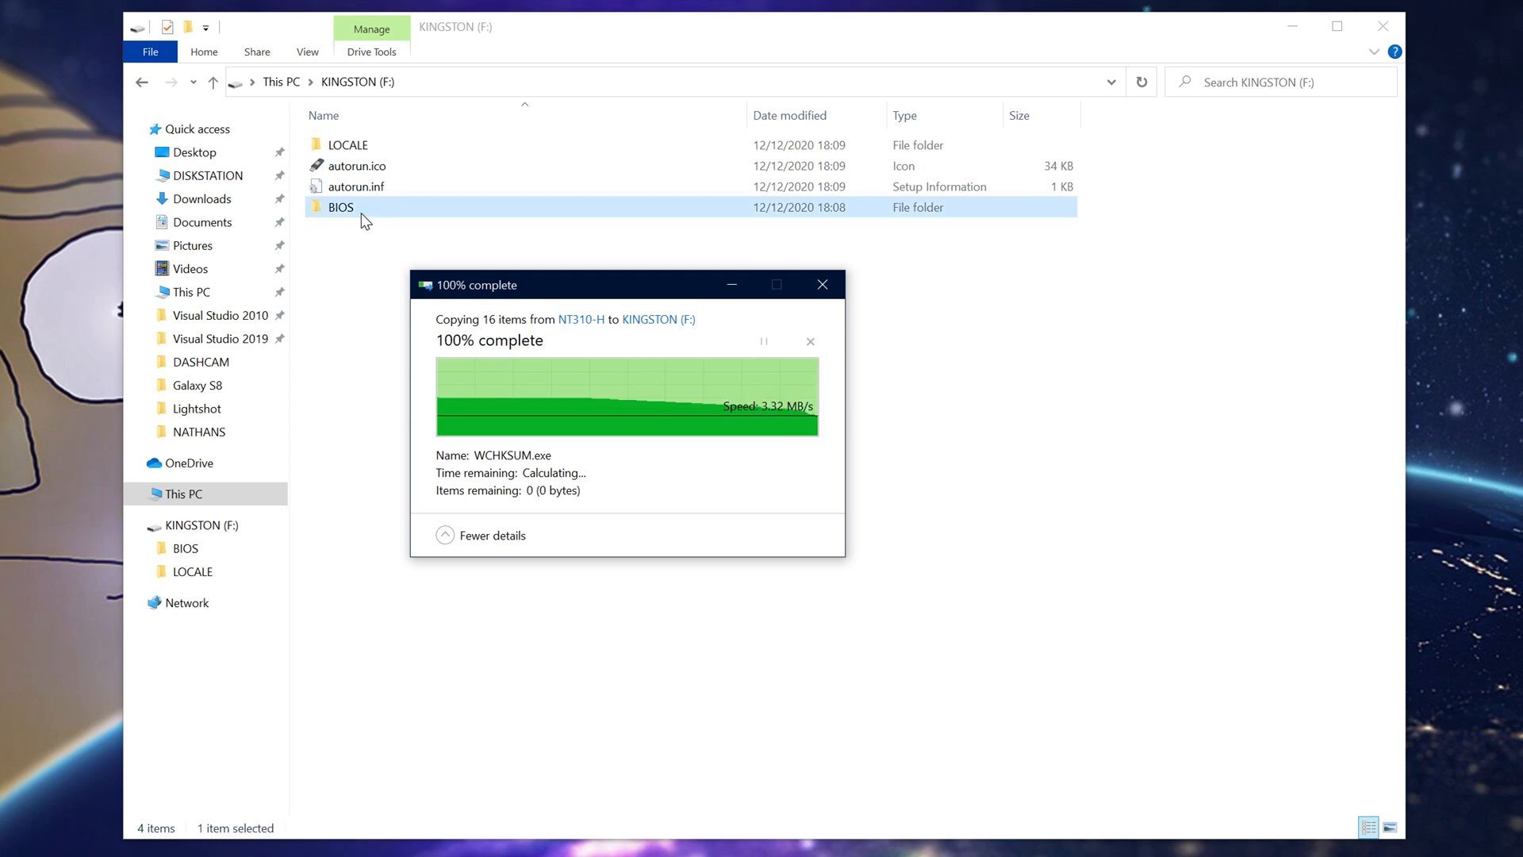
Verify the copied BIOS folder's files, then eject the KINGSTON drive
{"action": "left_click", "coordinate": [822, 284]}
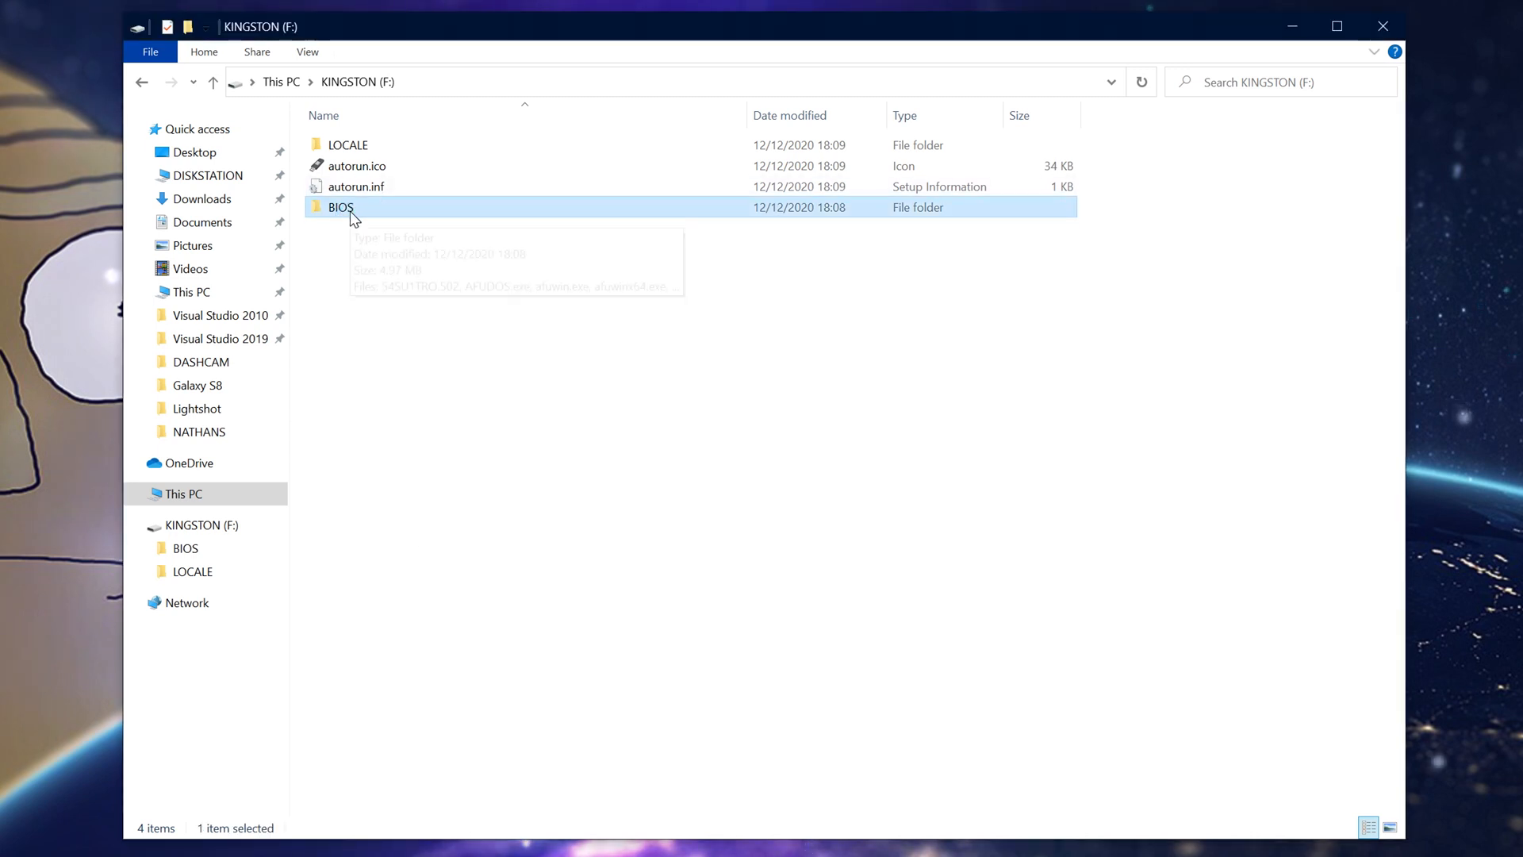
{"action": "double_click", "coordinate": [341, 207]}
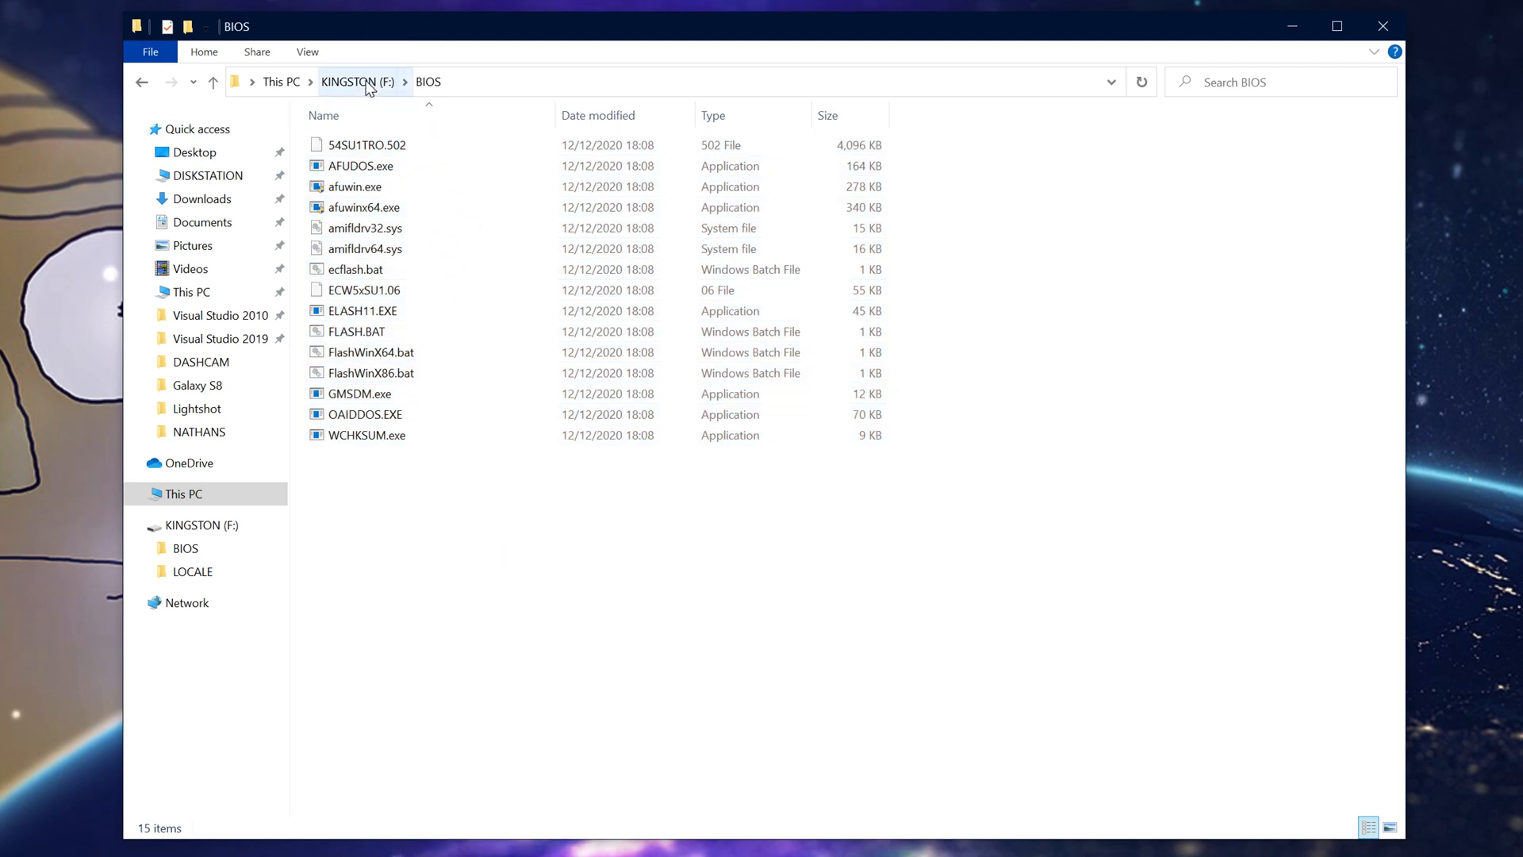
{"action": "left_click", "coordinate": [190, 291]}
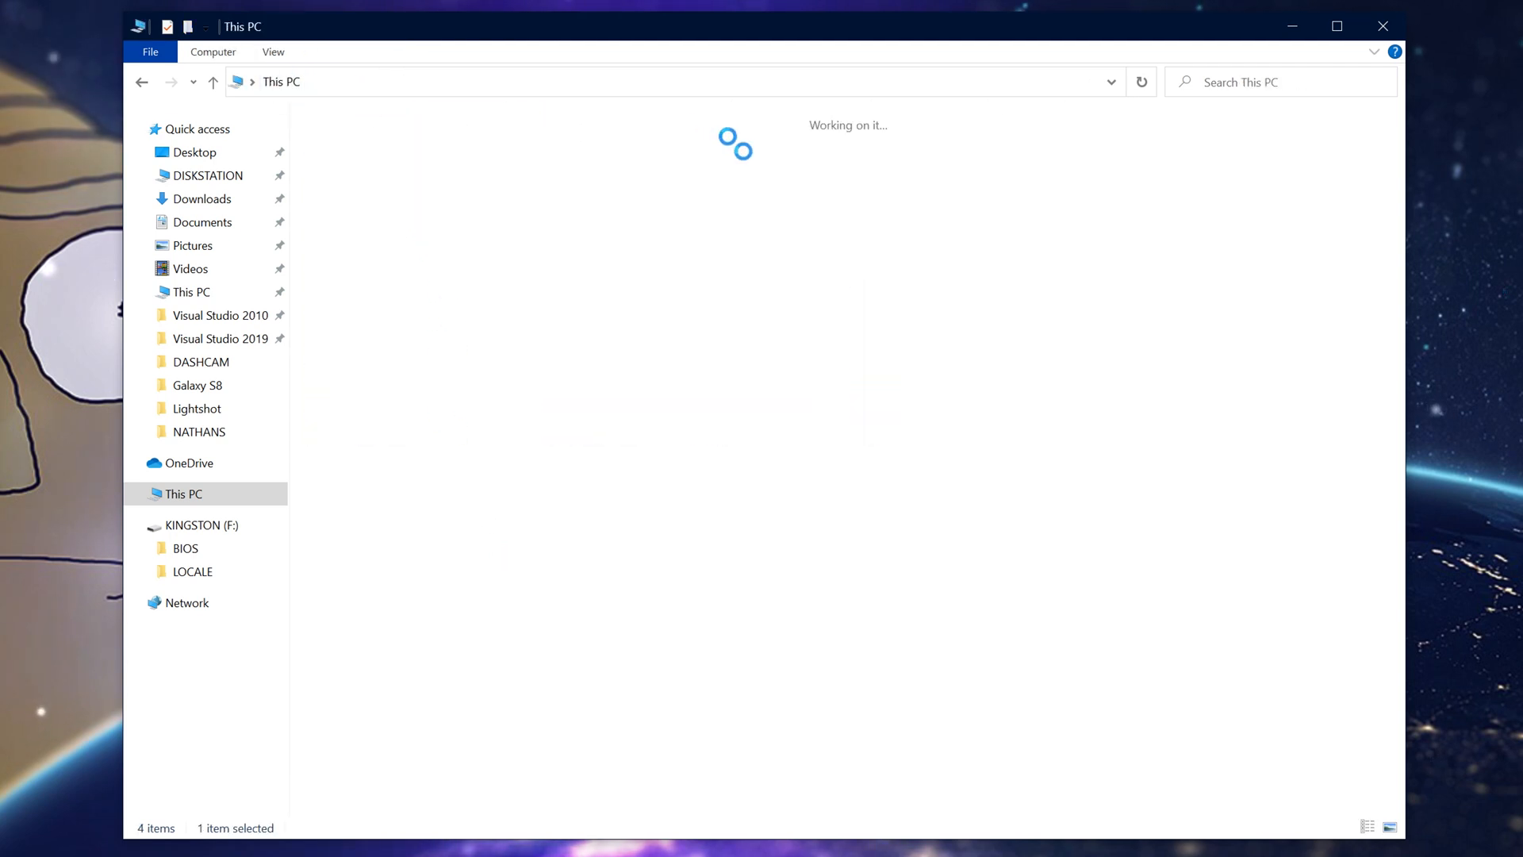
{"action": "right_click", "coordinate": [1137, 286]}
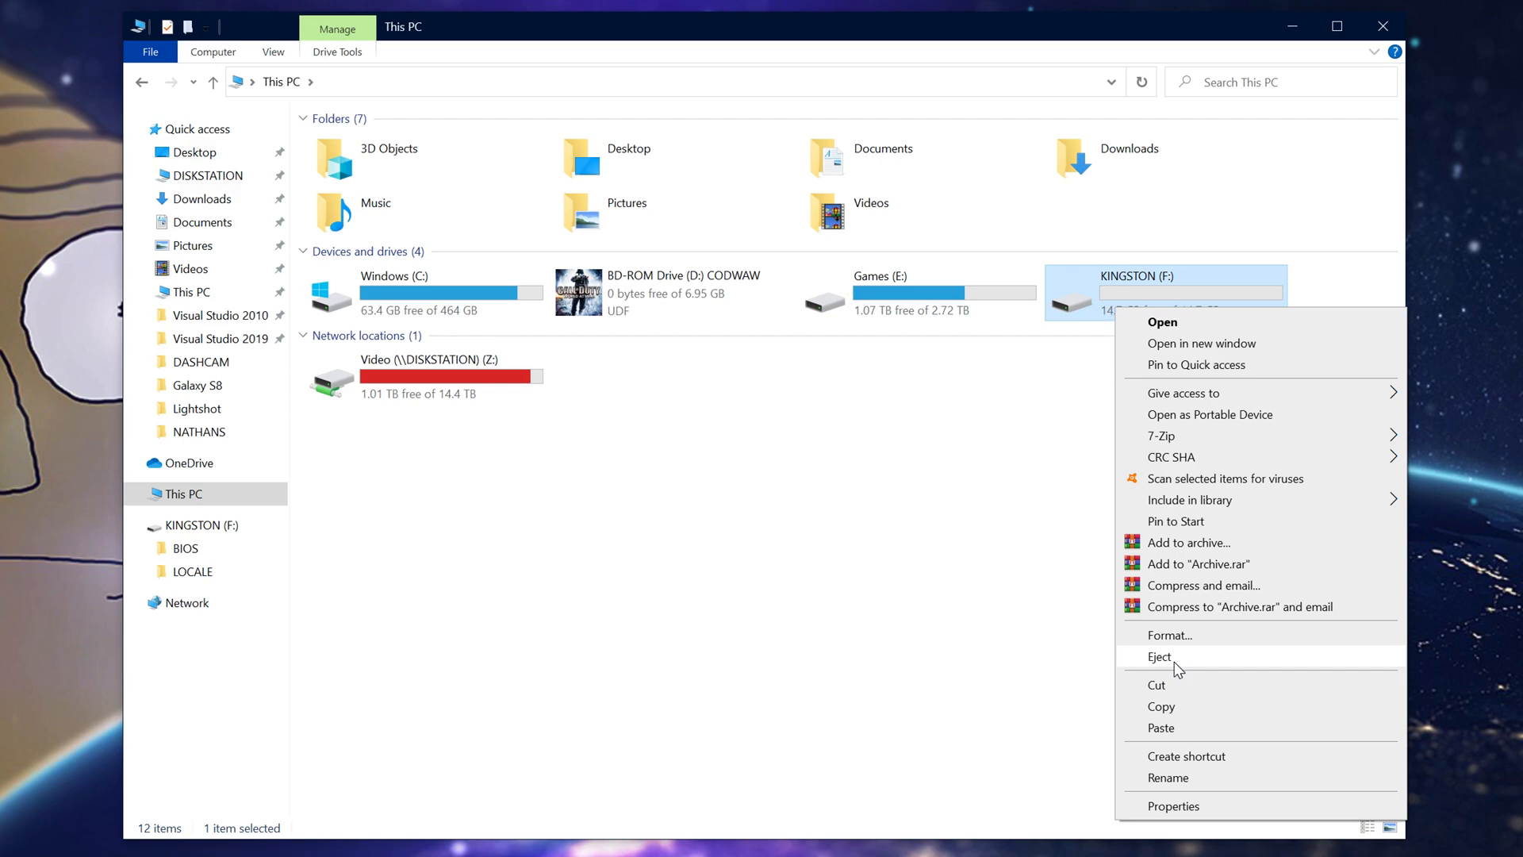
{"action": "left_click", "coordinate": [1160, 657]}
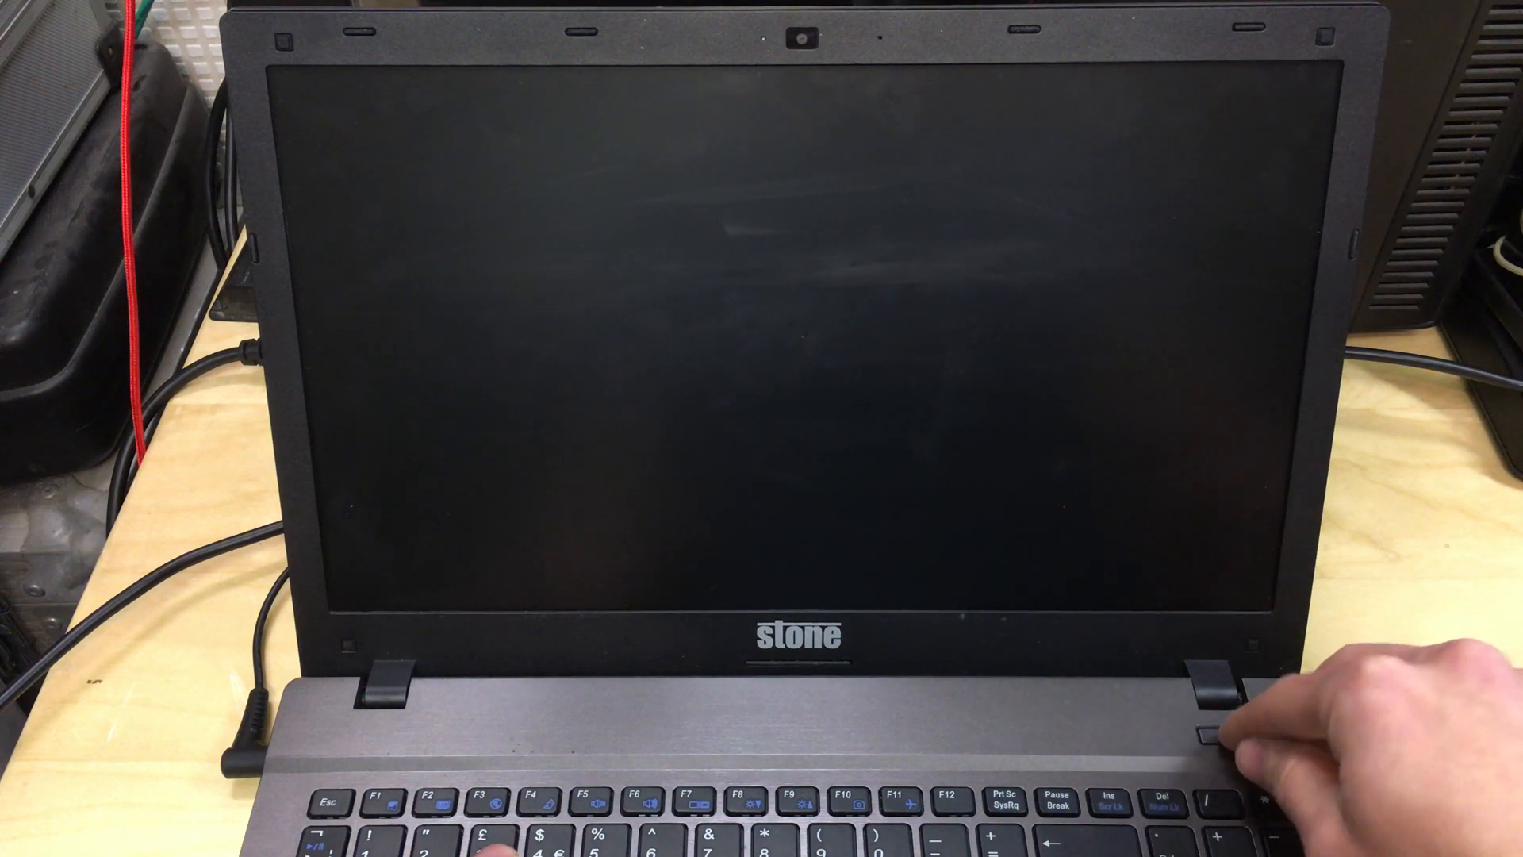
Power on the Stone NT310-H laptop
{"action": "left_click", "coordinate": [1229, 727]}
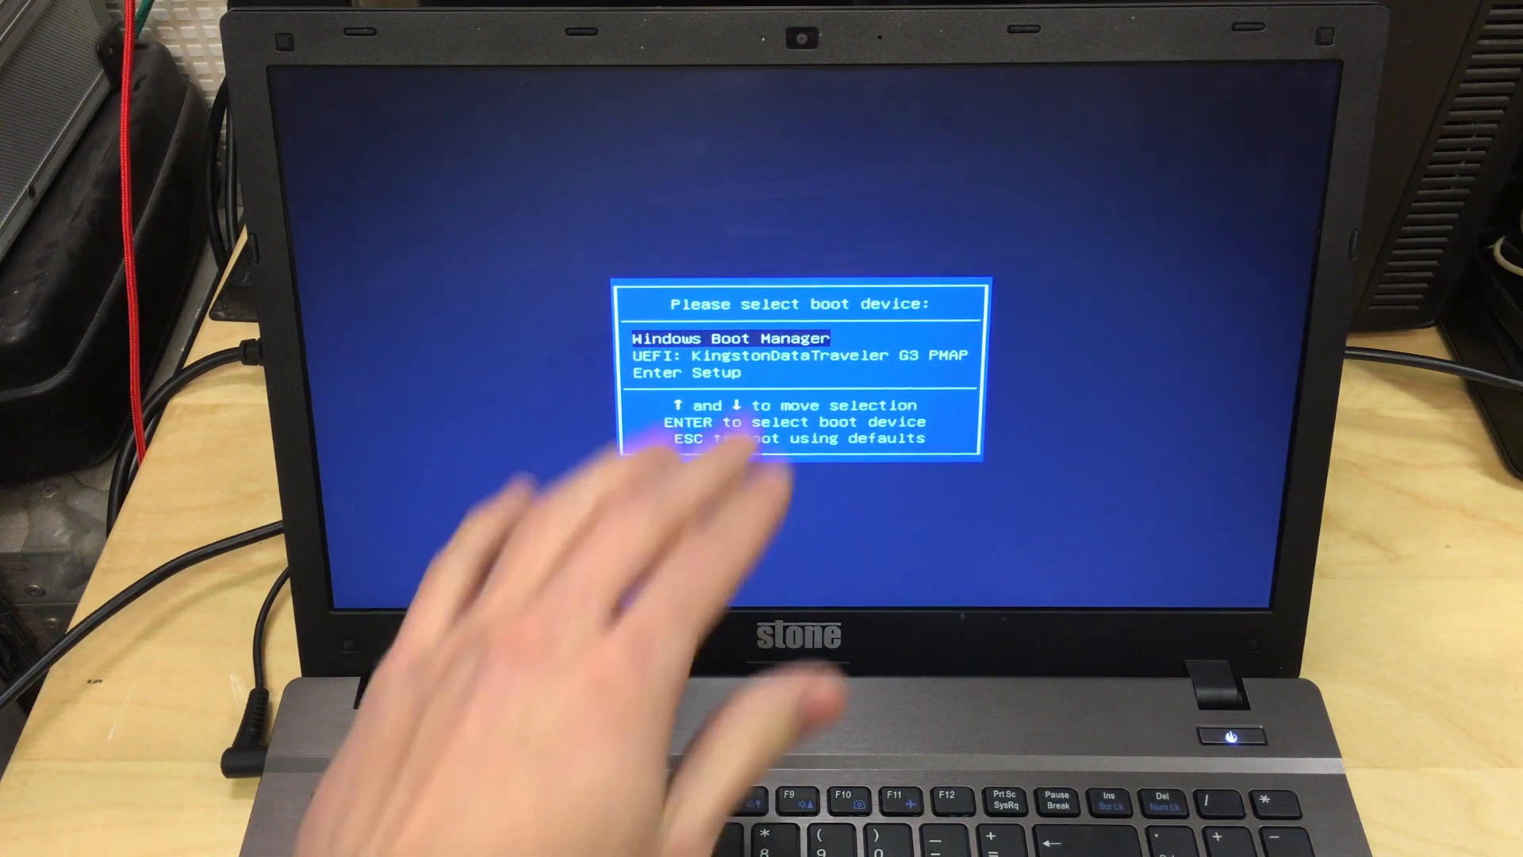
{"action": "mouse_move", "coordinate": [757, 486]}
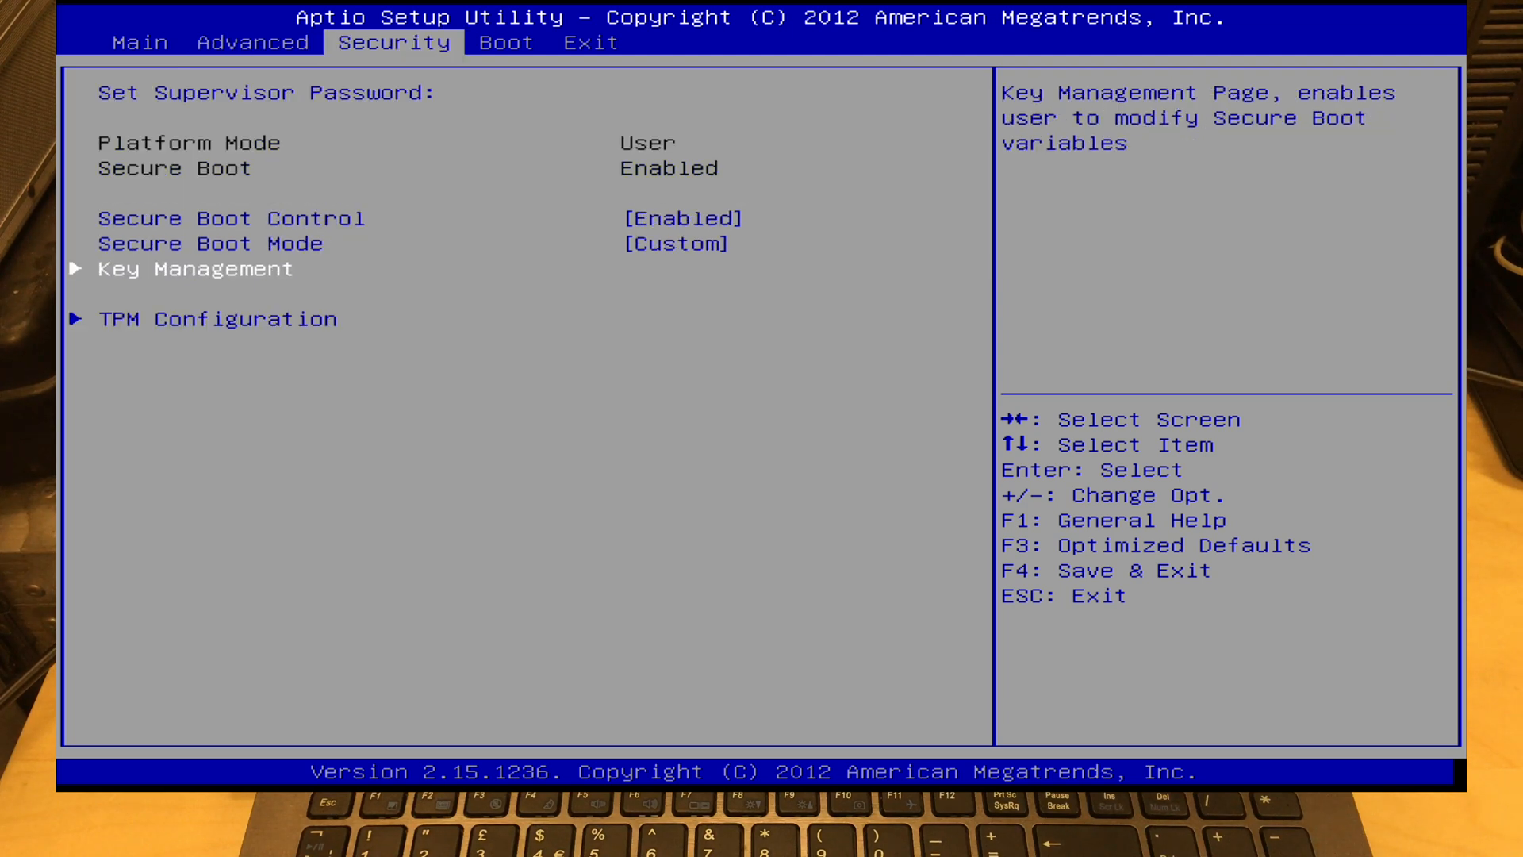
Set Secure Boot Control to Disabled, then save and exit to restart
{"action": "key", "text": "Up"}
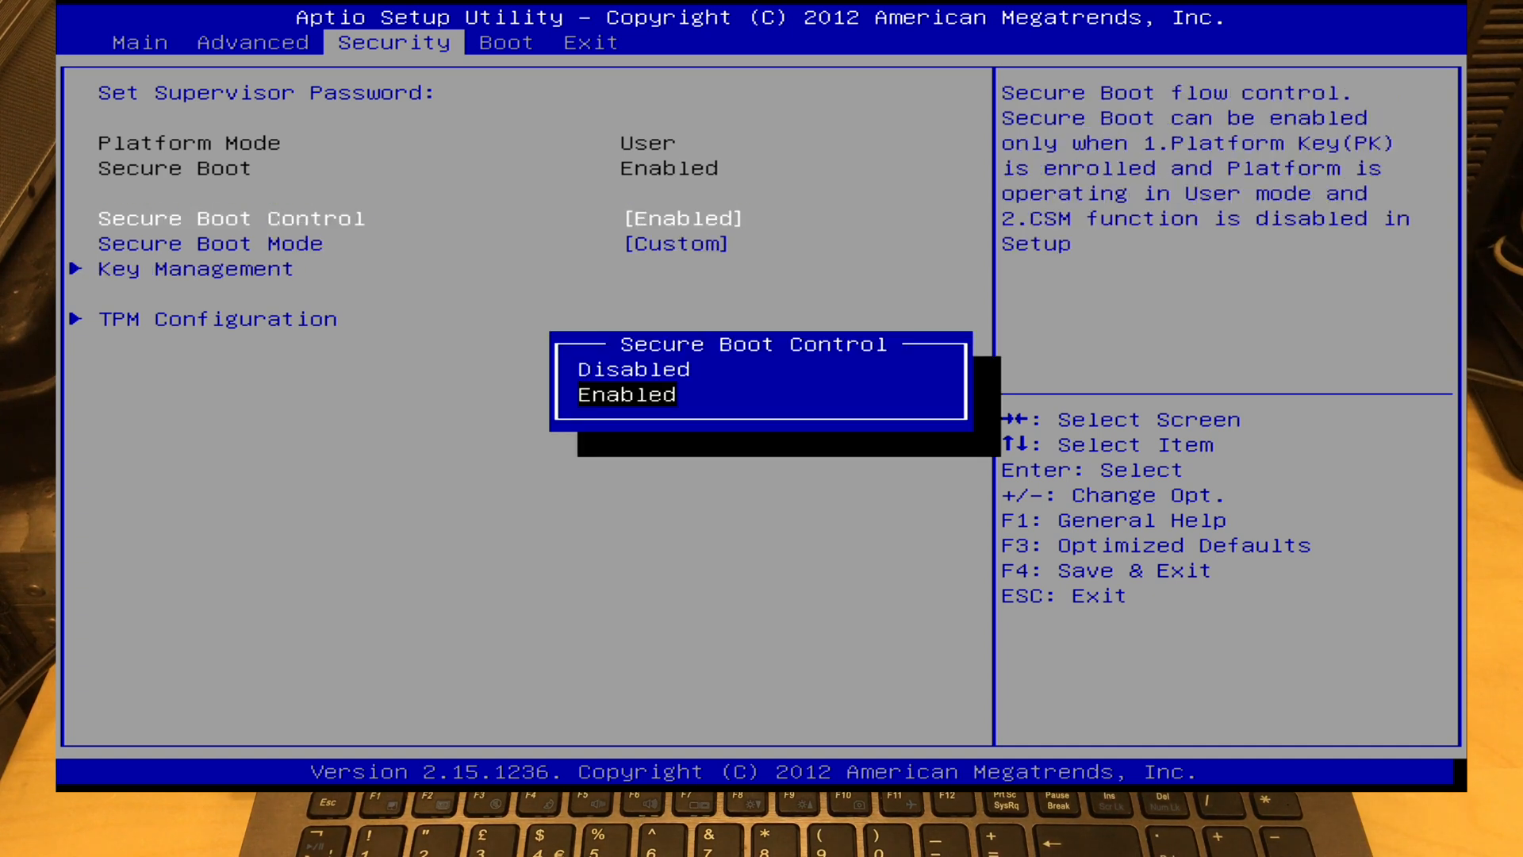
{"action": "key", "text": "Up"}
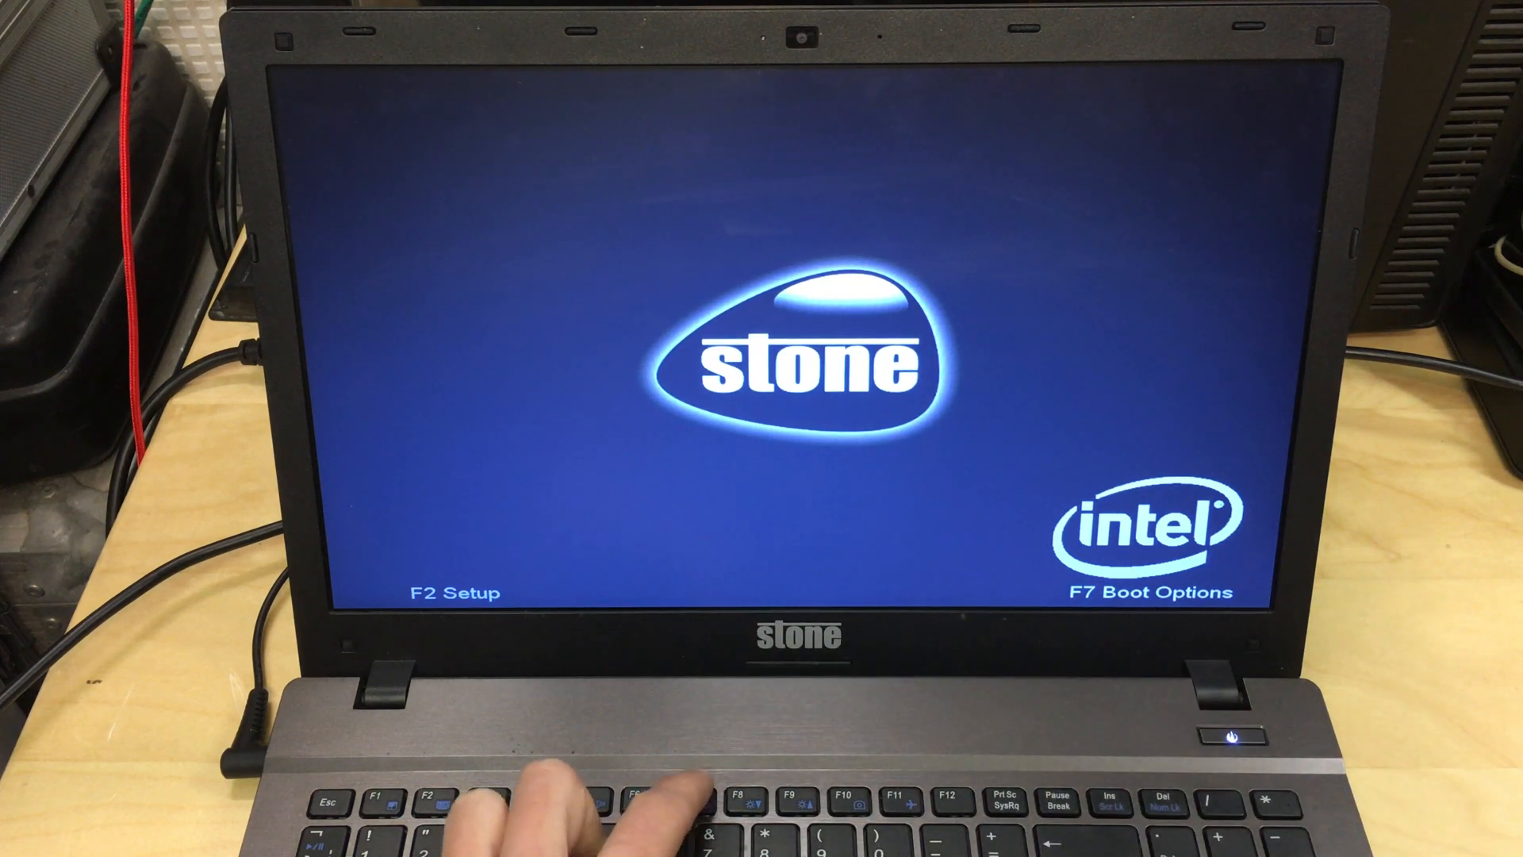
Boot FreeDOS from KingstonDataTraveler G3 PMAP with UK-English keyboard and run dir
{"action": "key", "text": "F7"}
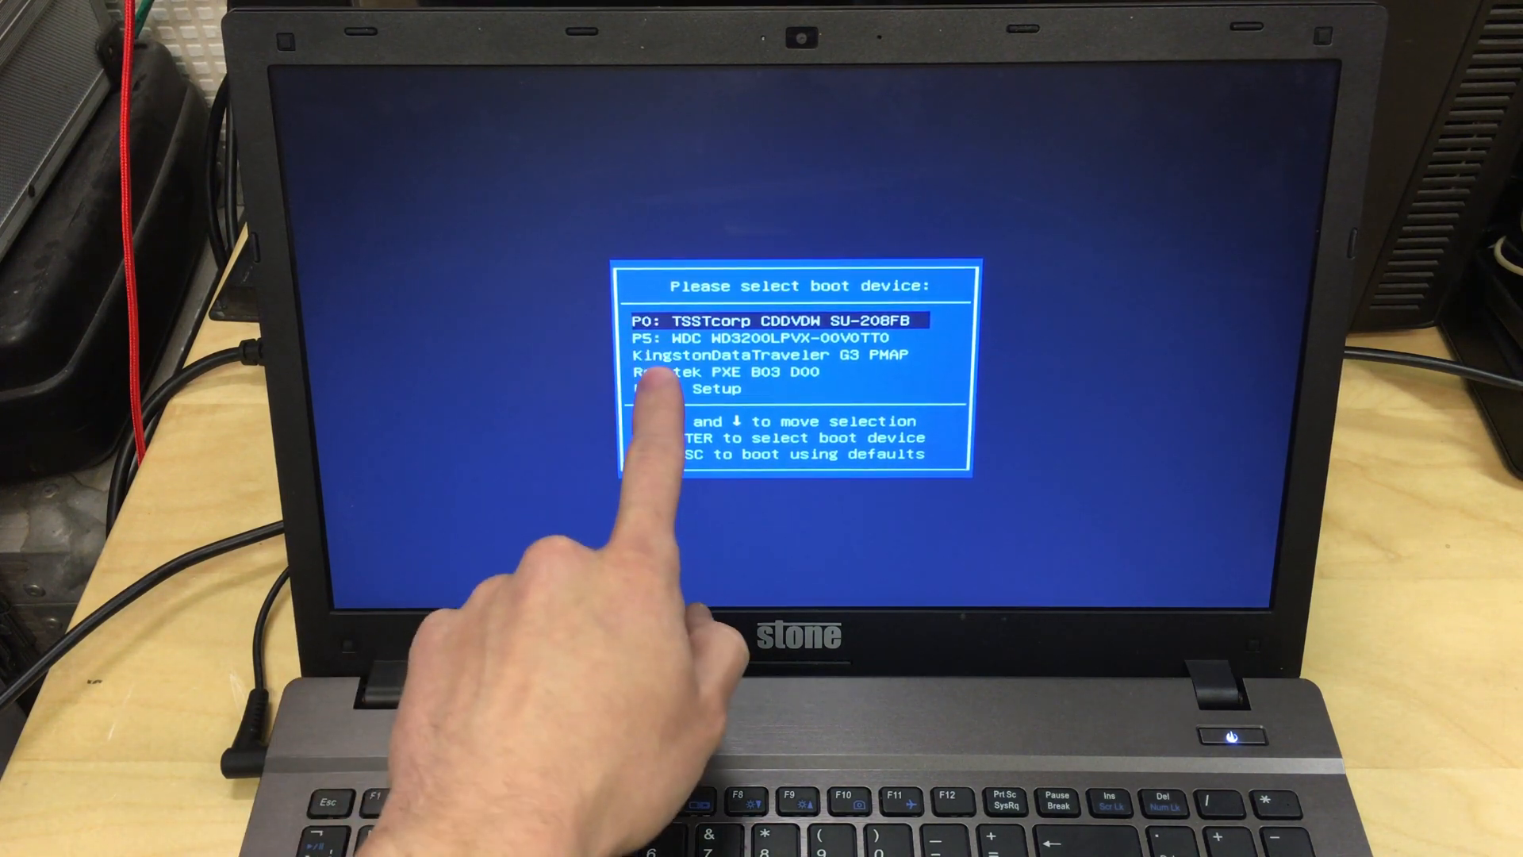
{"action": "key", "text": "down"}
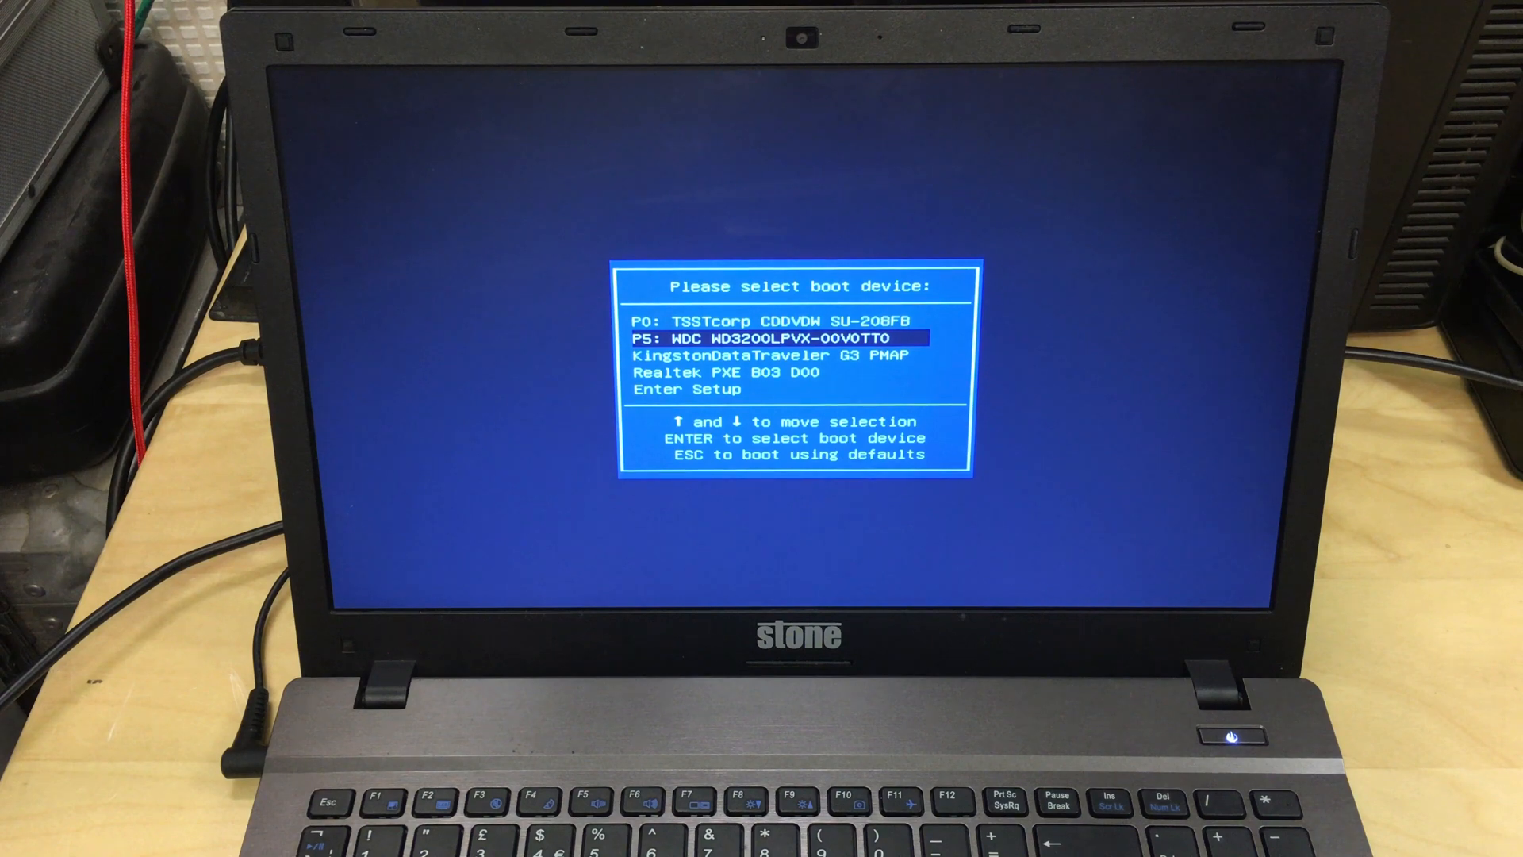
{"action": "key", "text": "down"}
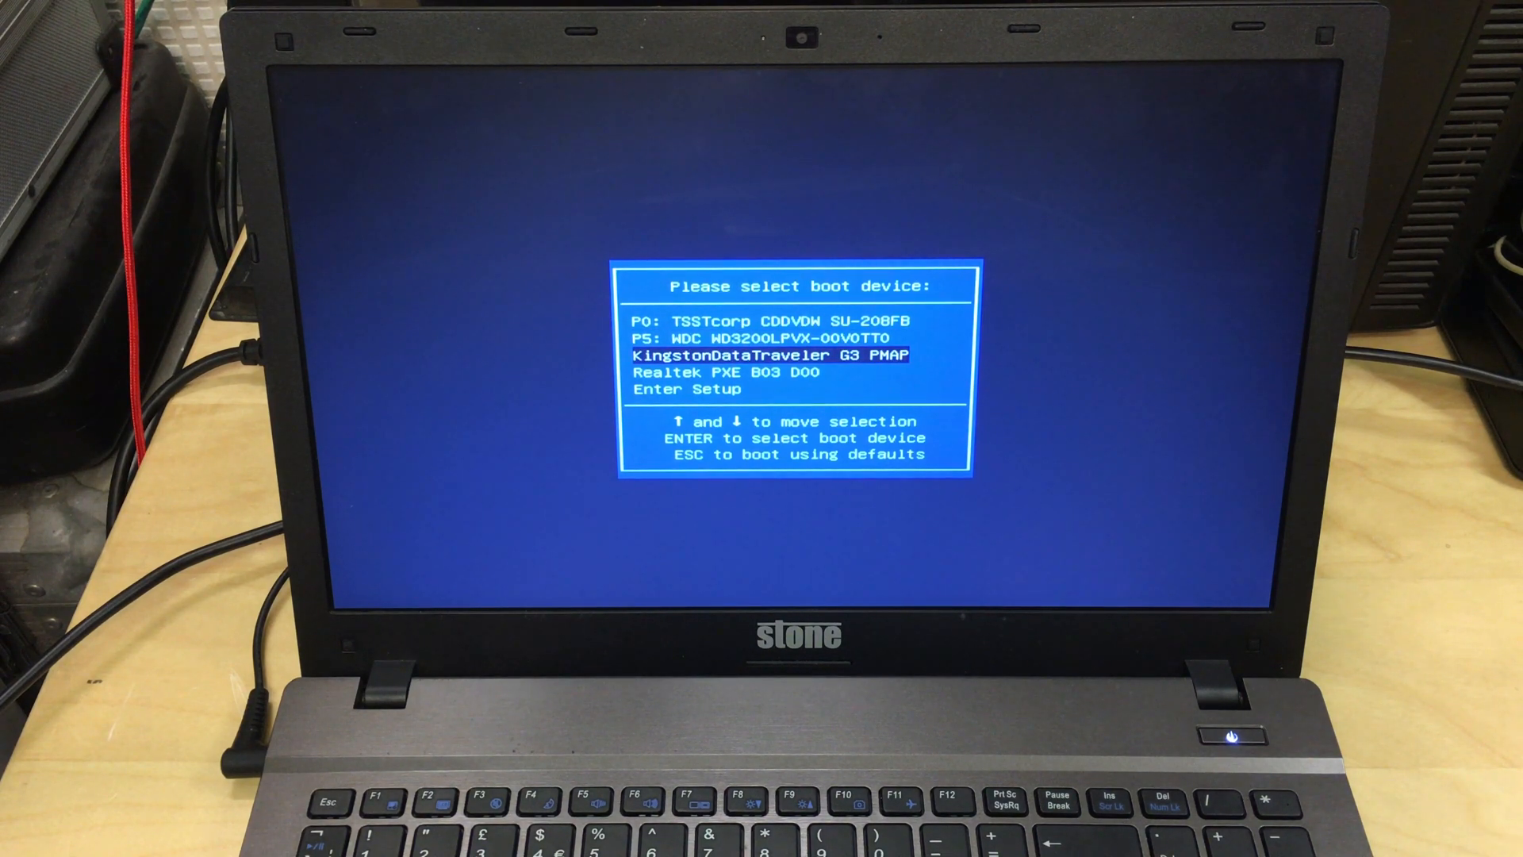
{"action": "key", "text": "enter"}
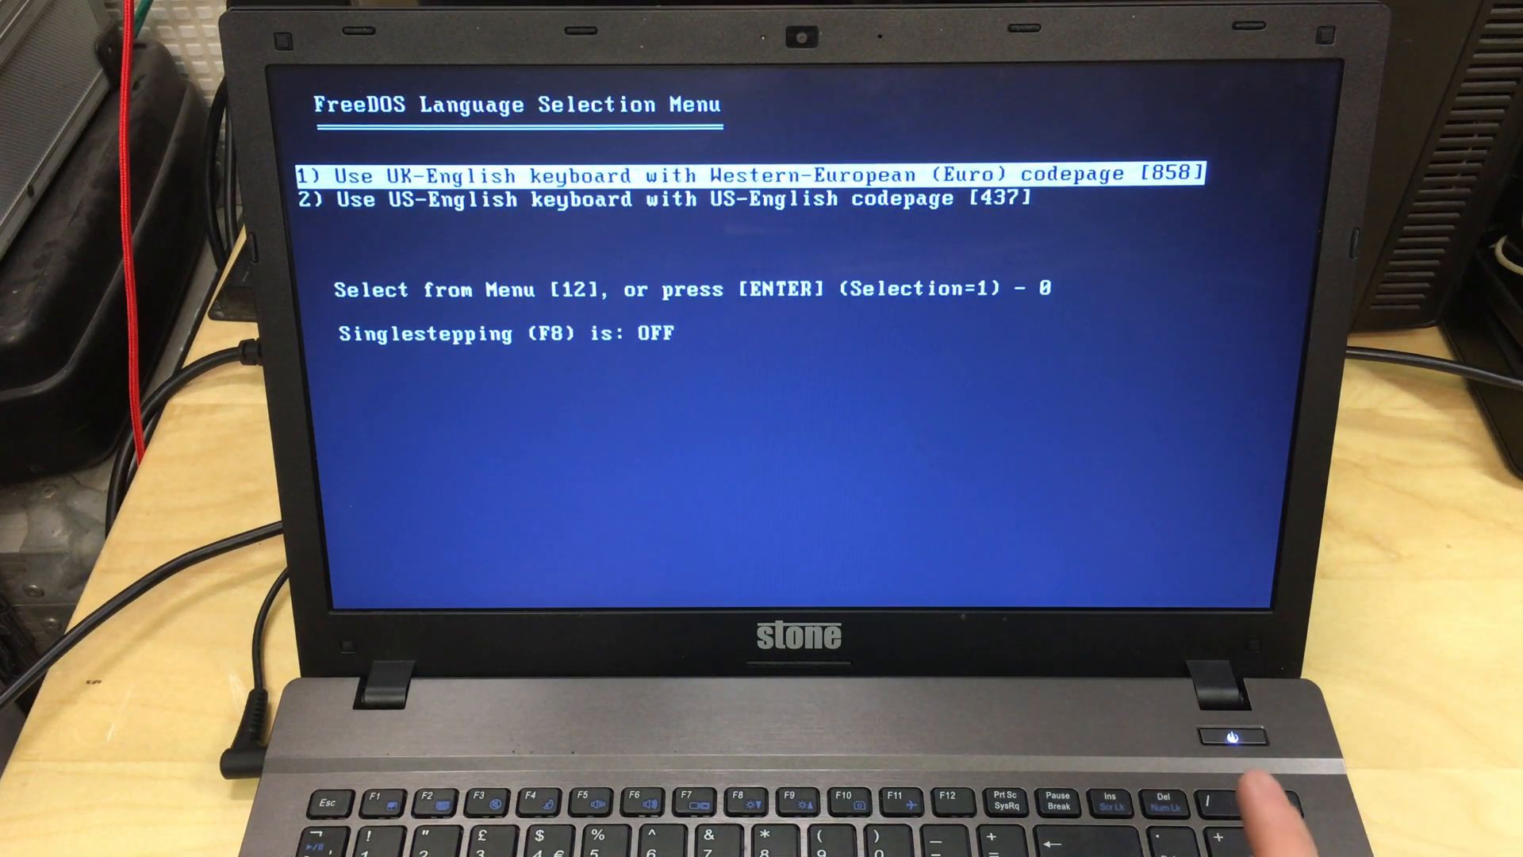
{"action": "key", "text": "enter"}
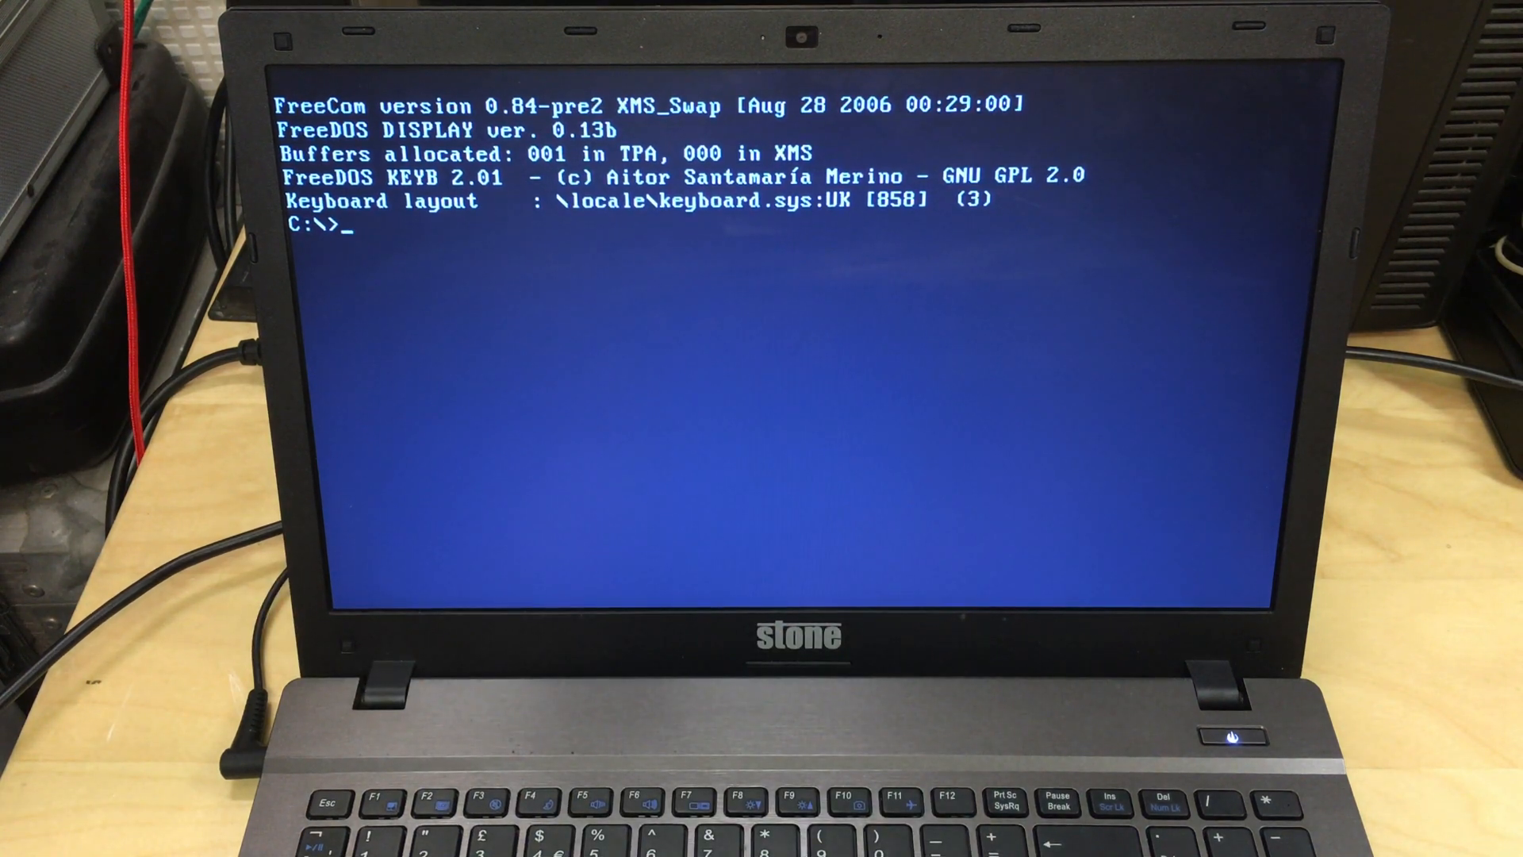
{"action": "type", "text": "dir"}
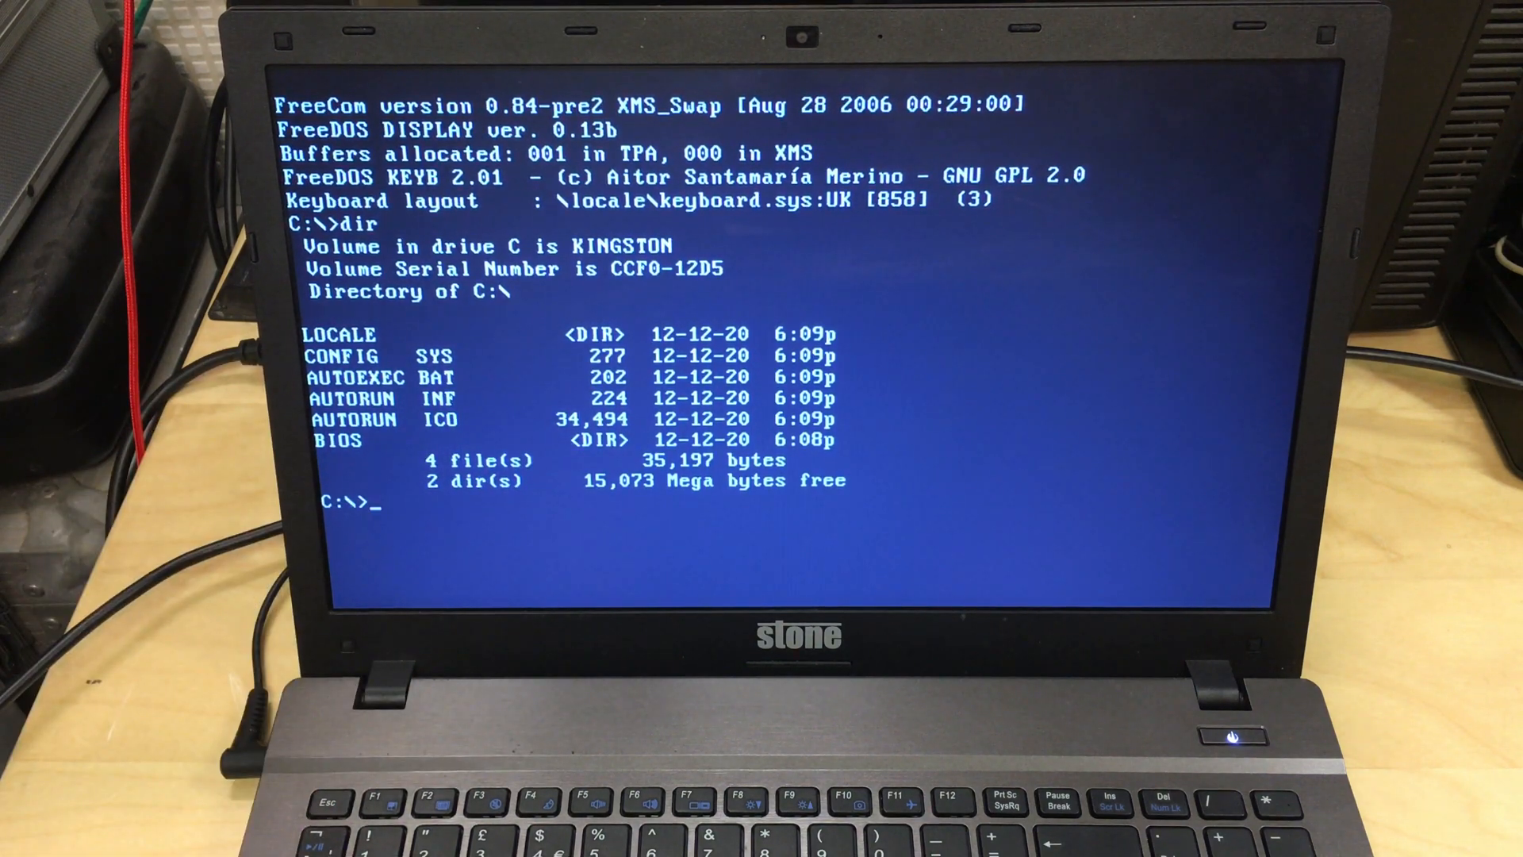
Change directory to BIOS with cd bios
{"action": "type", "text": "cd bios"}
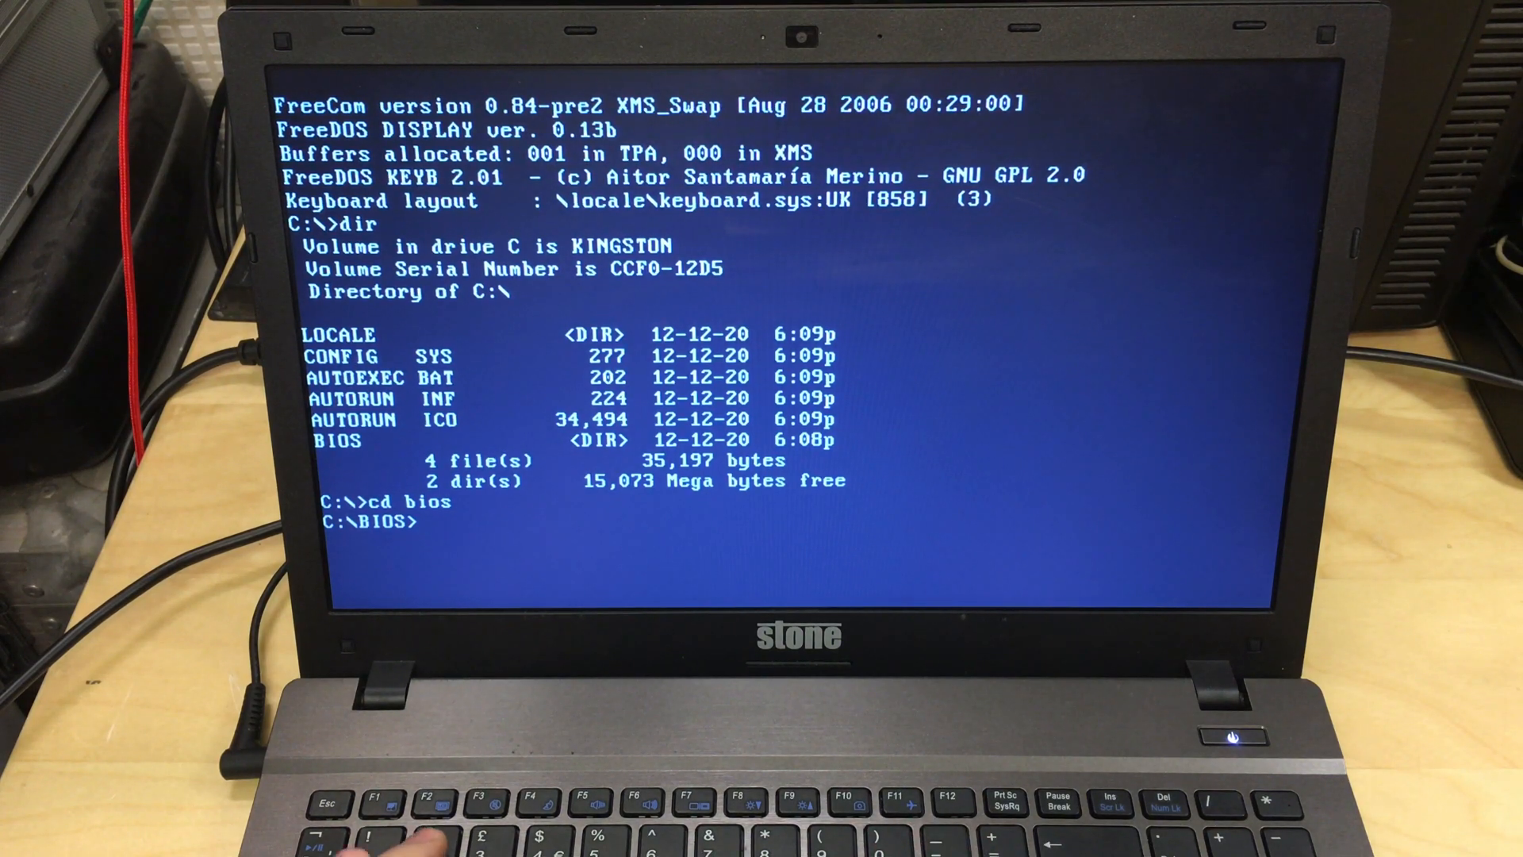
Run ecflash from C:\BIOS to flash the embedded controller firmware
{"action": "type", "text": "ec"}
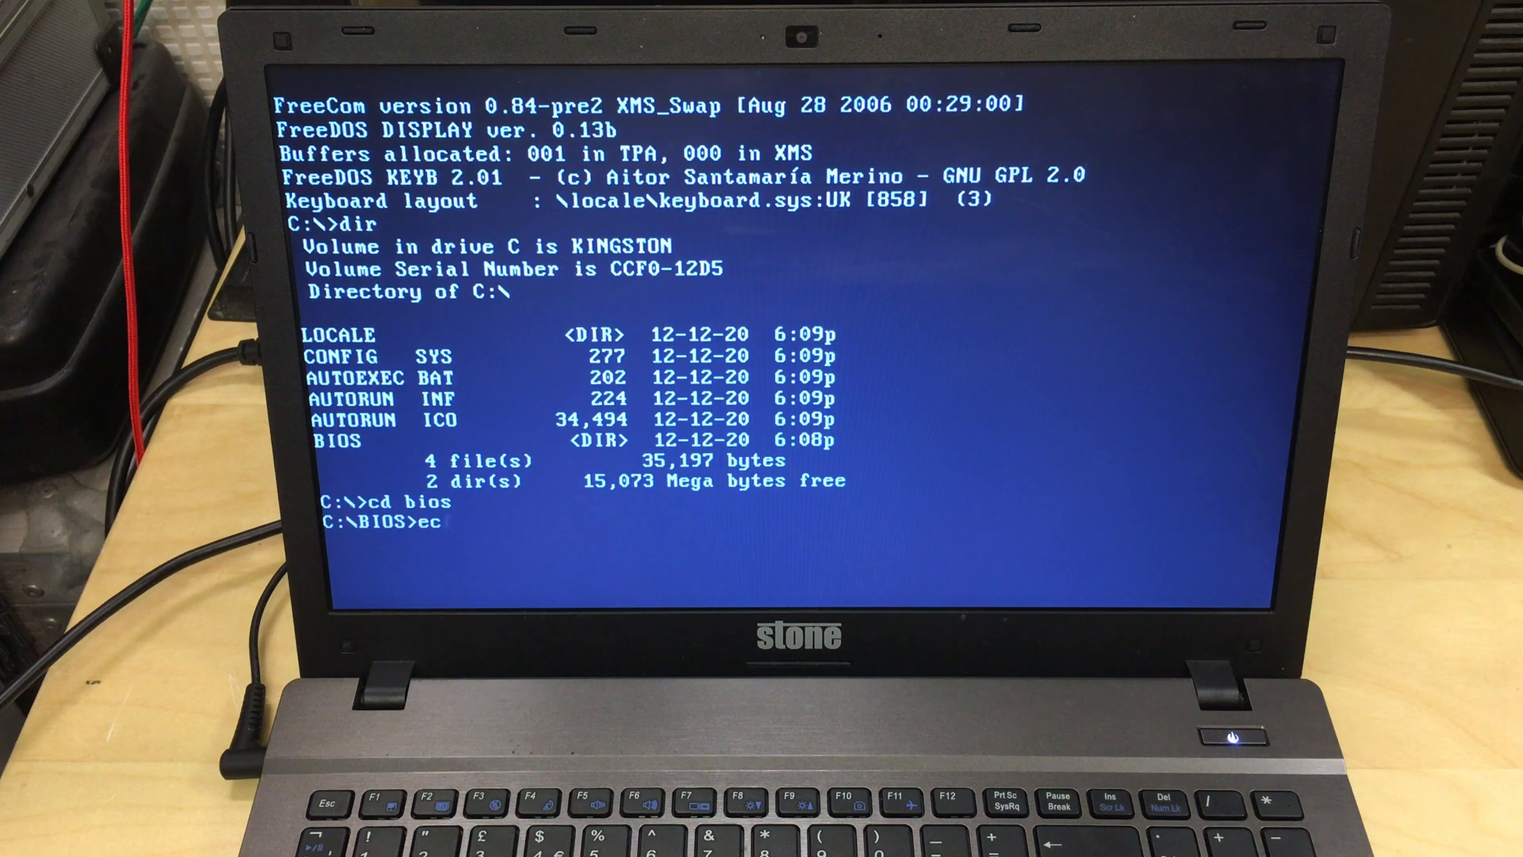
{"action": "type", "text": "flash"}
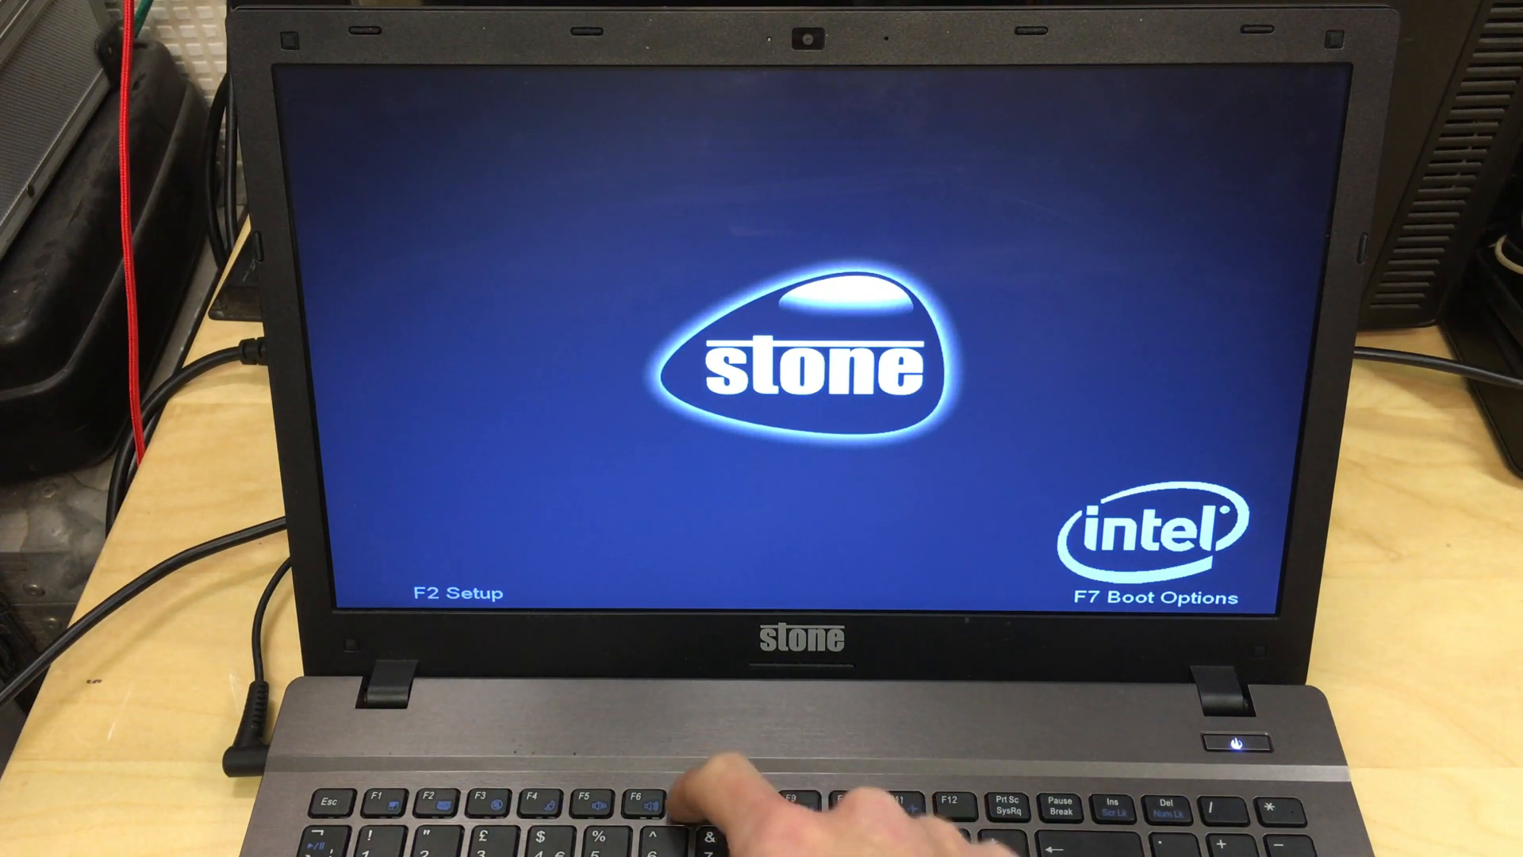
Reboot FreeDOS from the Kingston stick with UK-English keyboard and run flash
{"action": "key", "text": "f7"}
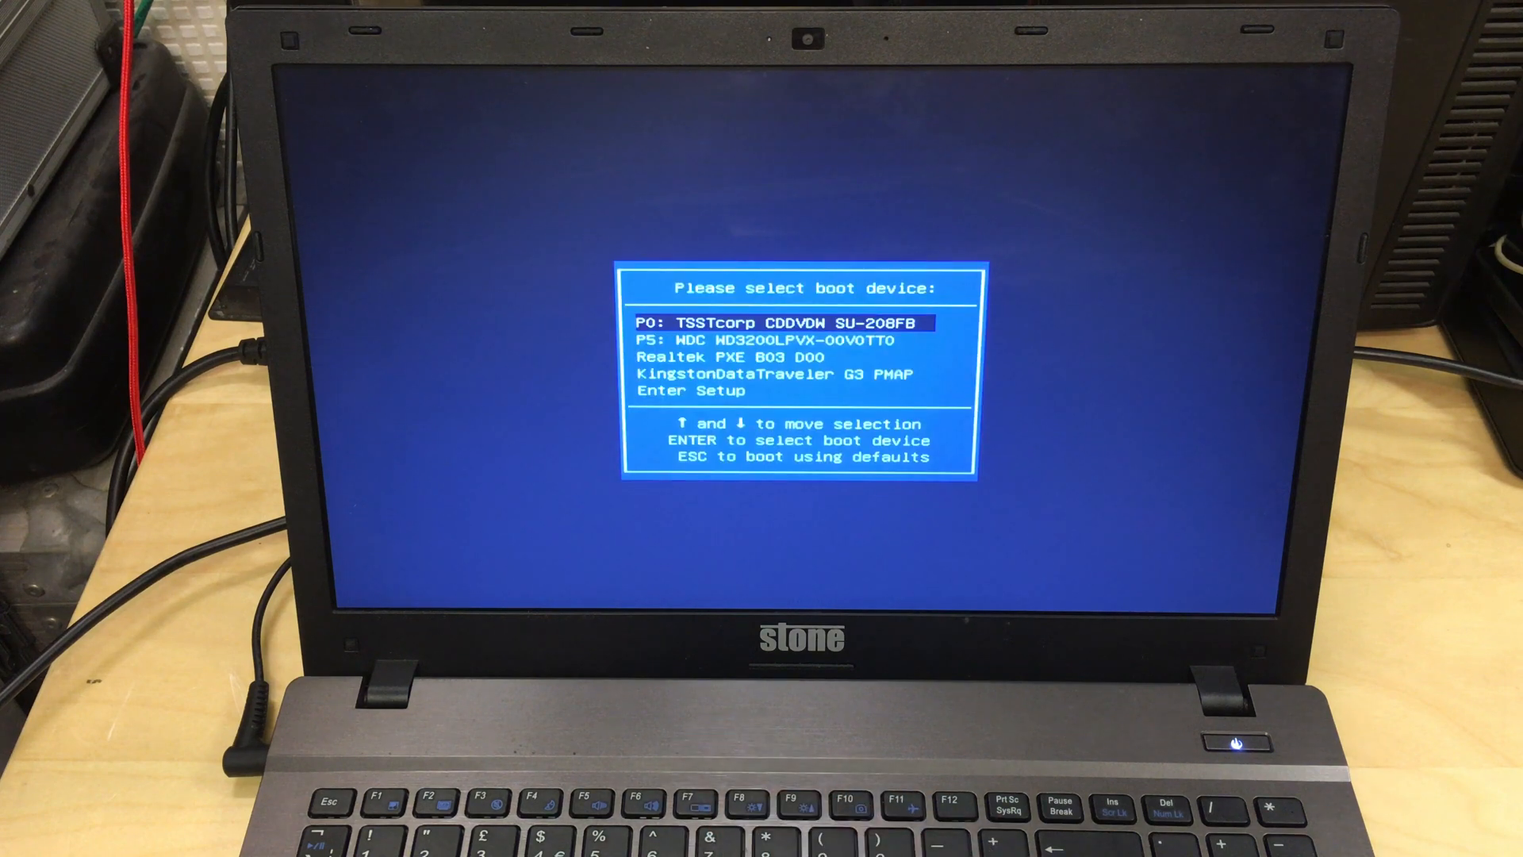
{"action": "key", "text": "down"}
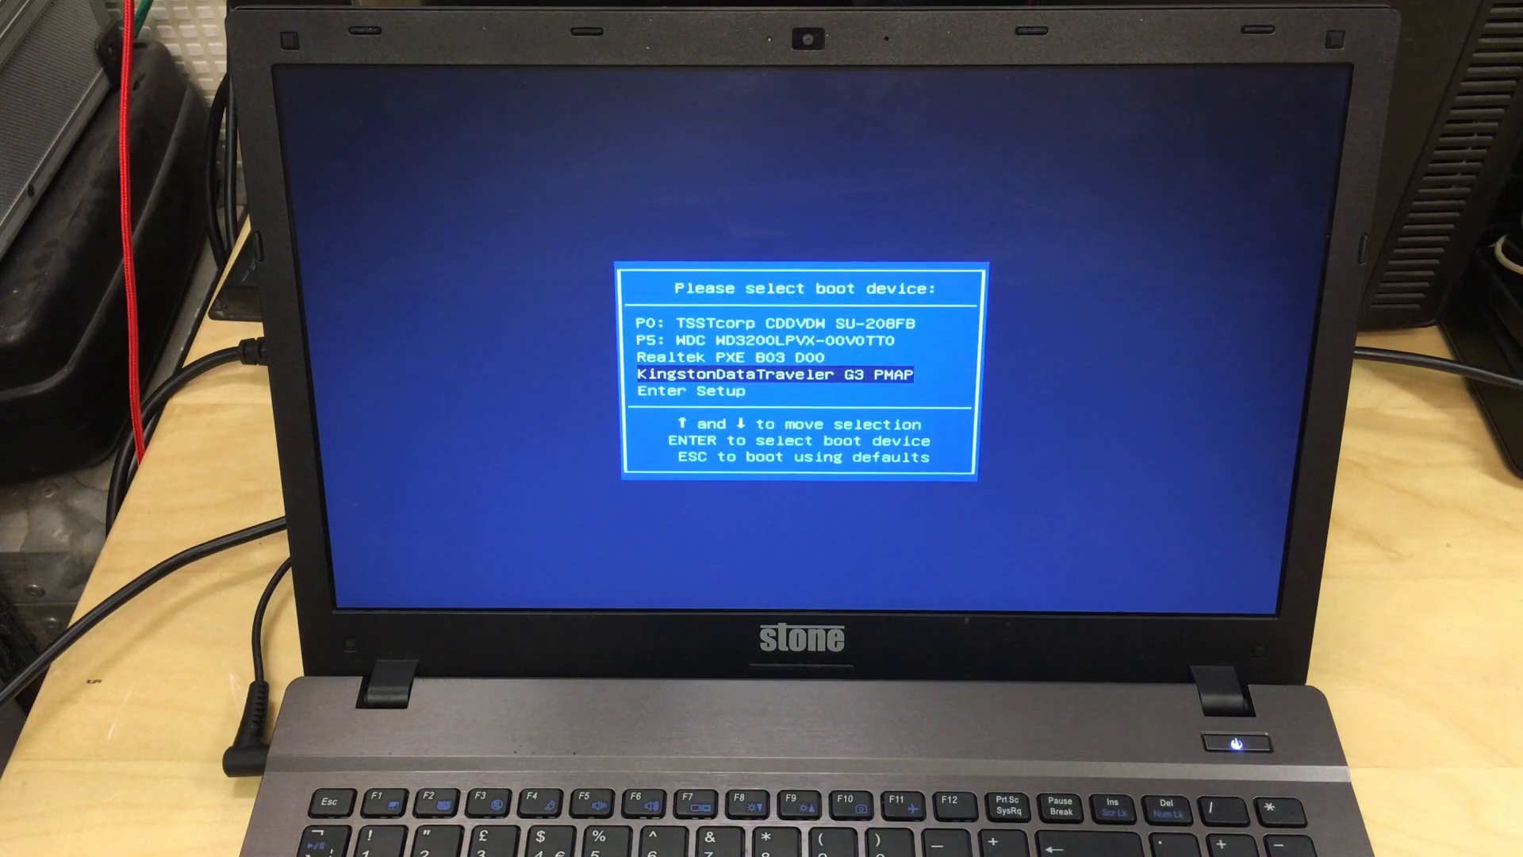
{"action": "key", "text": "enter"}
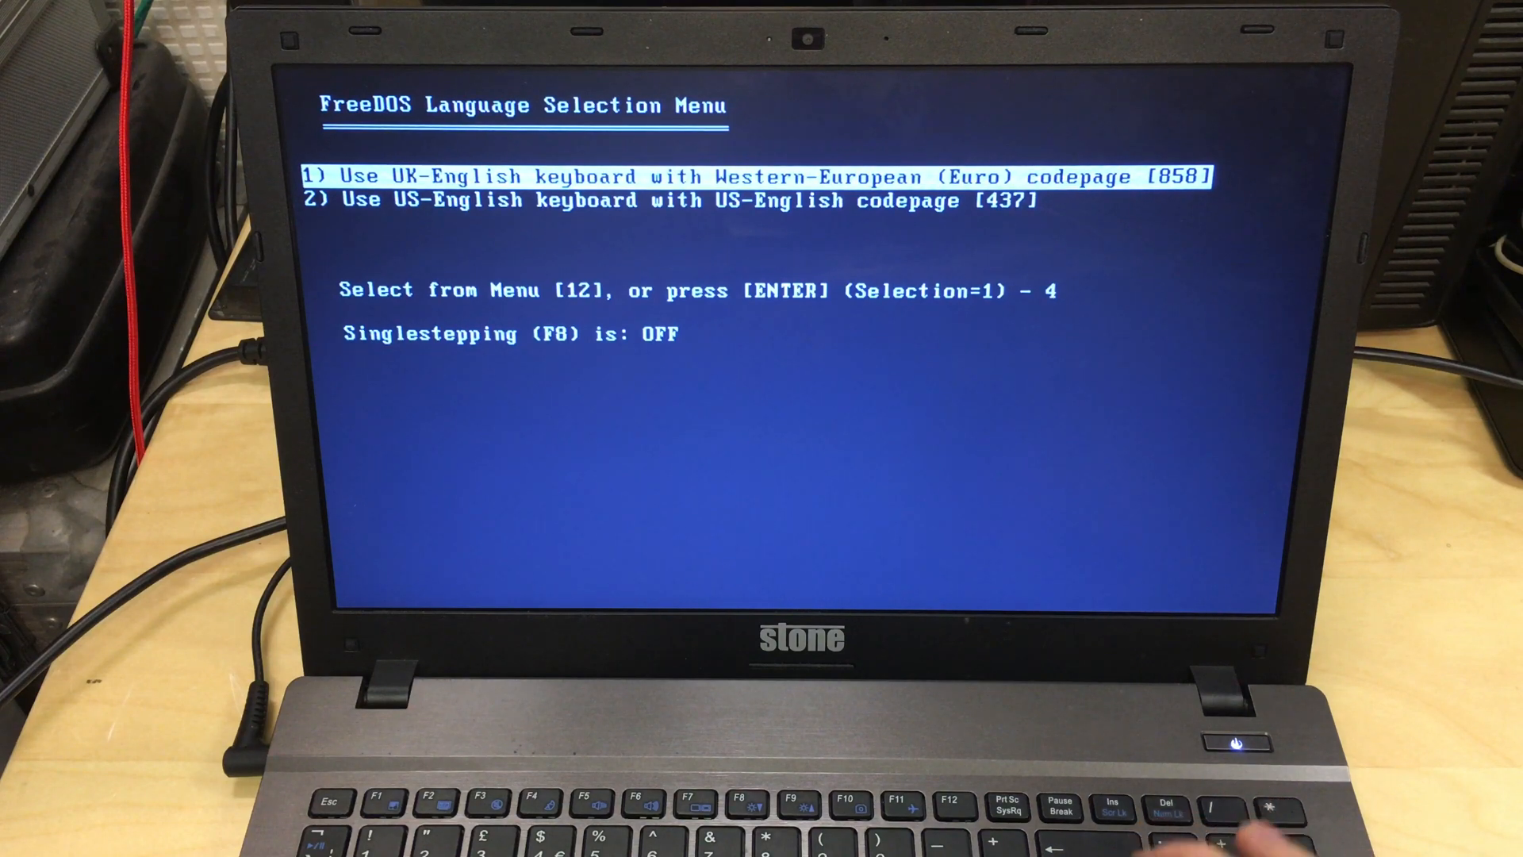
{"action": "key", "text": "enter"}
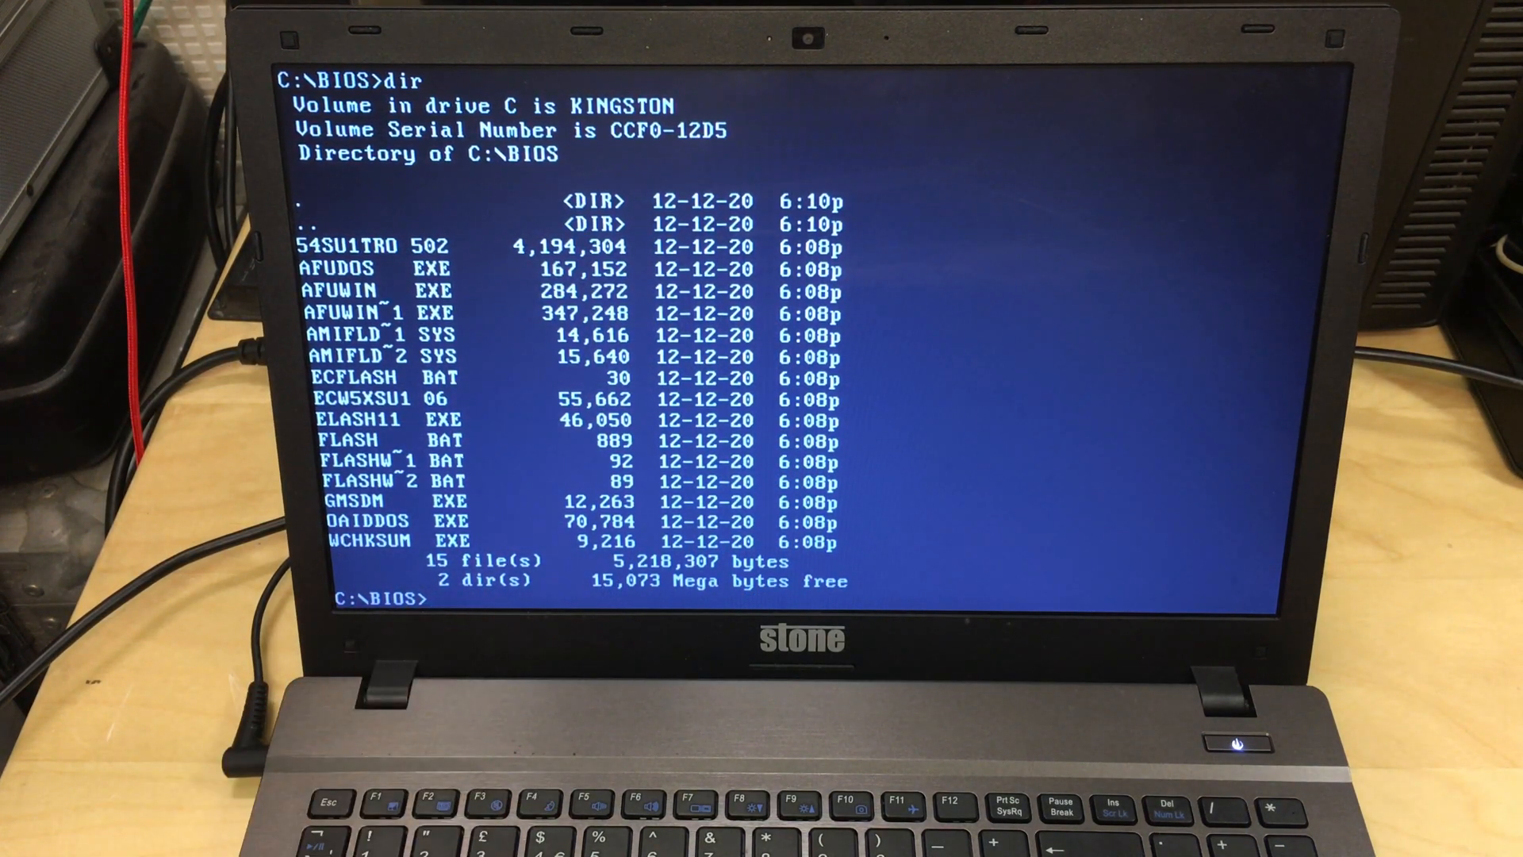
{"action": "type", "text": "flash"}
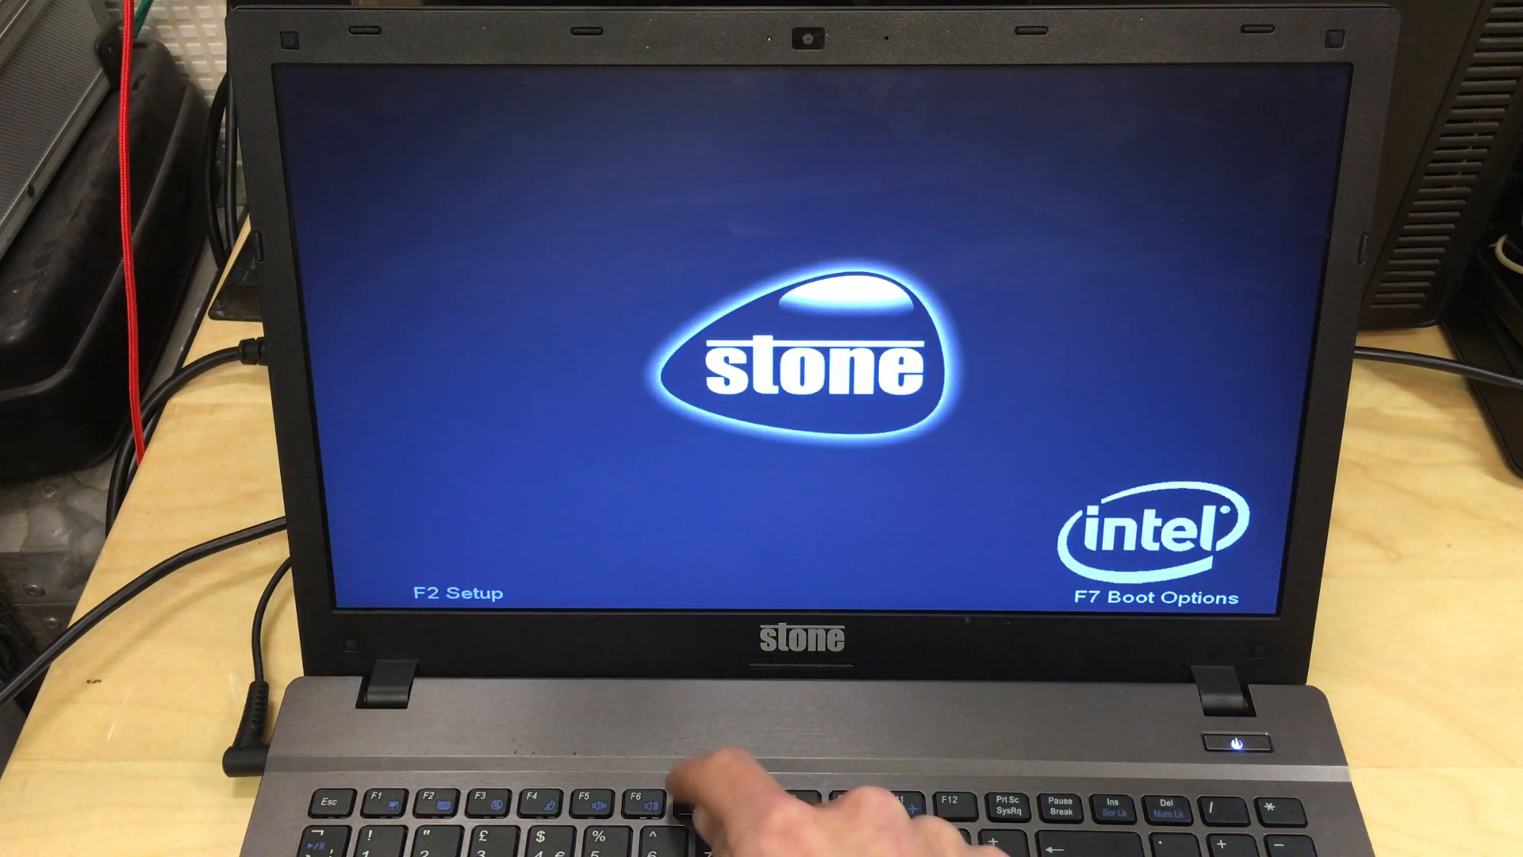
Open the boot device menu with F7 and highlight Enter Setup
{"action": "key", "text": "f7"}
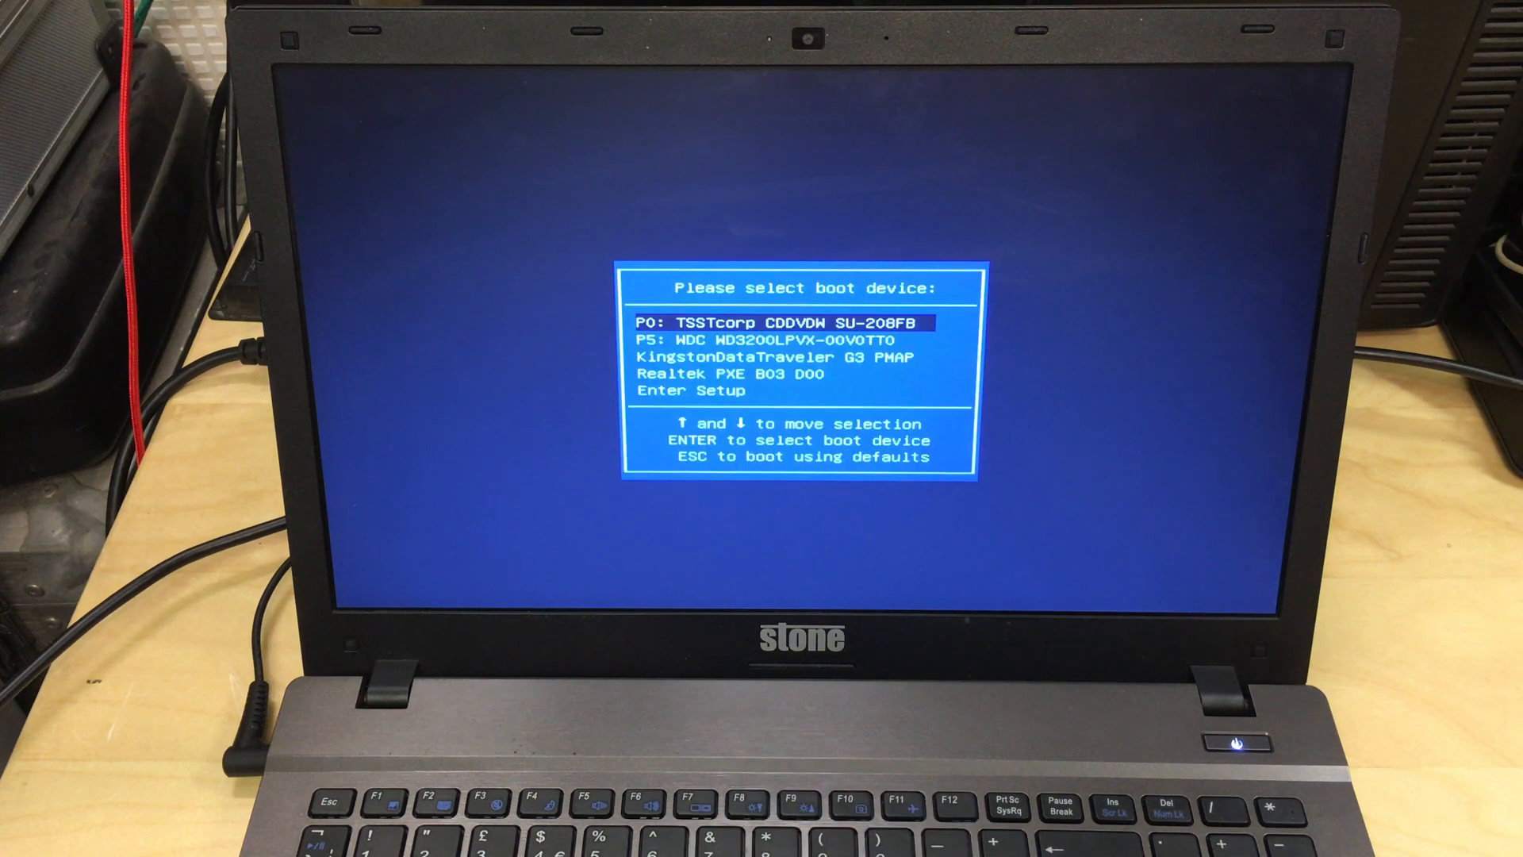
{"action": "key", "text": "down"}
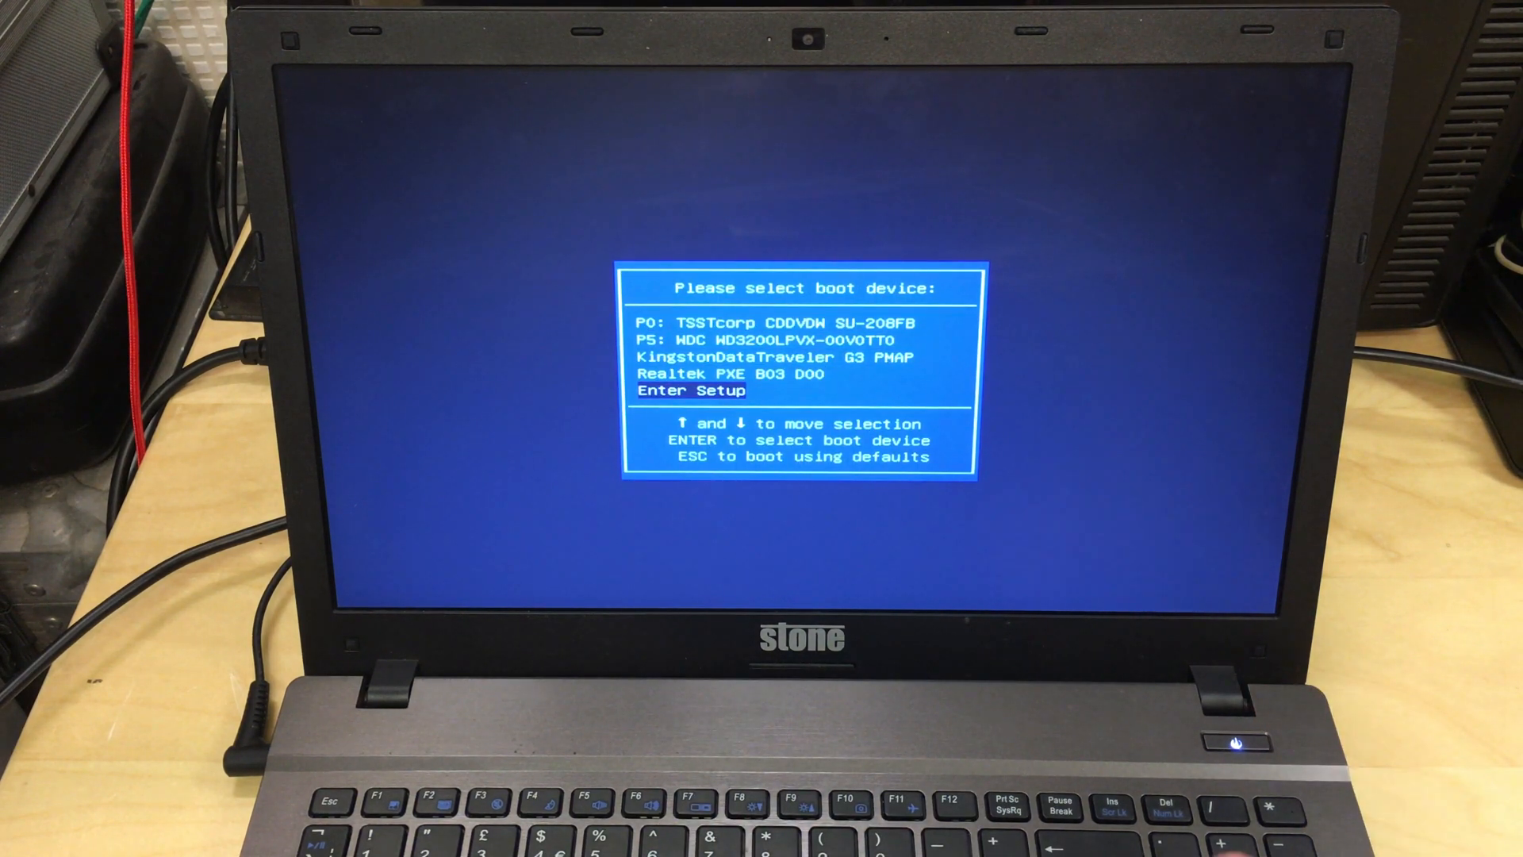
Enter Aptio Setup and set UEFI Boot to Enabled
{"action": "key", "text": "Enter"}
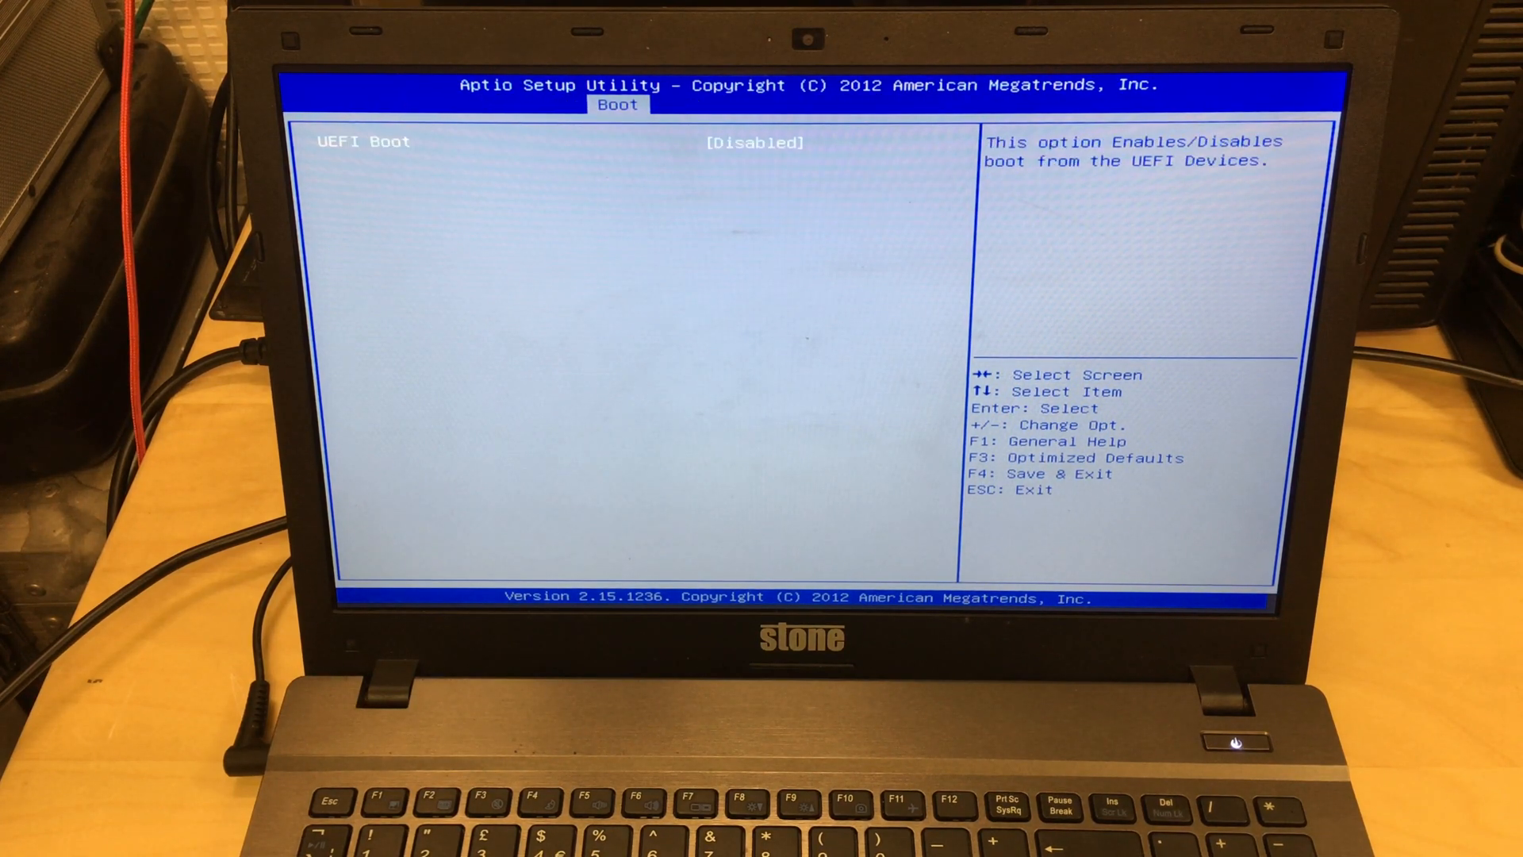
{"action": "key", "text": "enter"}
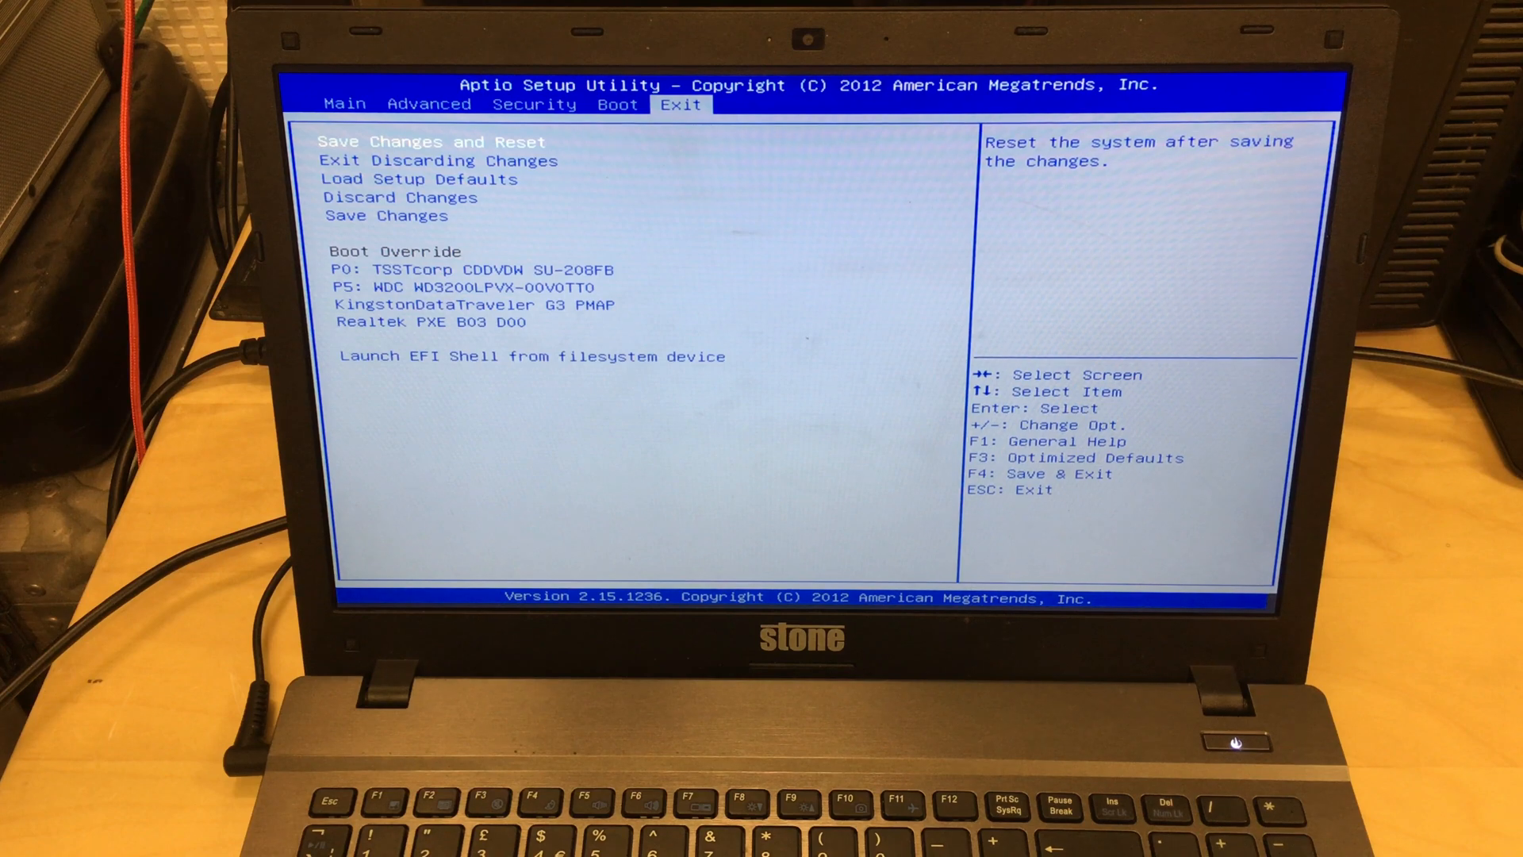
Choose Save Changes and Reset and confirm Yes to restart
{"action": "key", "text": "Enter"}
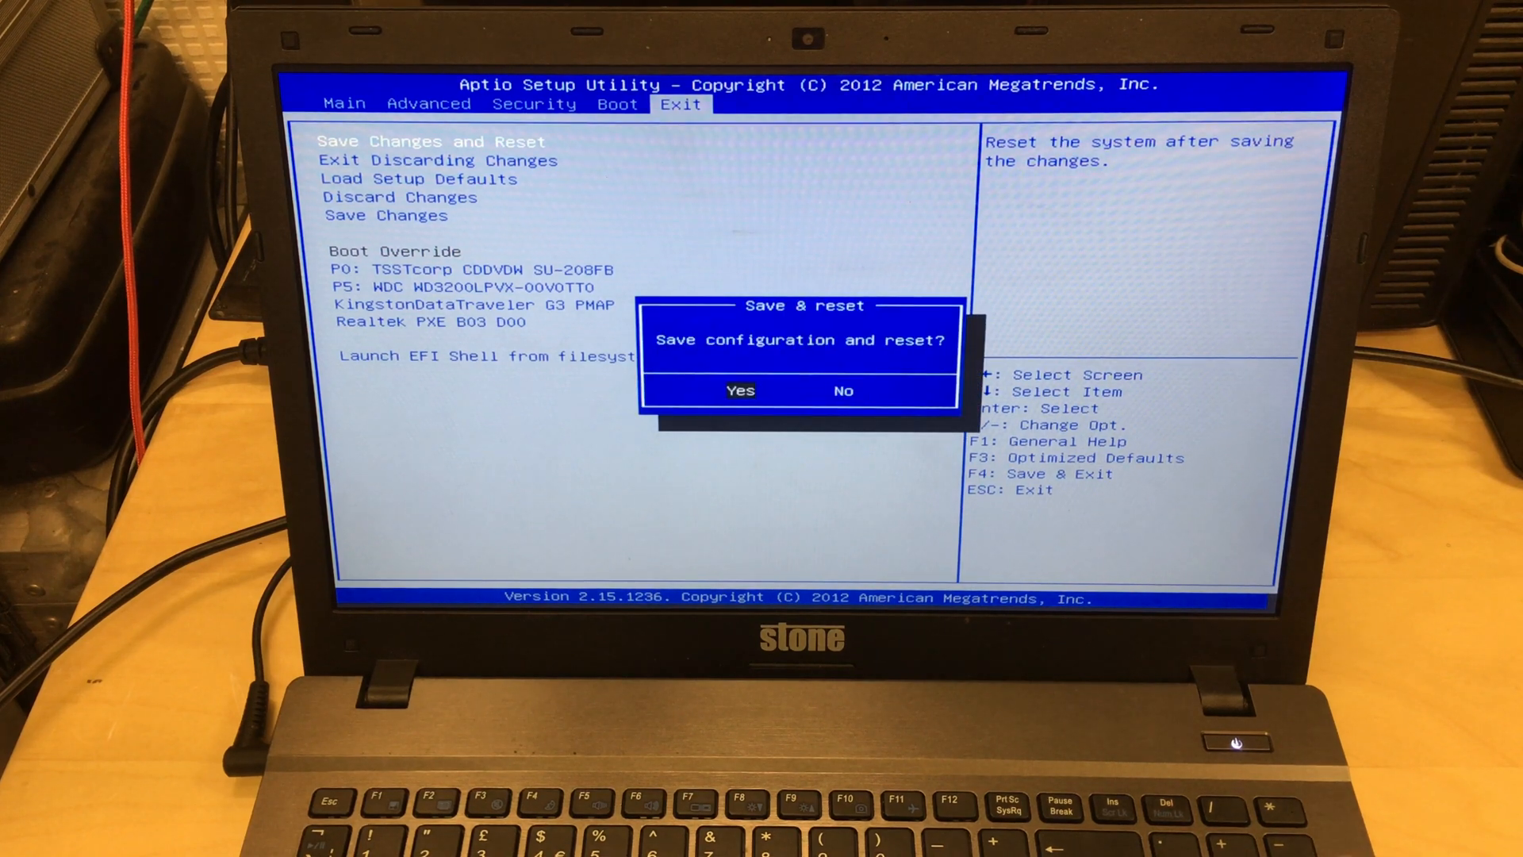
{"action": "left_click", "coordinate": [740, 390]}
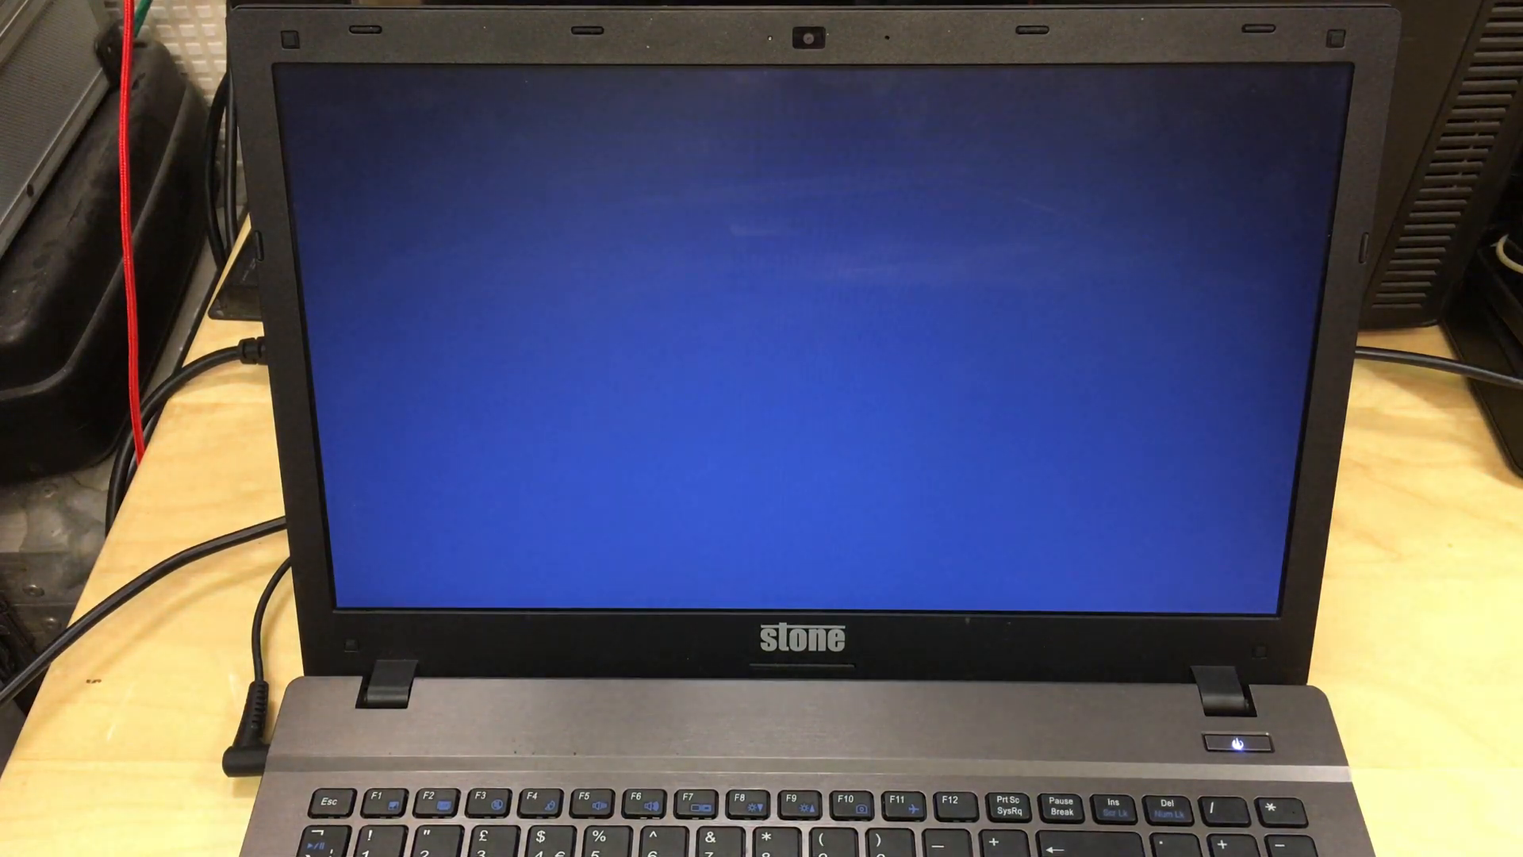